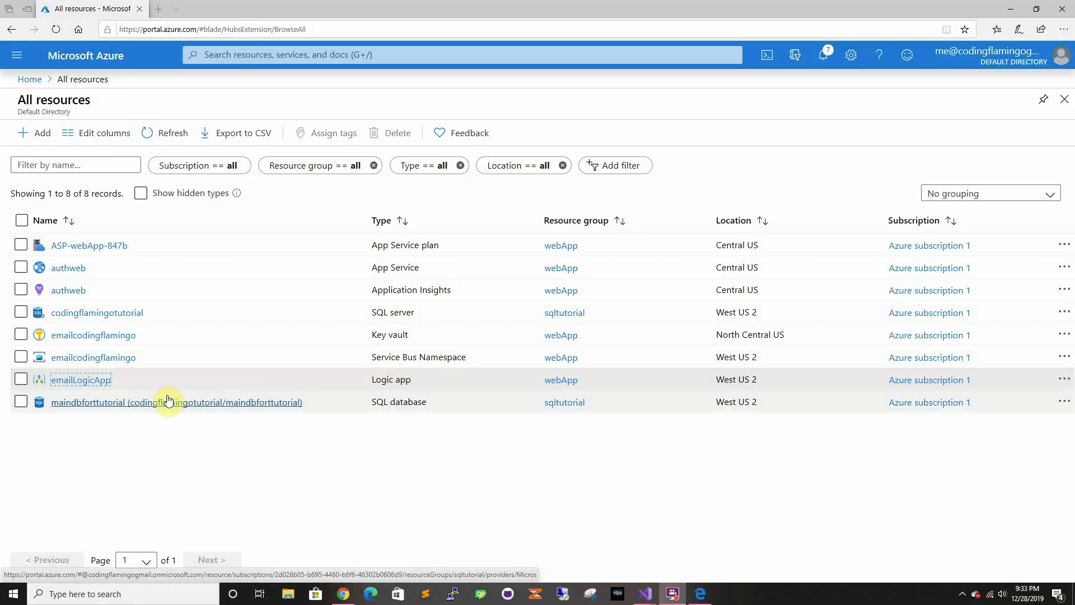
mouse_move(133, 357)
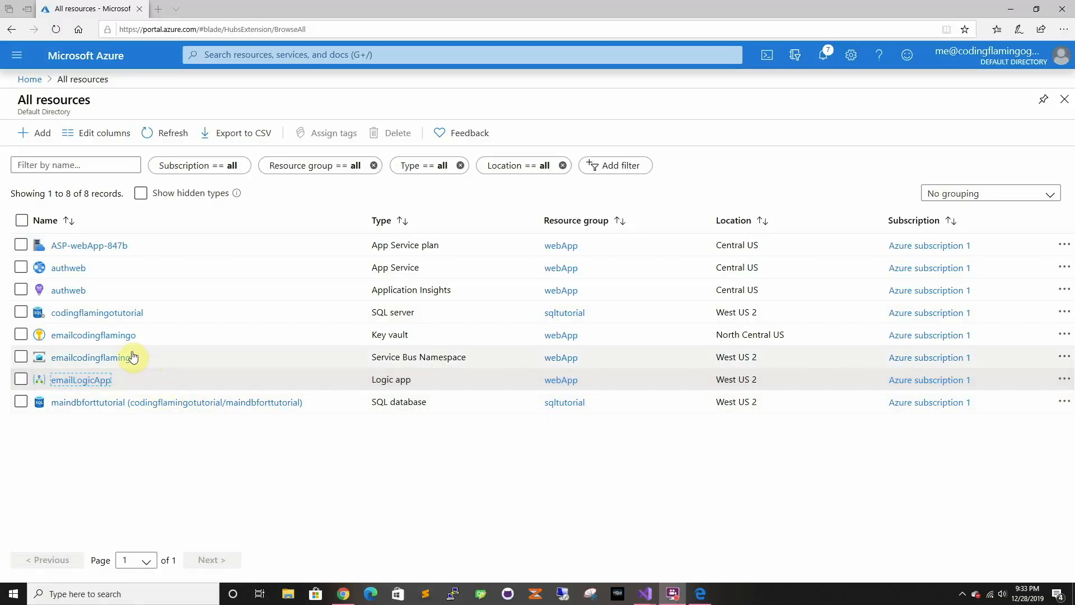
mouse_move(93, 357)
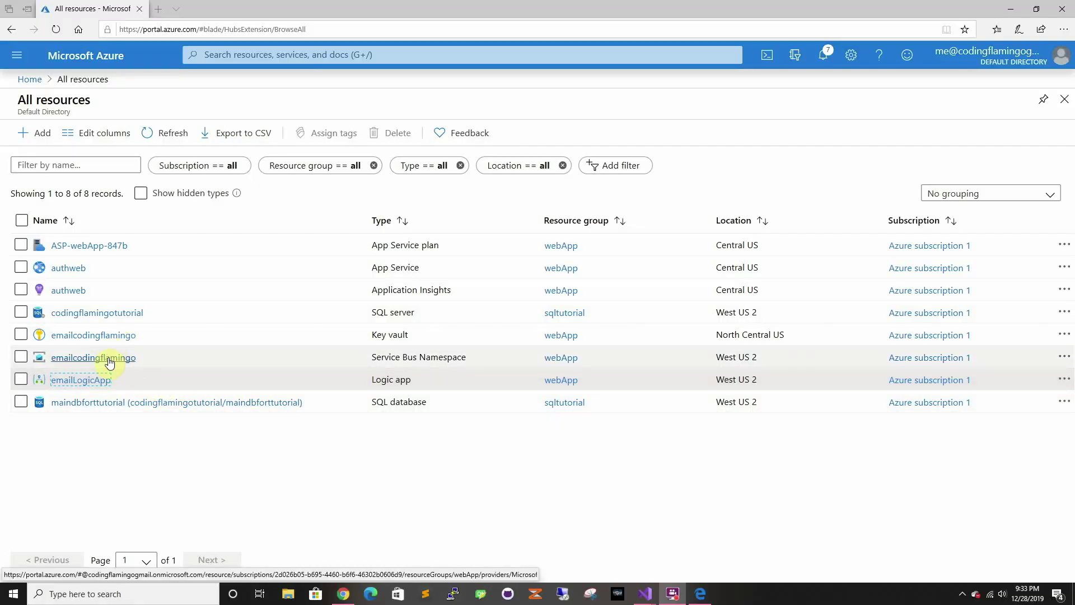
mouse_move(101, 341)
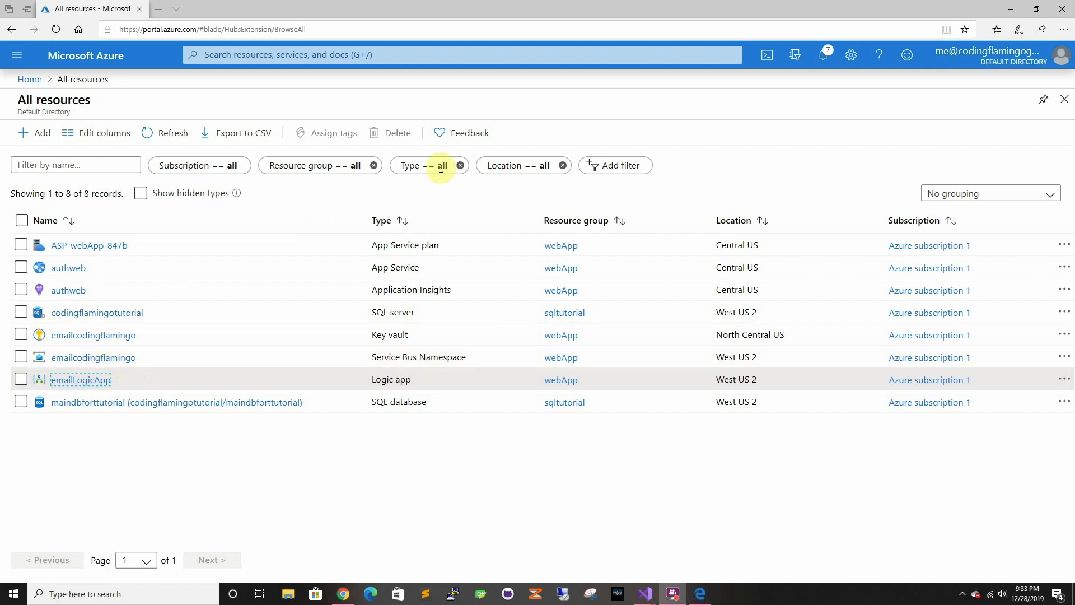
mouse_move(643, 594)
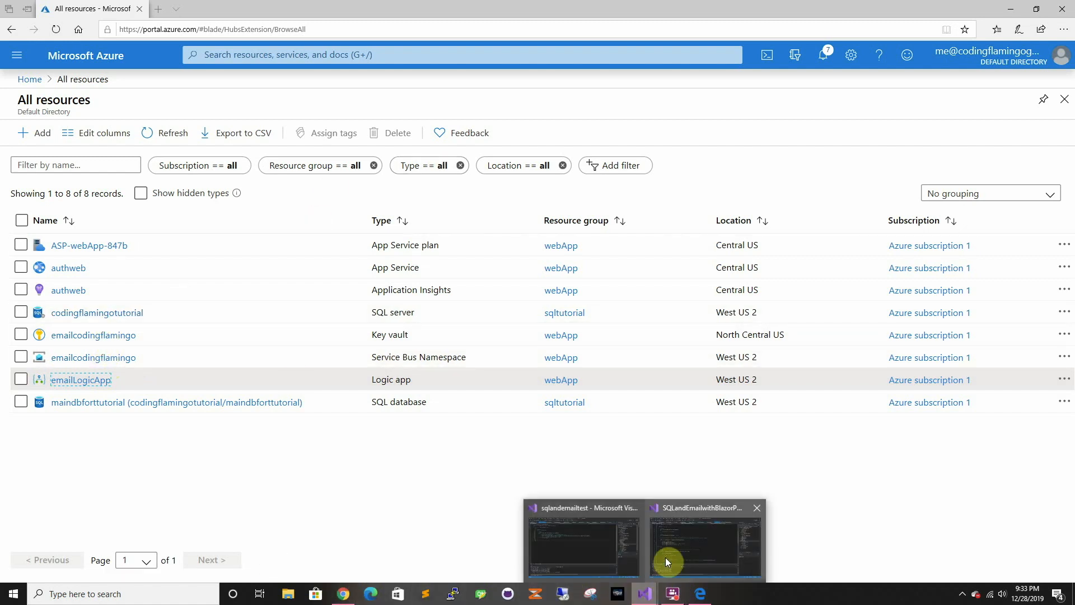
Step: Bring up AKVService.cs in the SQLandEmailwithBlazorPage project to review GetKeyVaultSecret
click(704, 540)
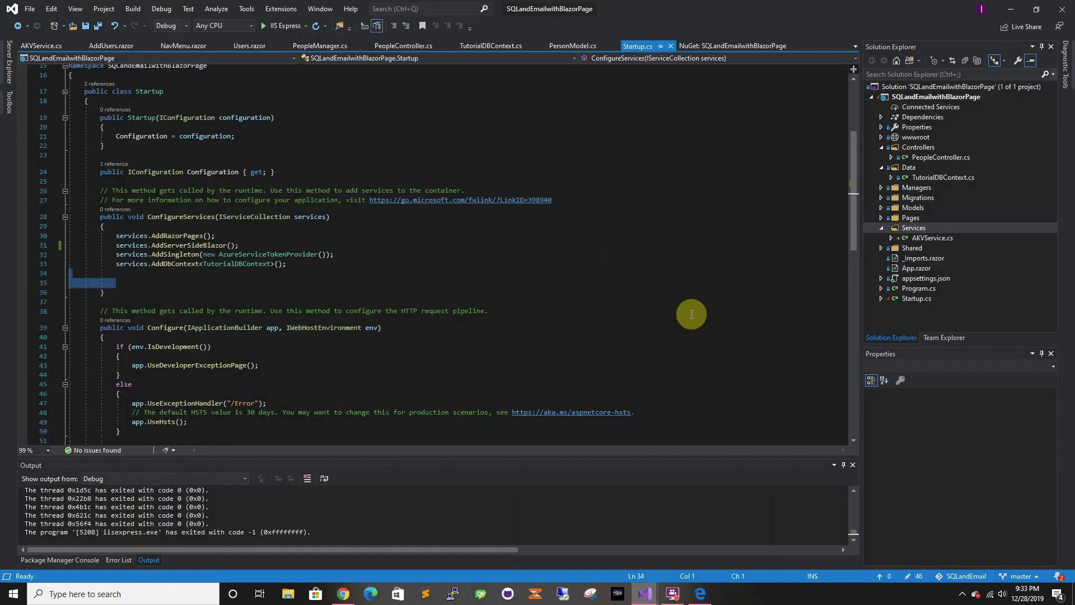
click(40, 46)
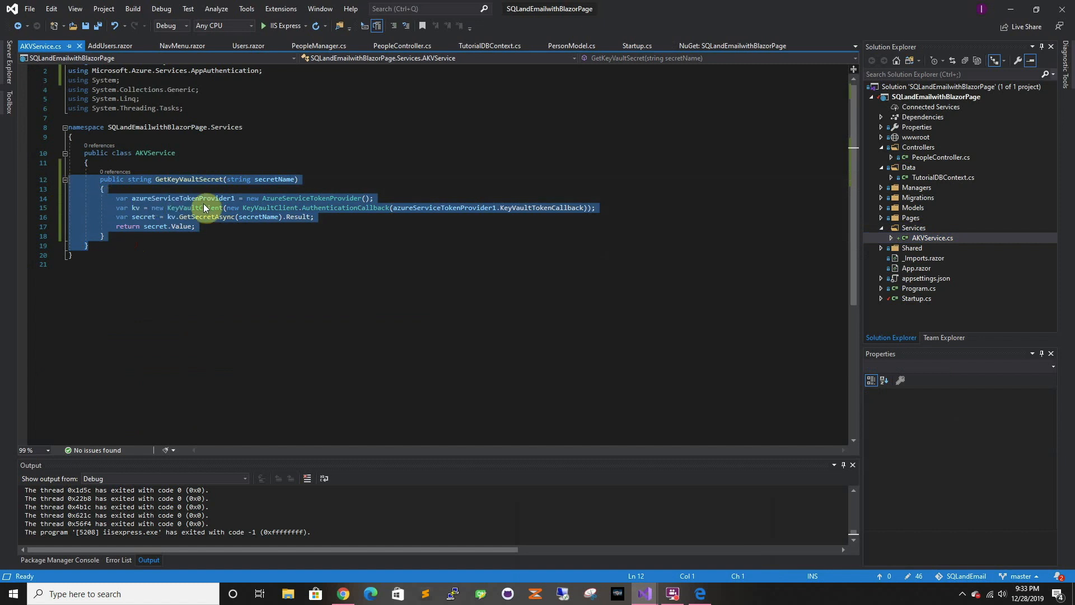
click(218, 235)
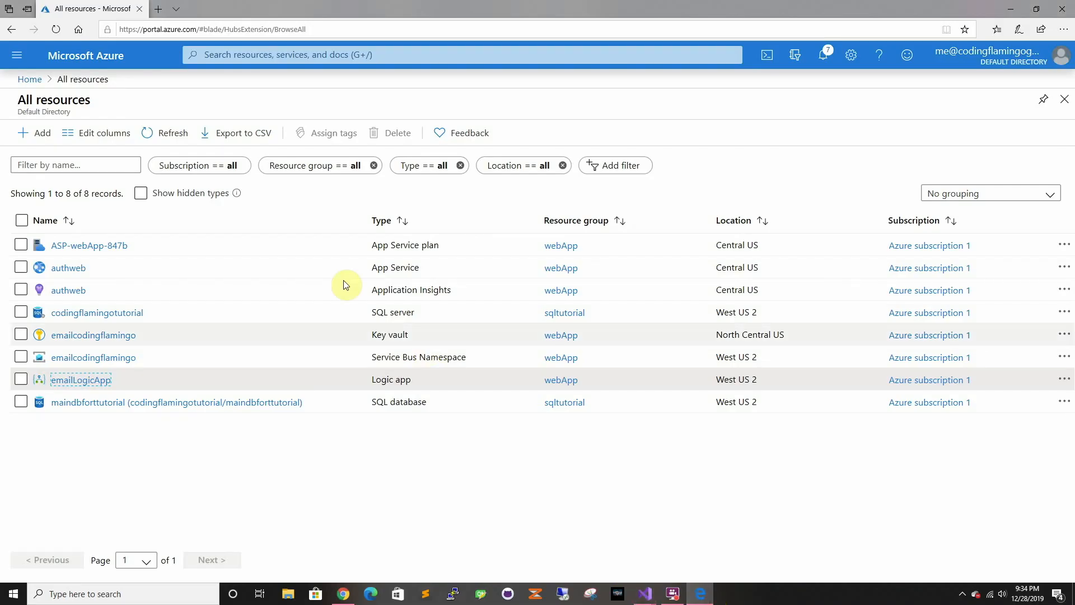
mouse_move(93, 358)
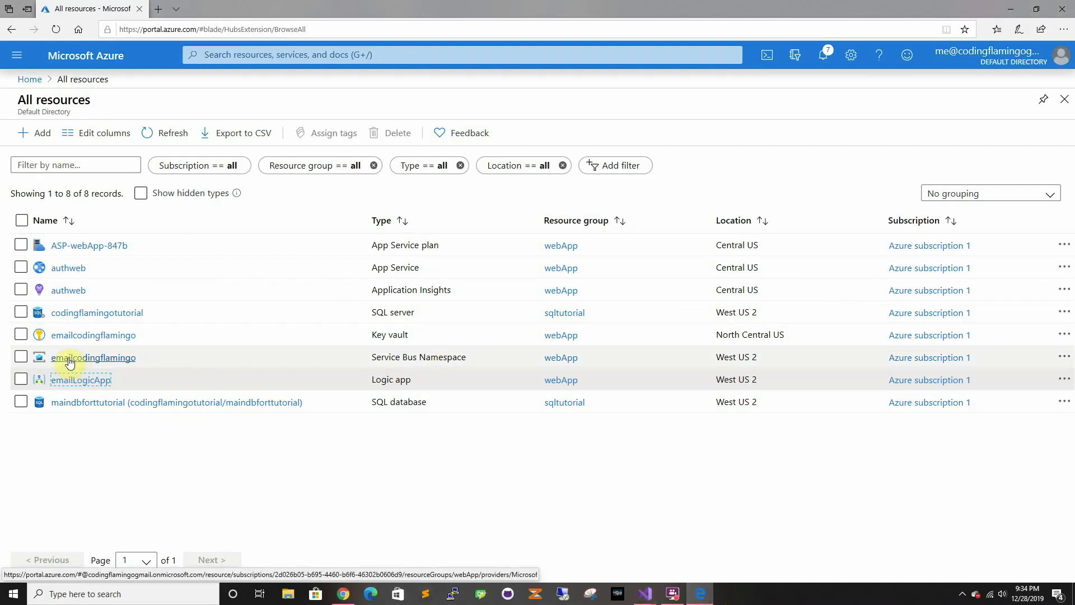
mouse_move(99, 365)
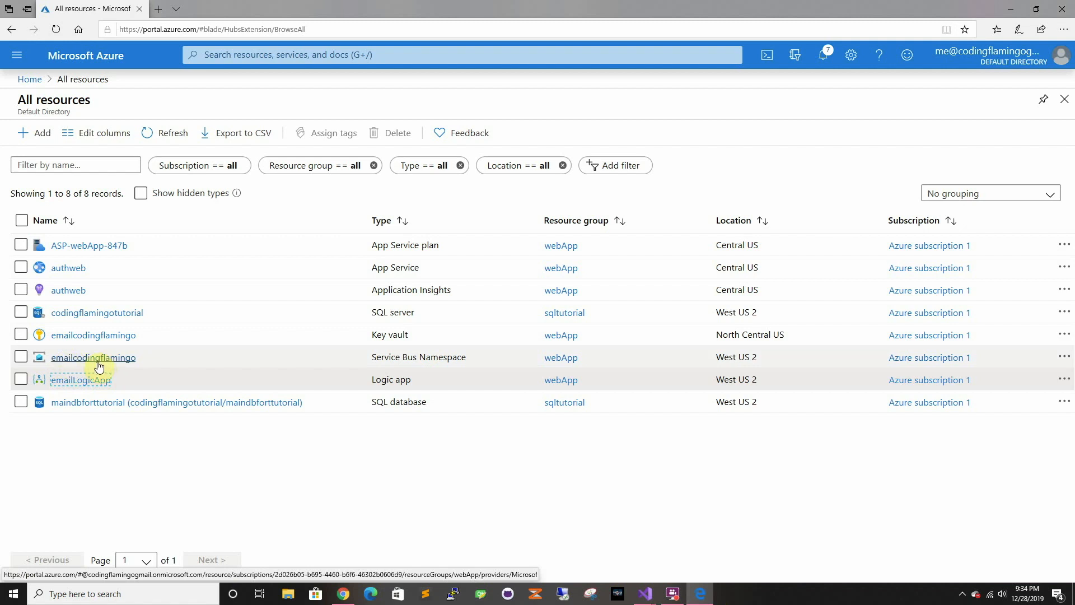
mouse_move(30, 78)
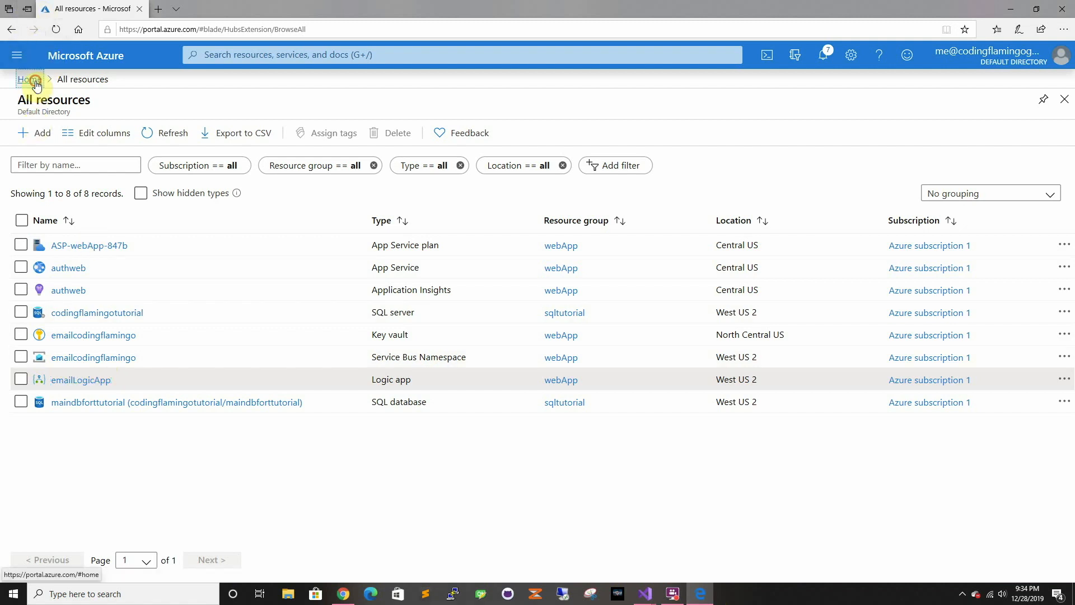
Step: Start a new resource, search 'service' and begin creating a Service Bus namespace
click(35, 133)
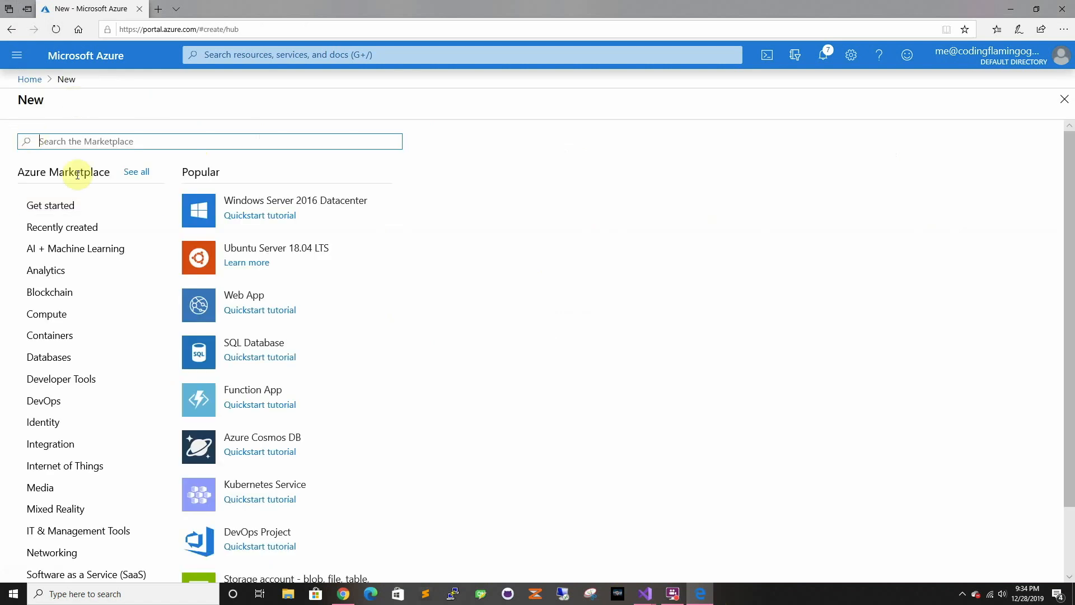
text(s)
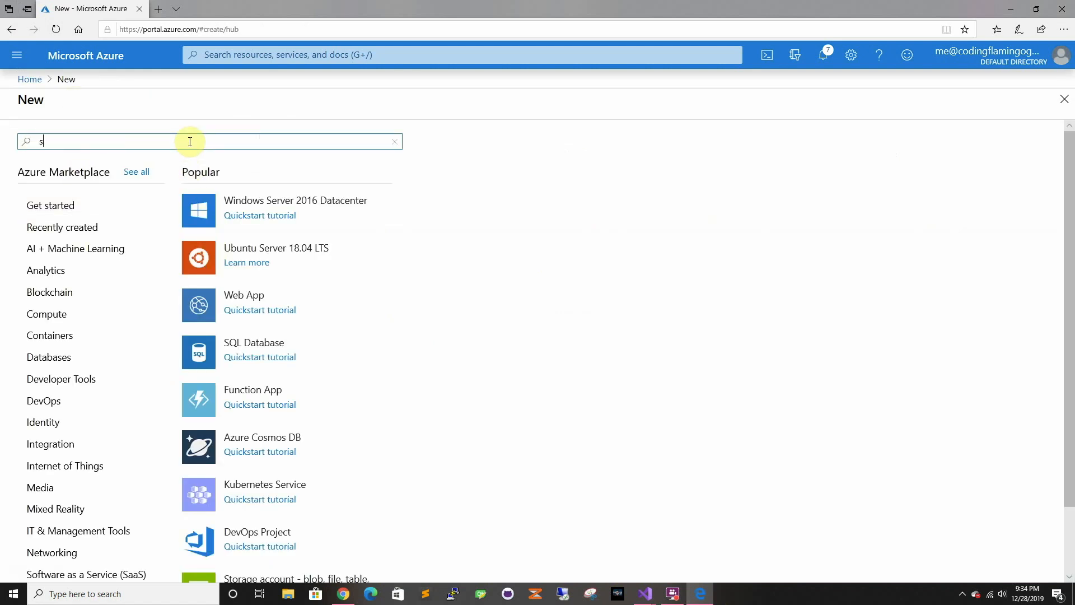
text(er)
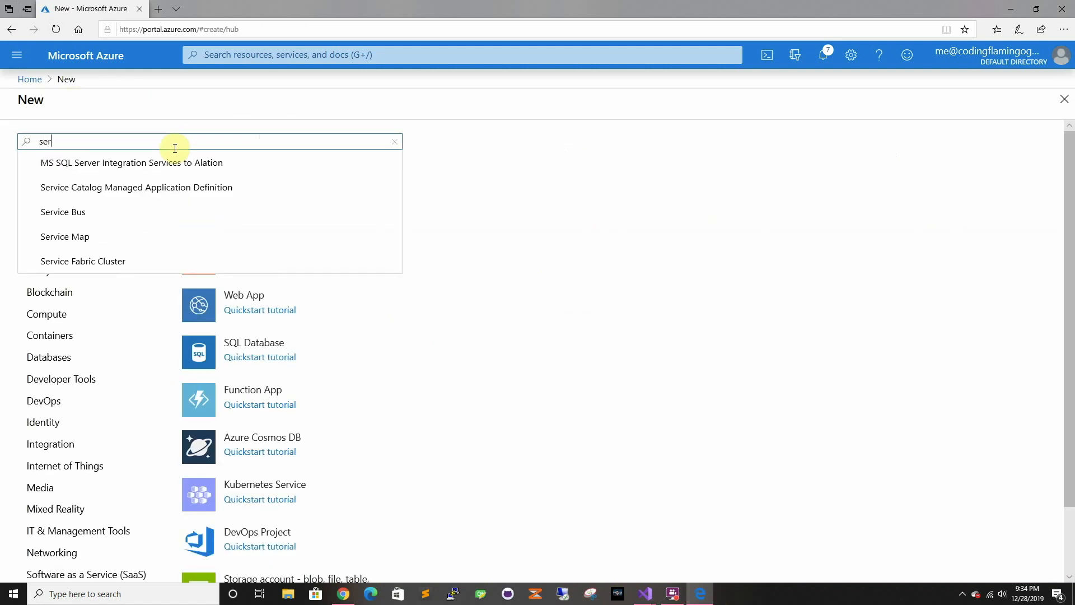
text(vice)
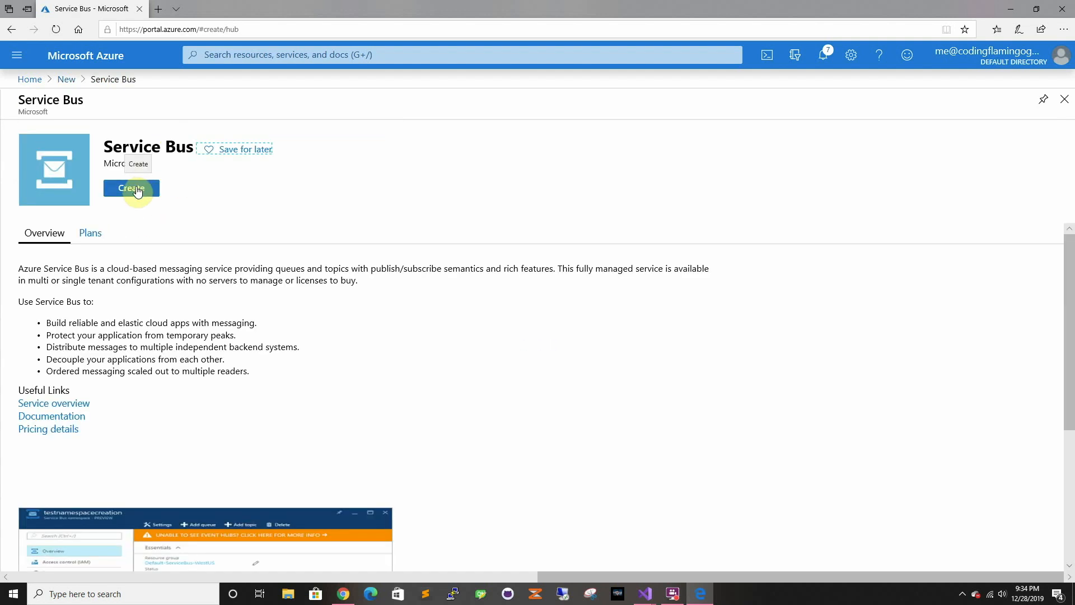
click(131, 188)
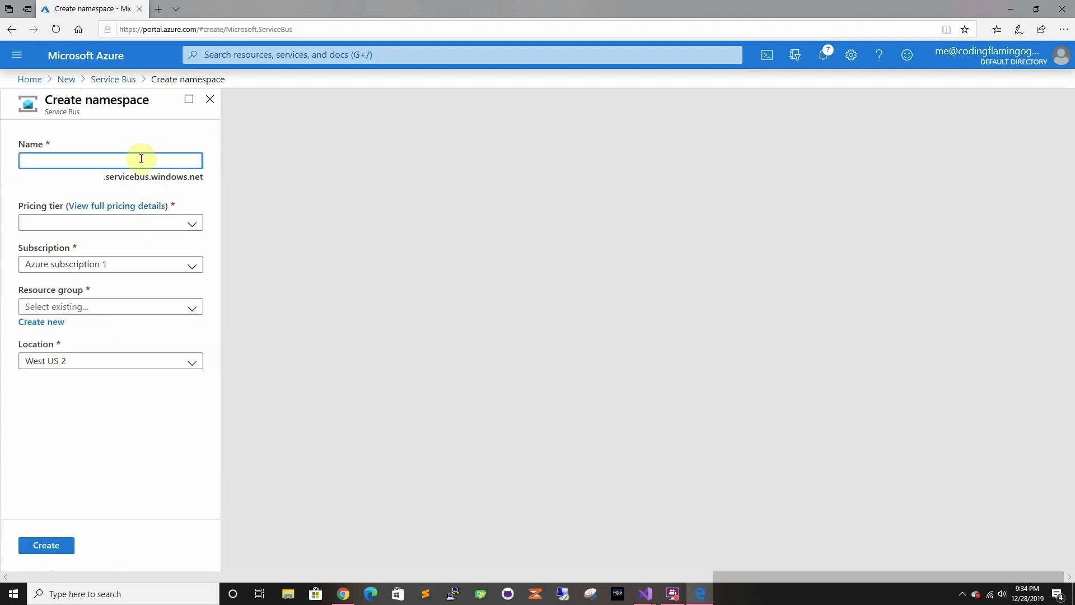
Step: Fill a throwaway namespace name, view pricing tiers, then discard the form for the existing namespace
text(dsfe)
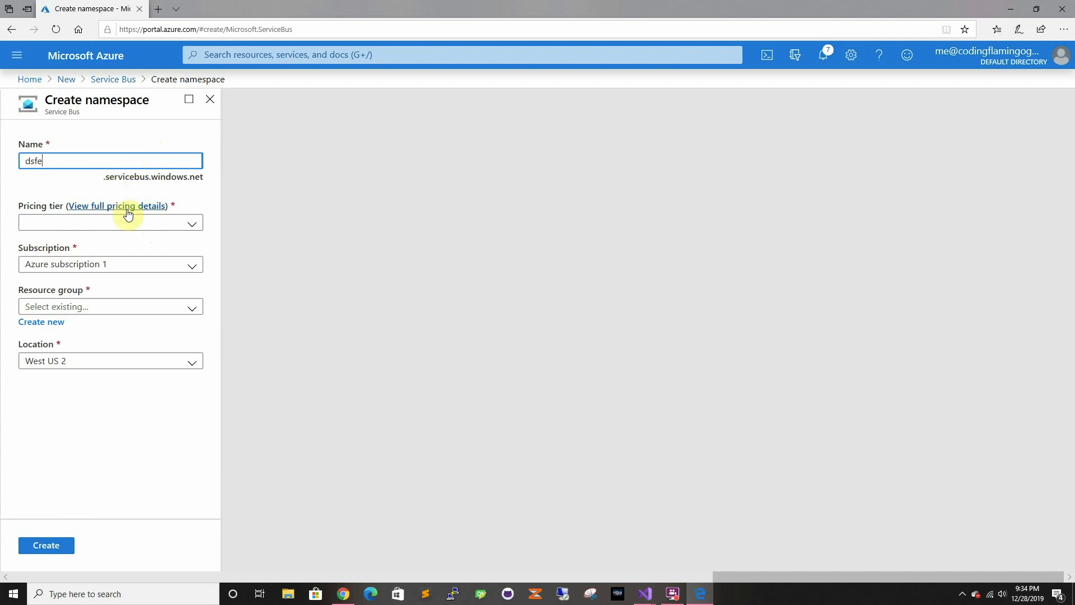
text(rtre)
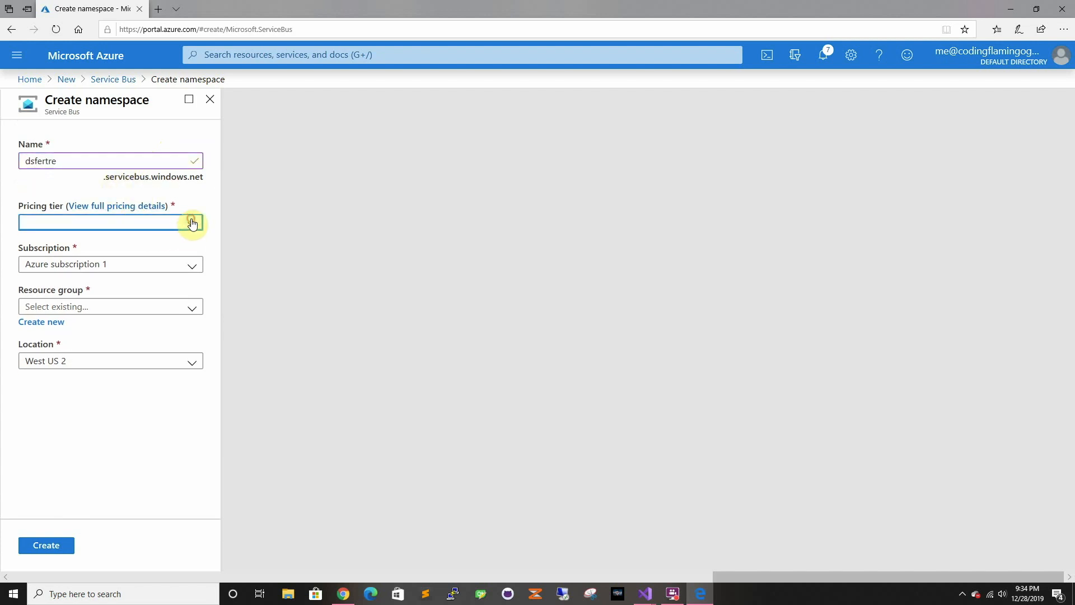
click(110, 307)
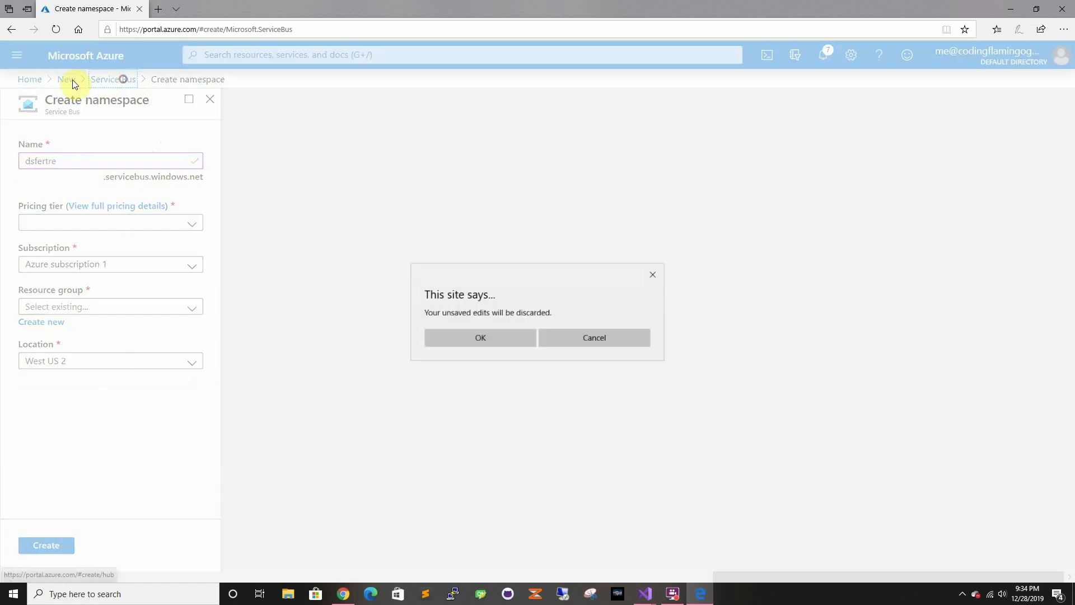
click(481, 337)
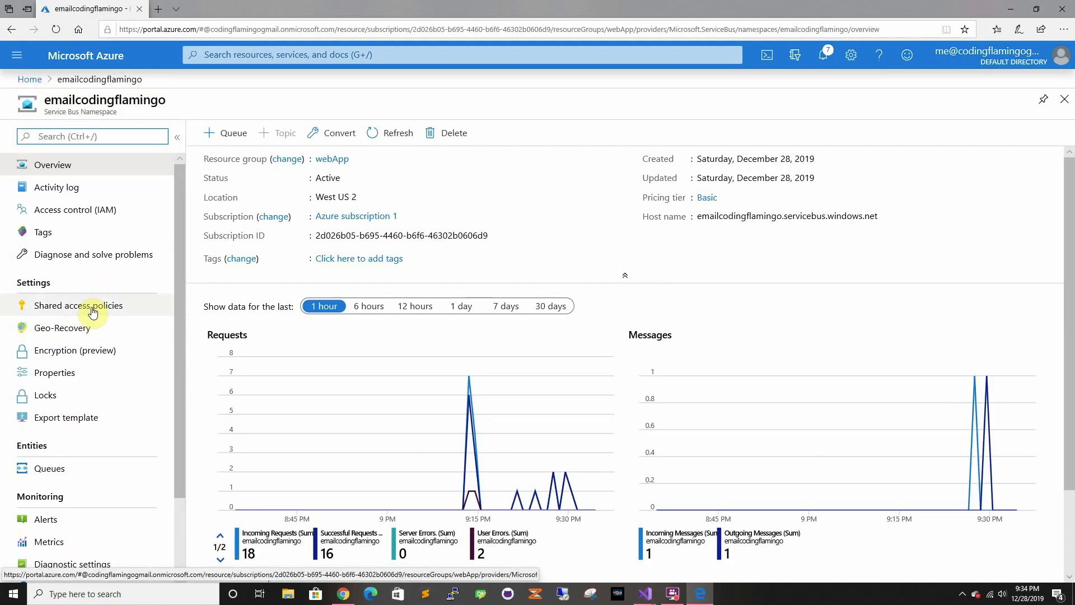
Step: Review shared access policies and queues, then begin adding a queue named 'em'
click(79, 305)
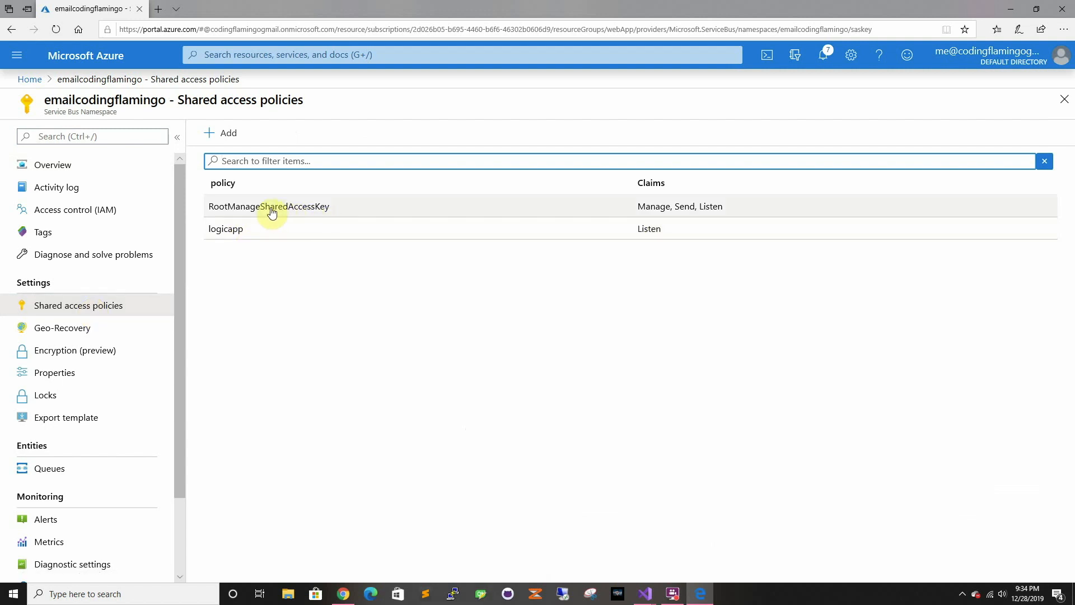
mouse_move(62, 328)
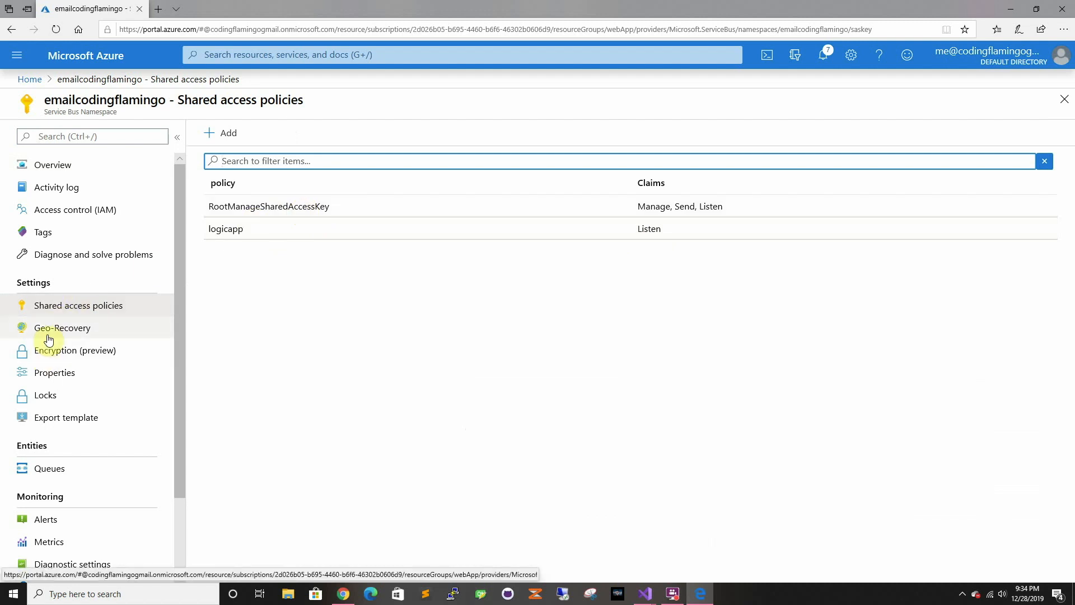
mouse_move(60, 319)
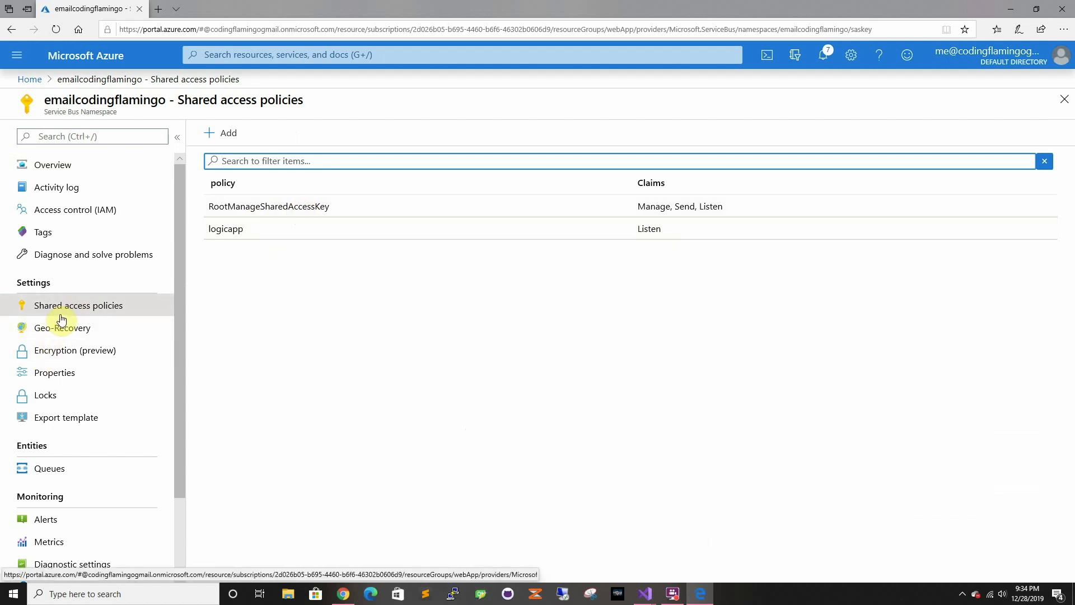
mouse_move(195, 341)
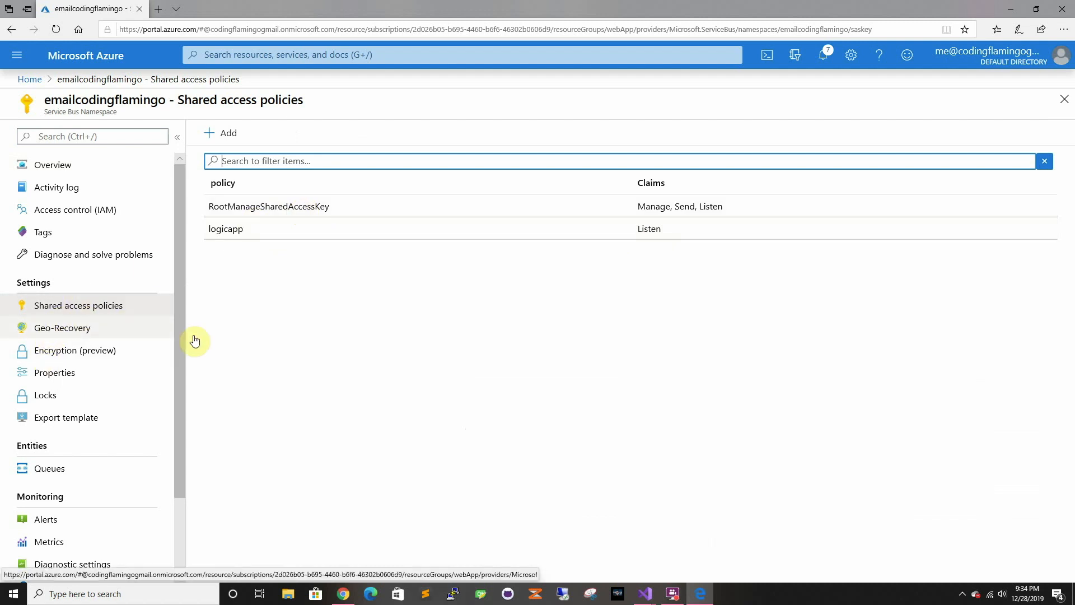
mouse_move(79, 471)
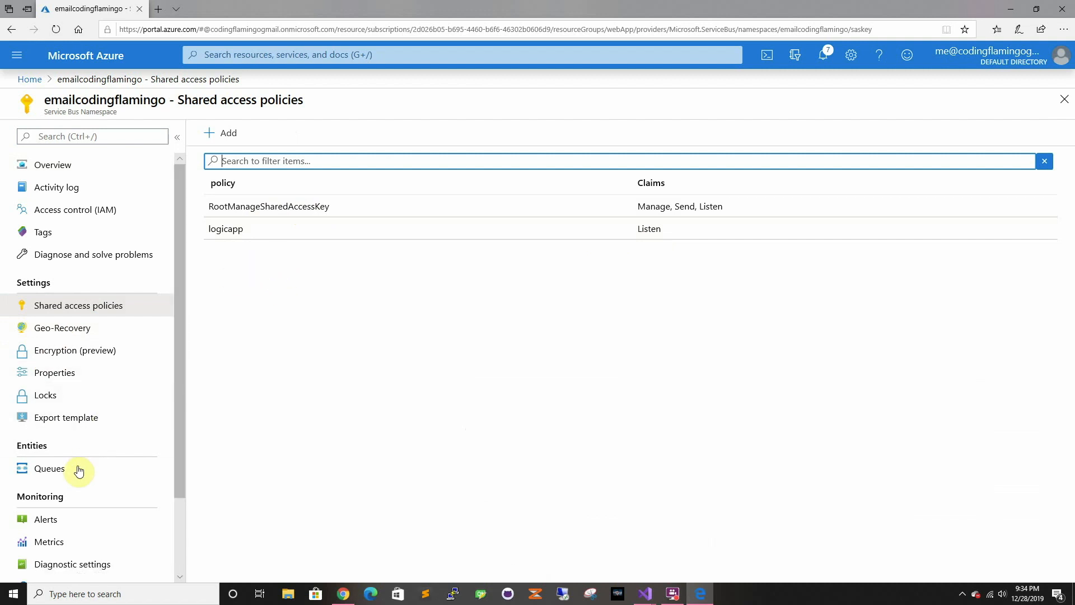
click(49, 468)
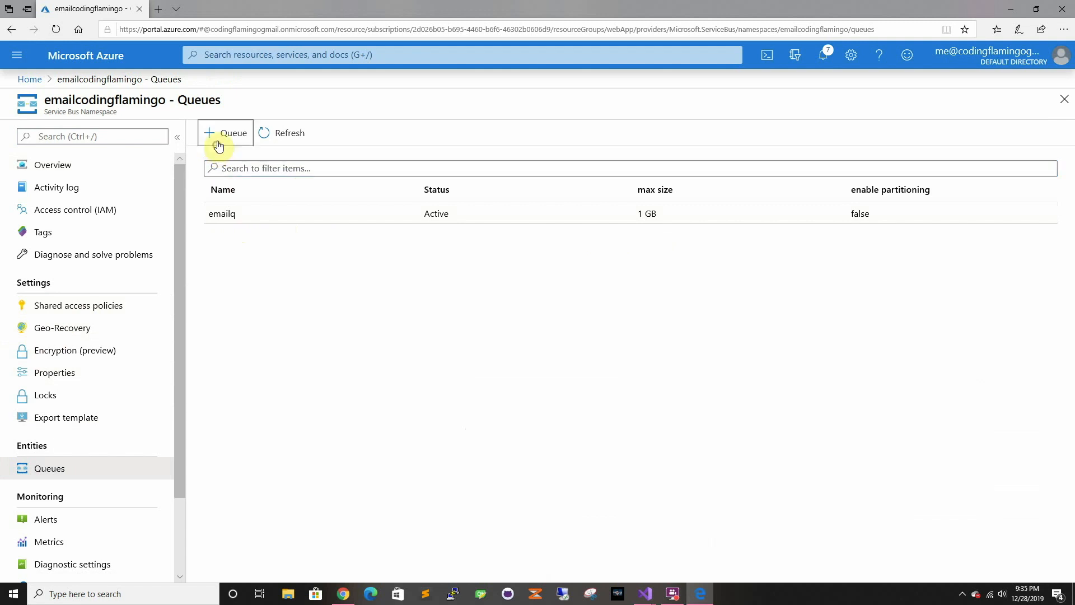
click(225, 133)
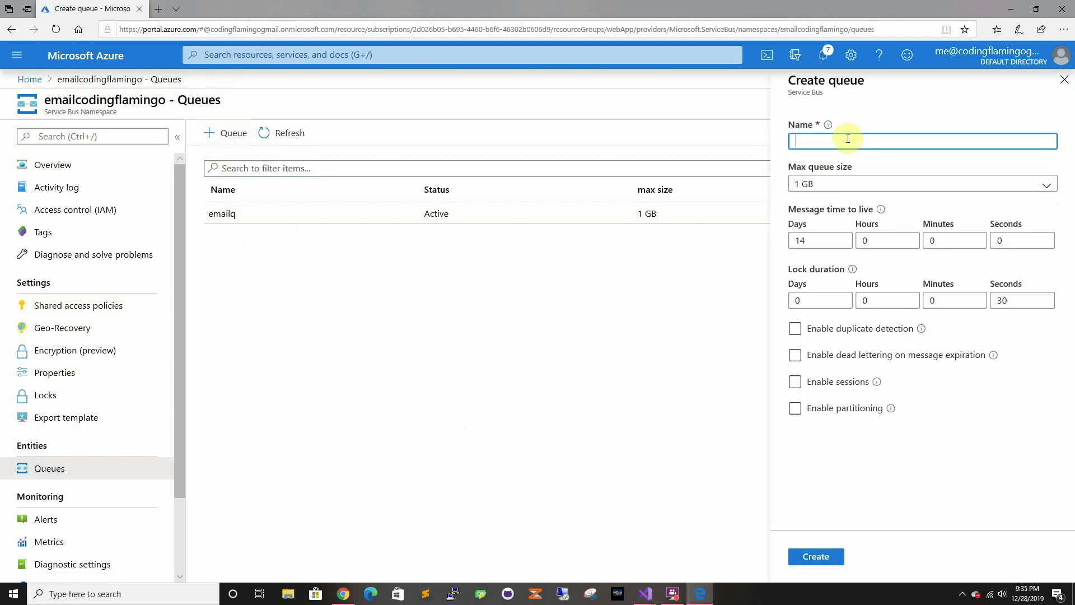
text(em)
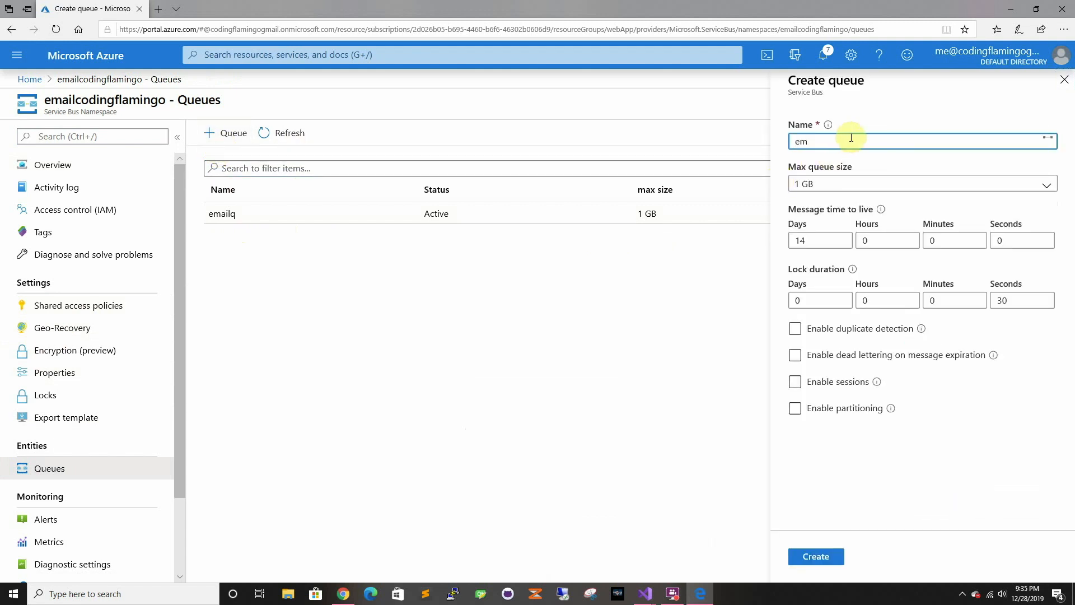
Step: Discard the new queue, confirm emailq in Queues, and return to the namespace overview
click(1064, 80)
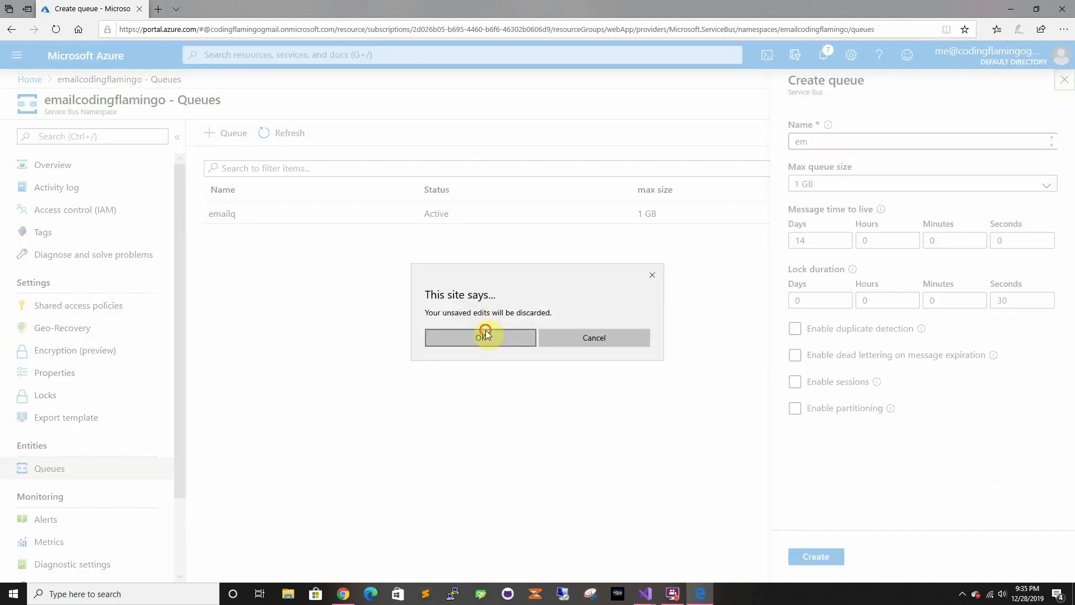
click(481, 337)
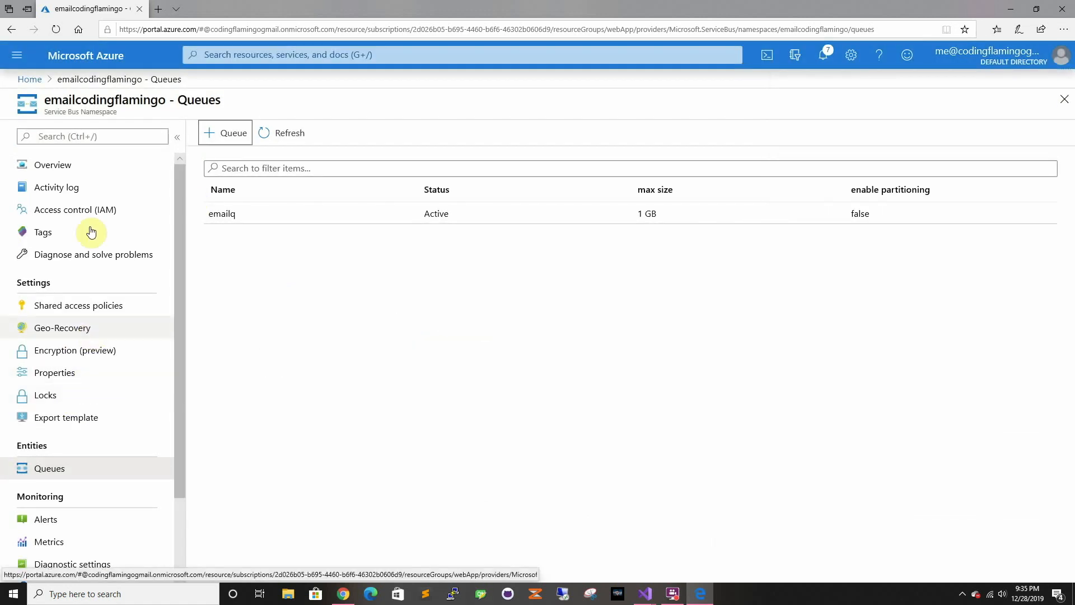
click(53, 165)
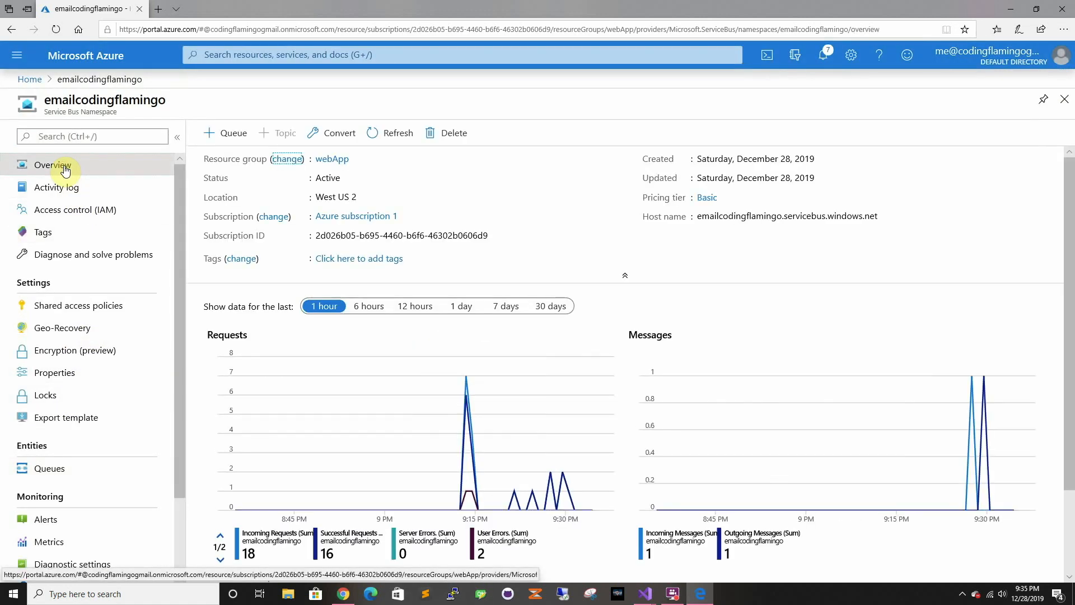
Step: In the emailcodingflamingo key vault, copy the servicebusq secret's current-version identifier URL
click(79, 305)
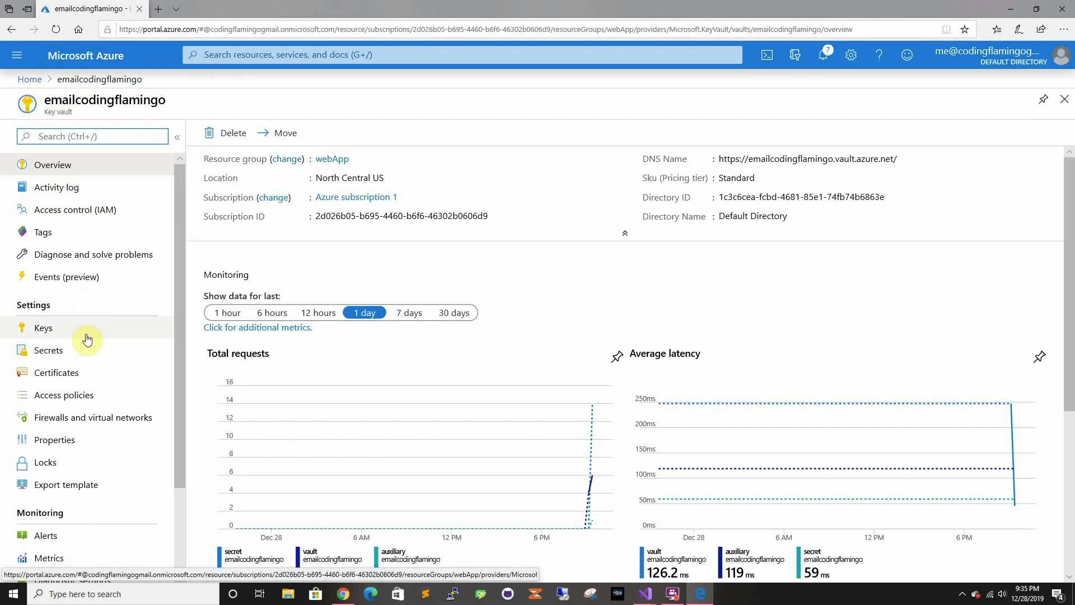
click(48, 350)
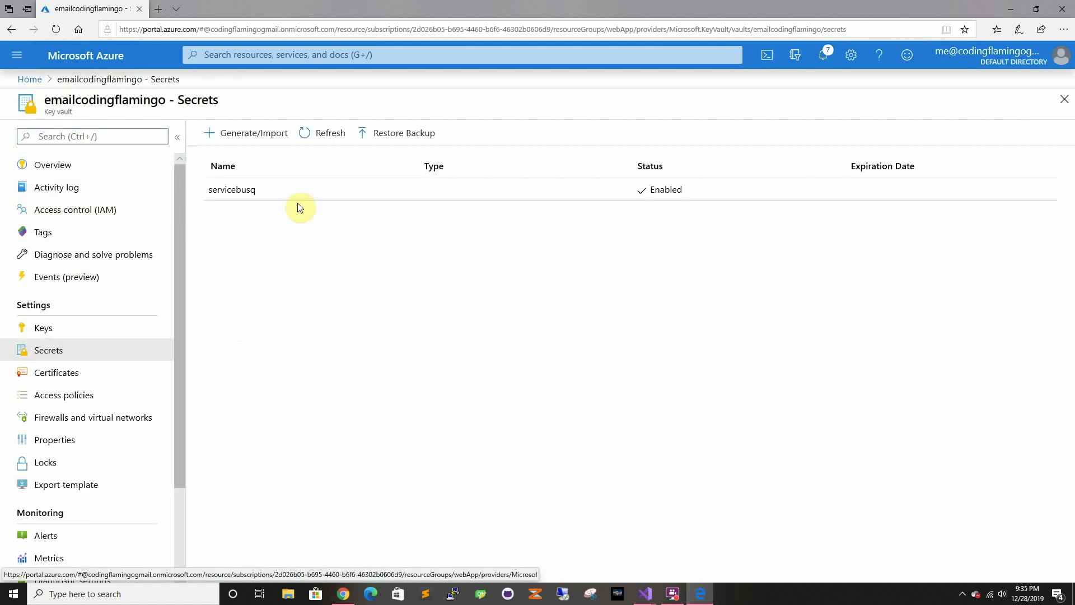
click(232, 189)
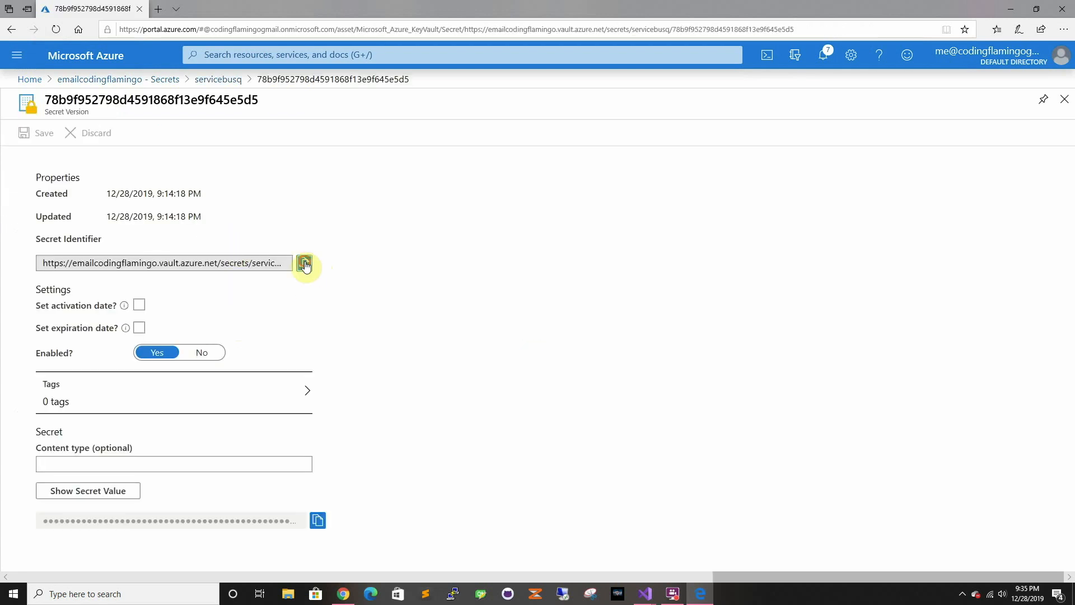
click(303, 263)
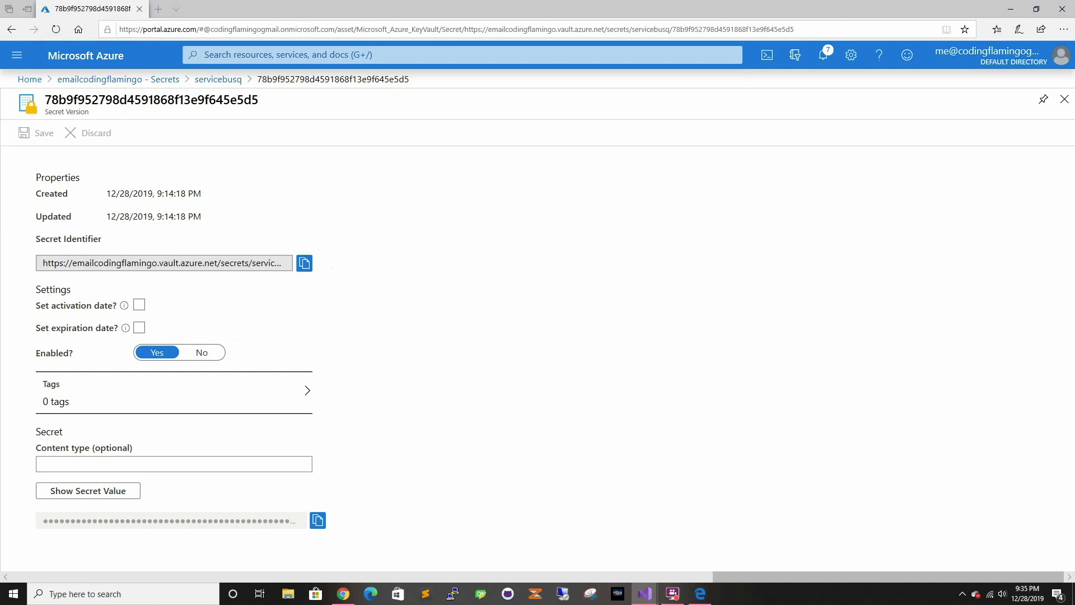
mouse_move(657, 601)
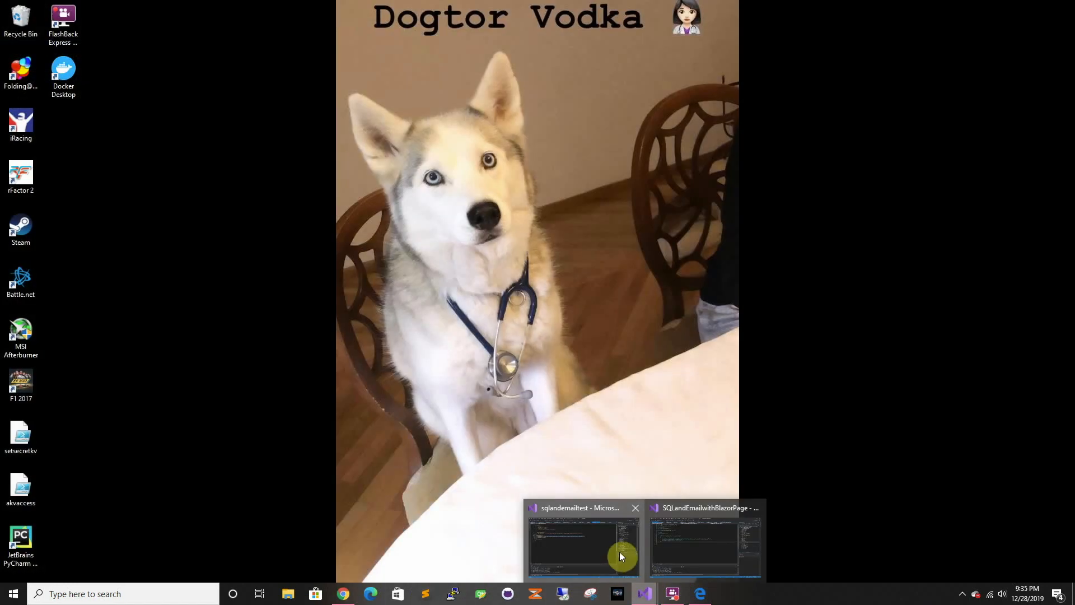
Step: Review appsettings.json's ServiceBus section with the secret URL and QueueName emailq
click(704, 542)
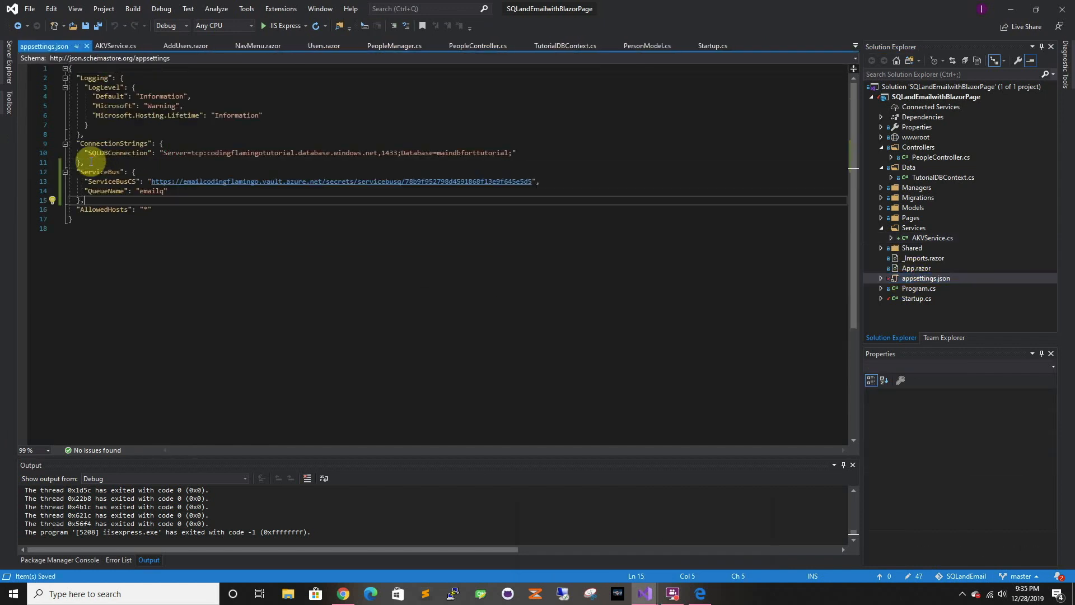
mouse_move(213, 182)
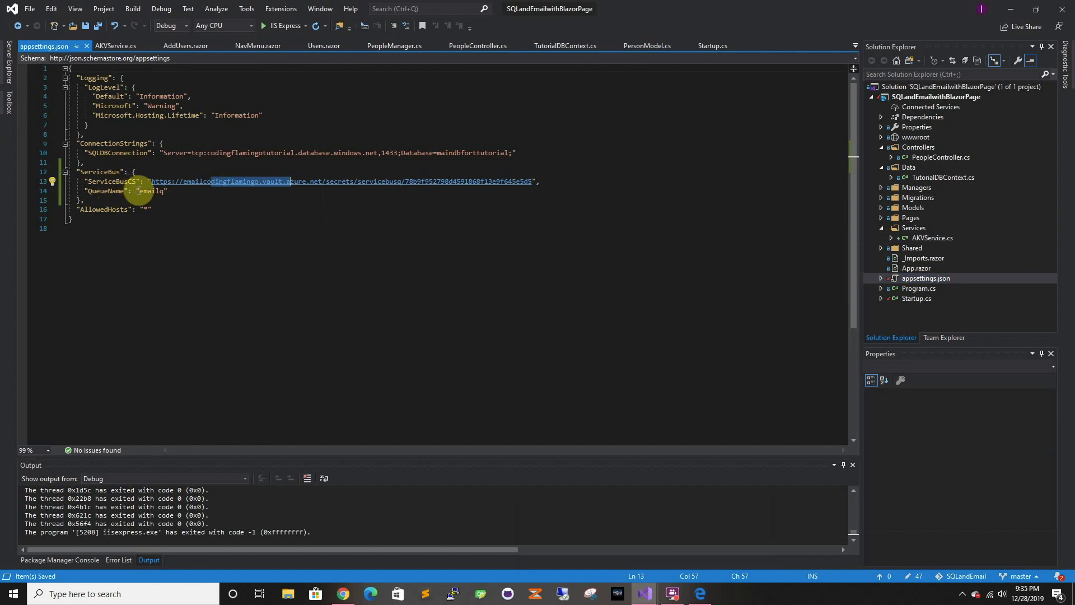
mouse_move(501, 472)
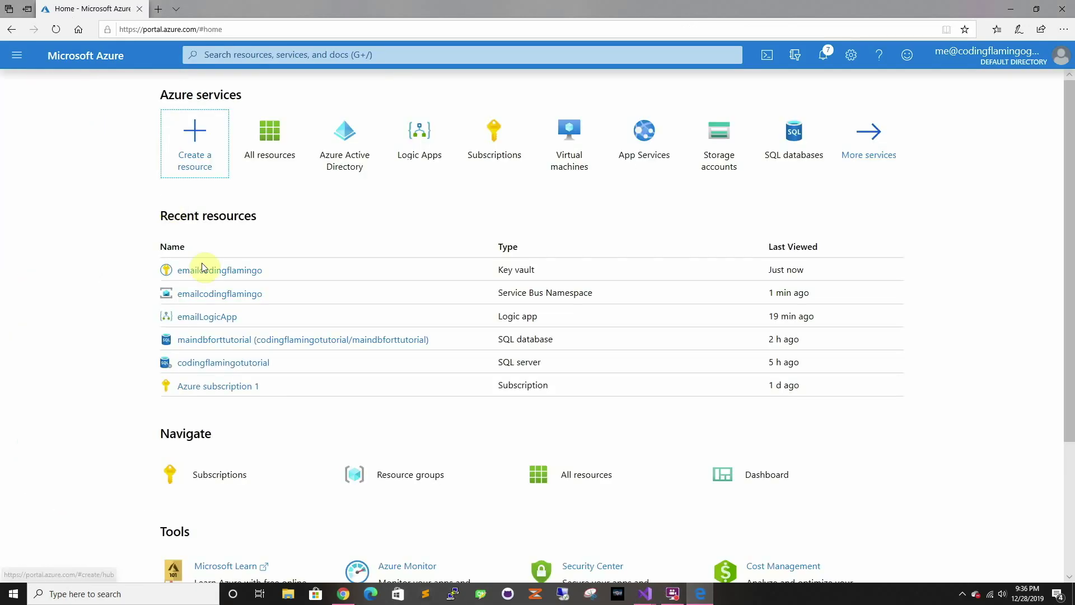
Step: Start emailLogicApp's workflow from a Service Bus queue trigger using the existing emailq connection
click(206, 316)
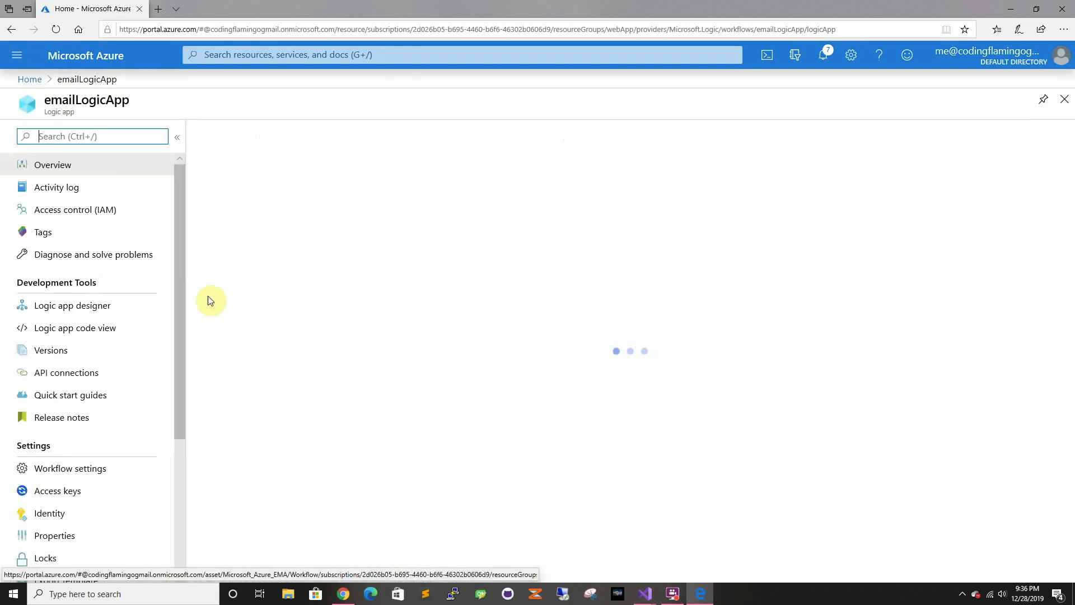
click(72, 304)
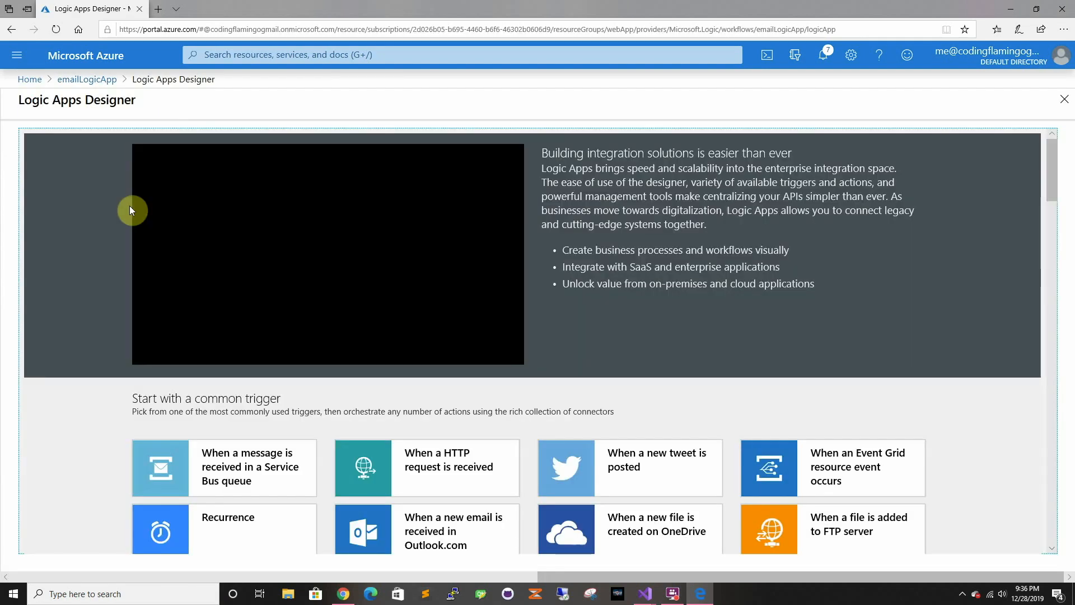
scroll(down, 3)
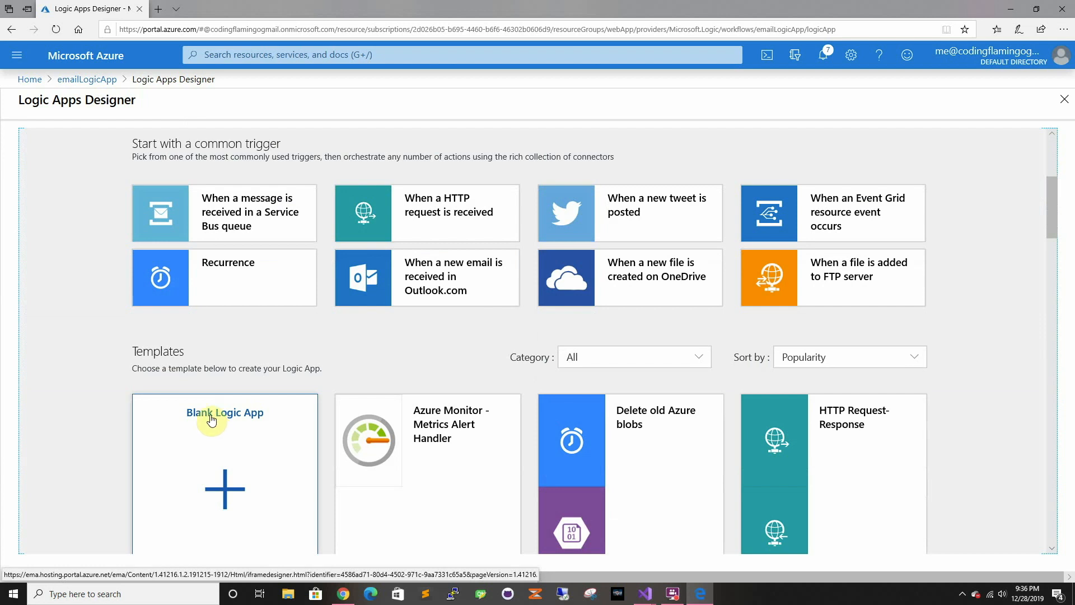
click(224, 418)
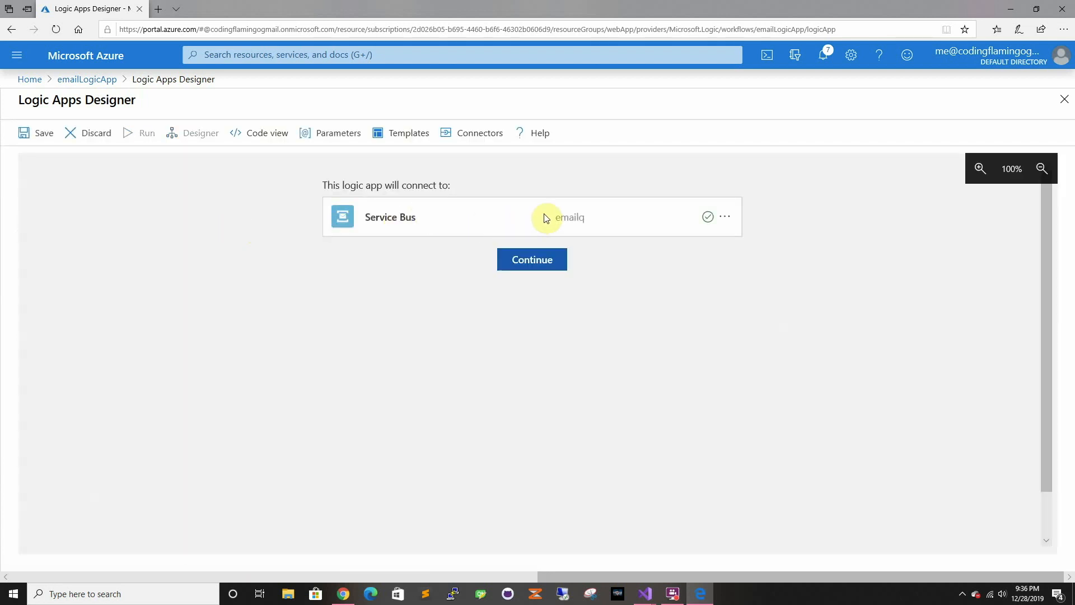
click(724, 217)
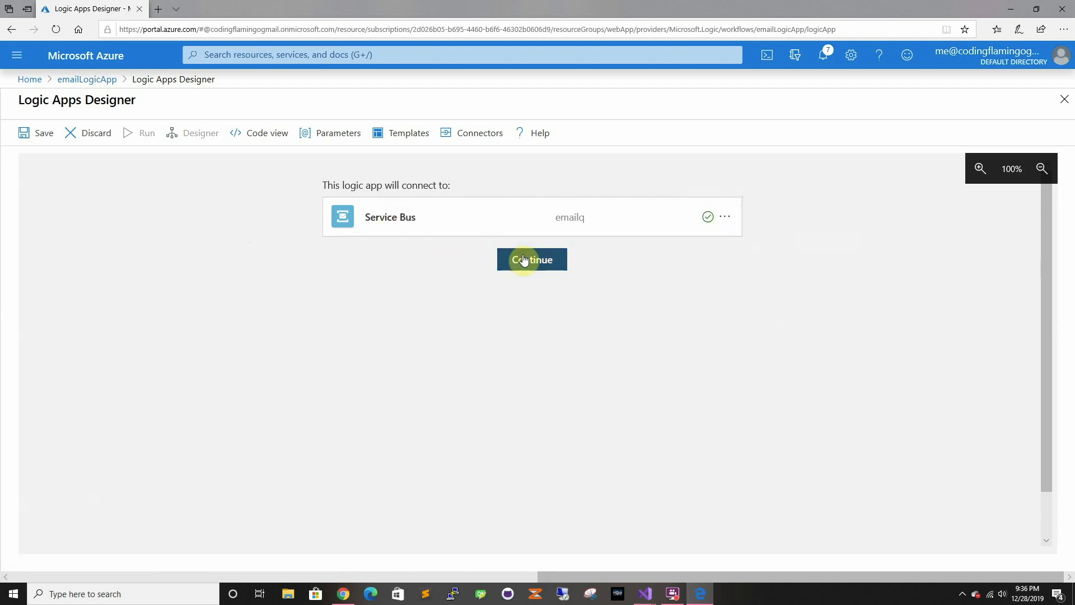
Step: Configure the trigger to watch queue emailq, checking every 1 Minute
click(531, 259)
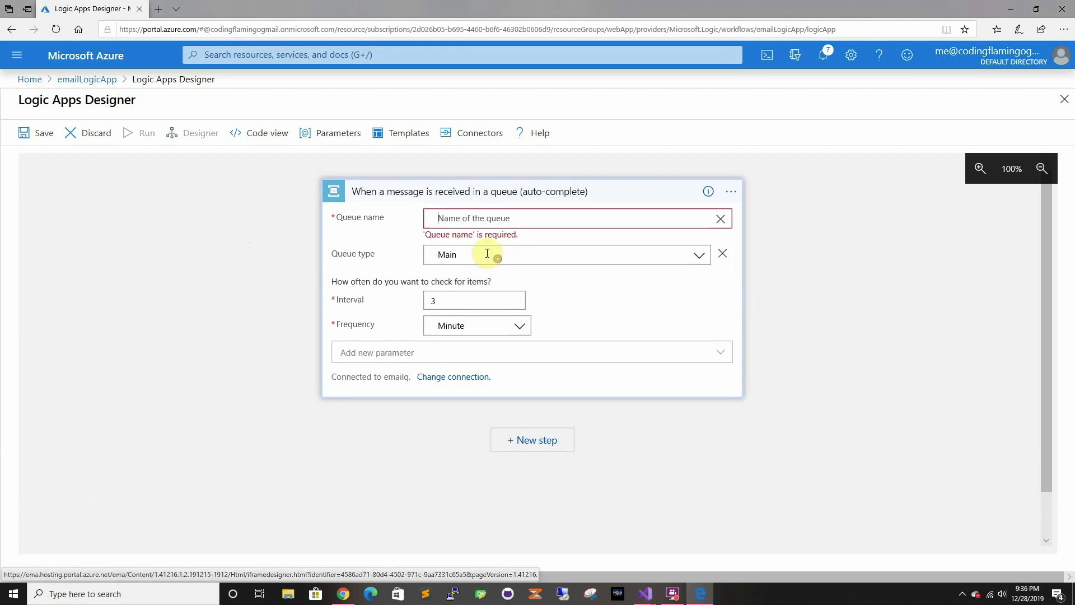
text(emailq)
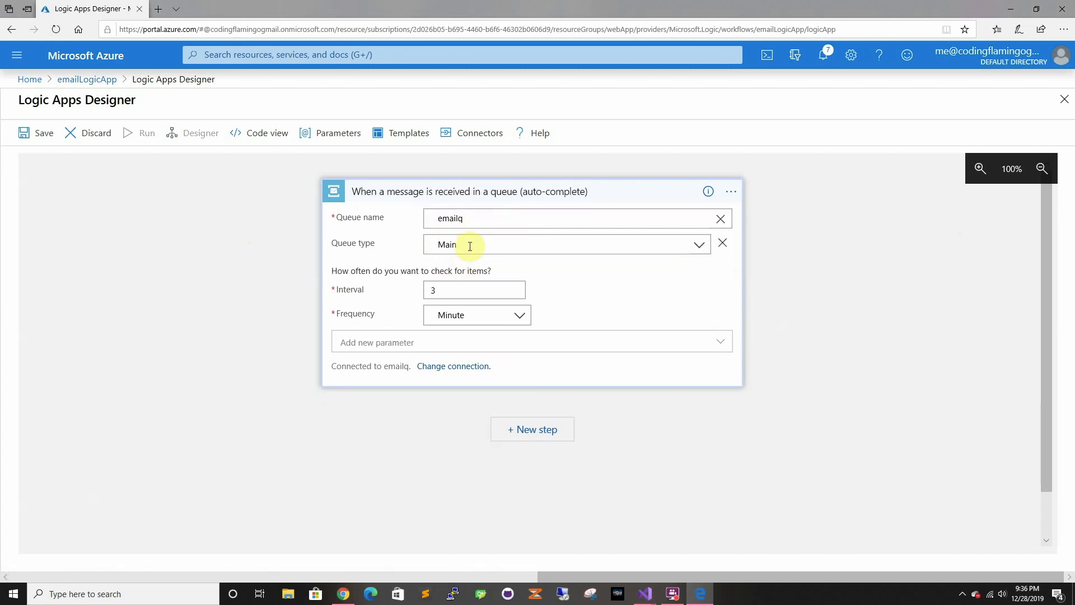
mouse_move(485, 297)
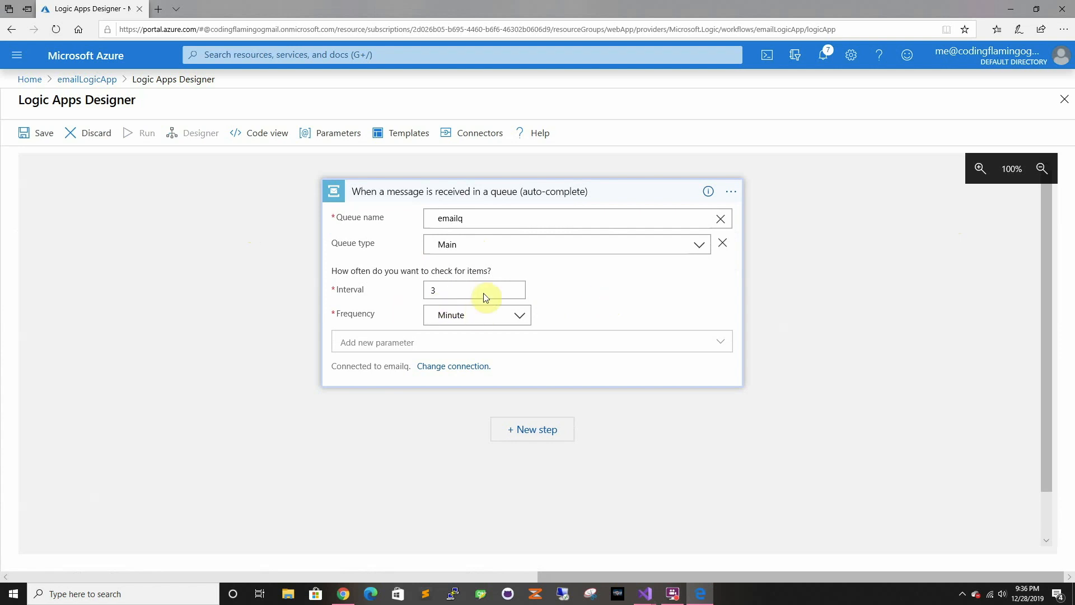
mouse_move(426, 274)
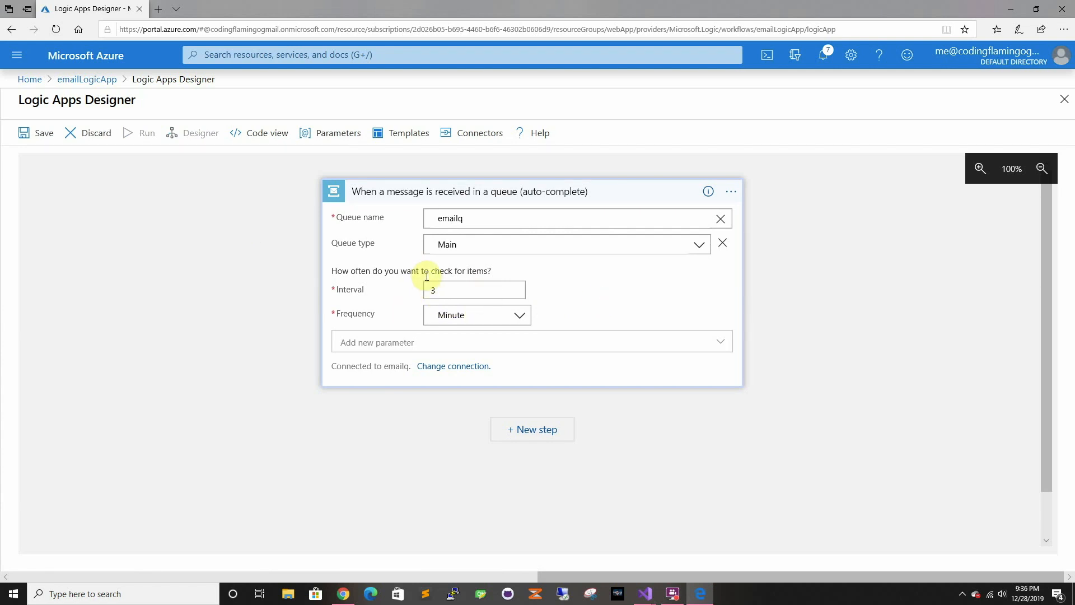
click(475, 289)
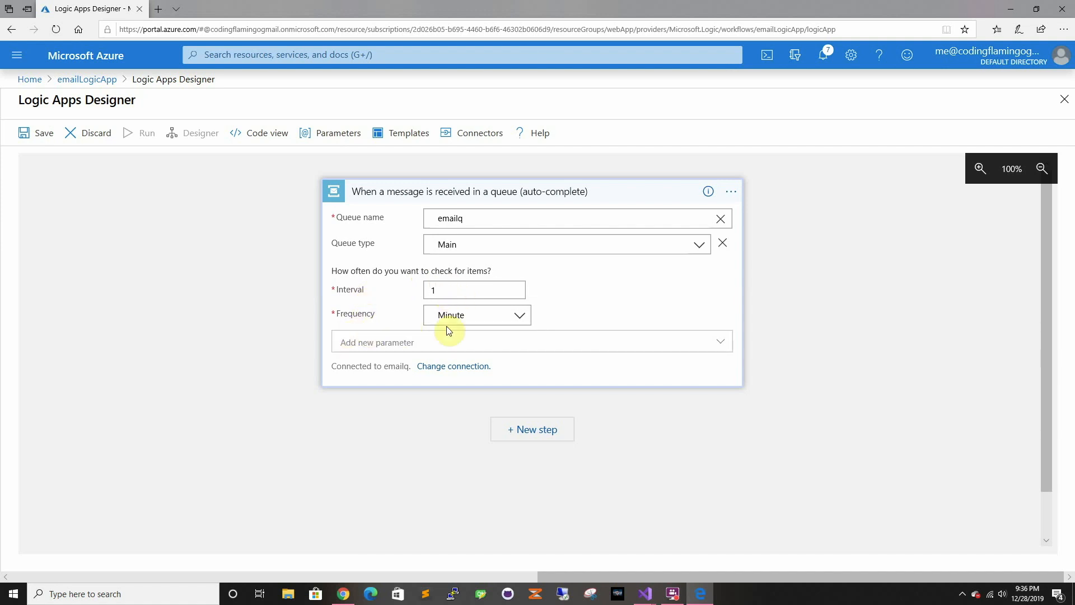
mouse_move(459, 371)
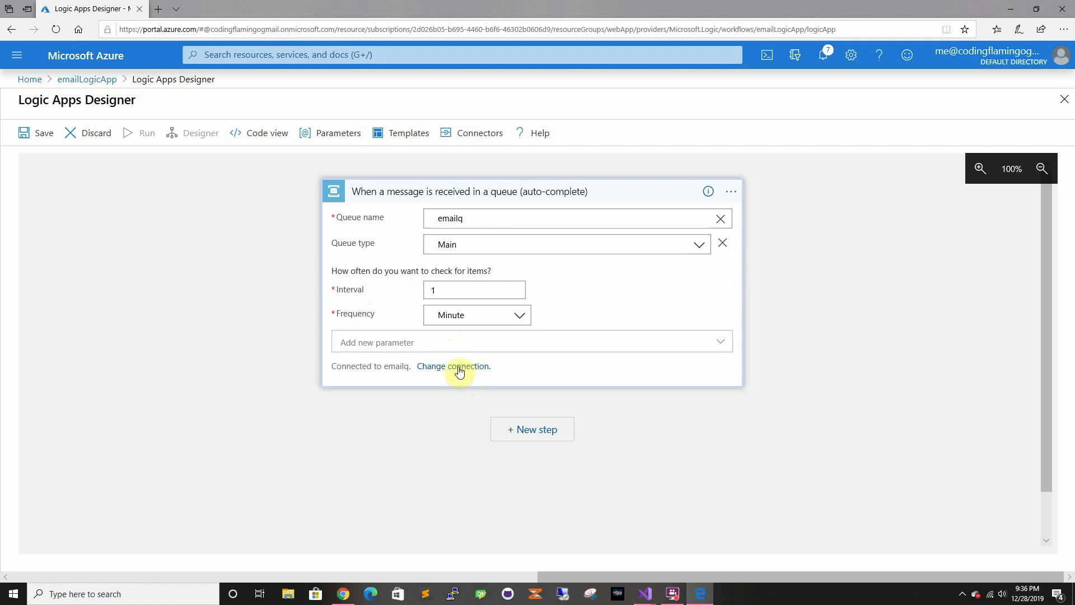
mouse_move(408, 353)
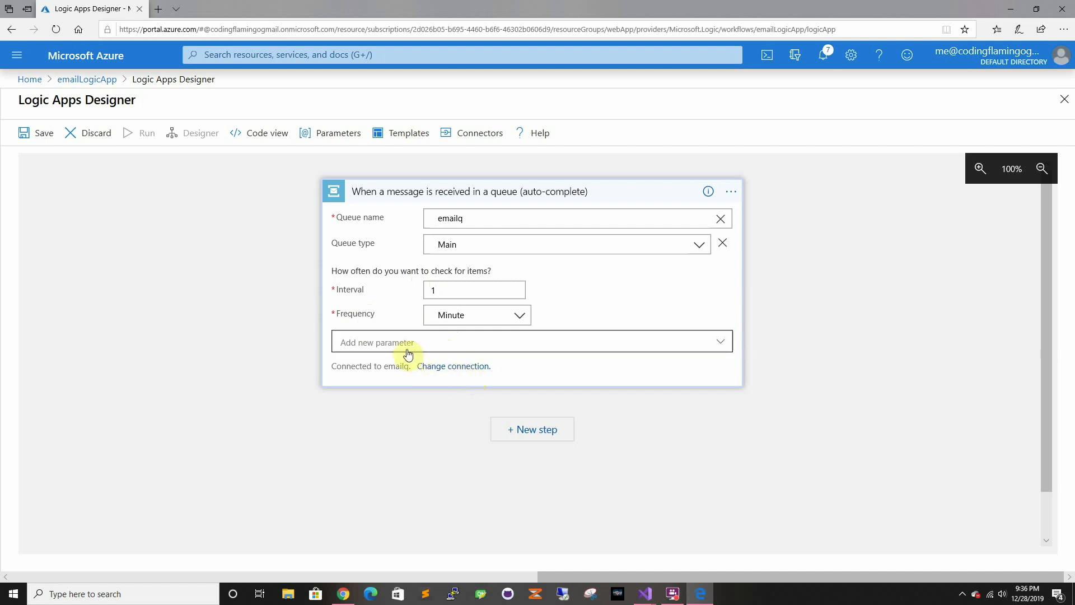
click(477, 315)
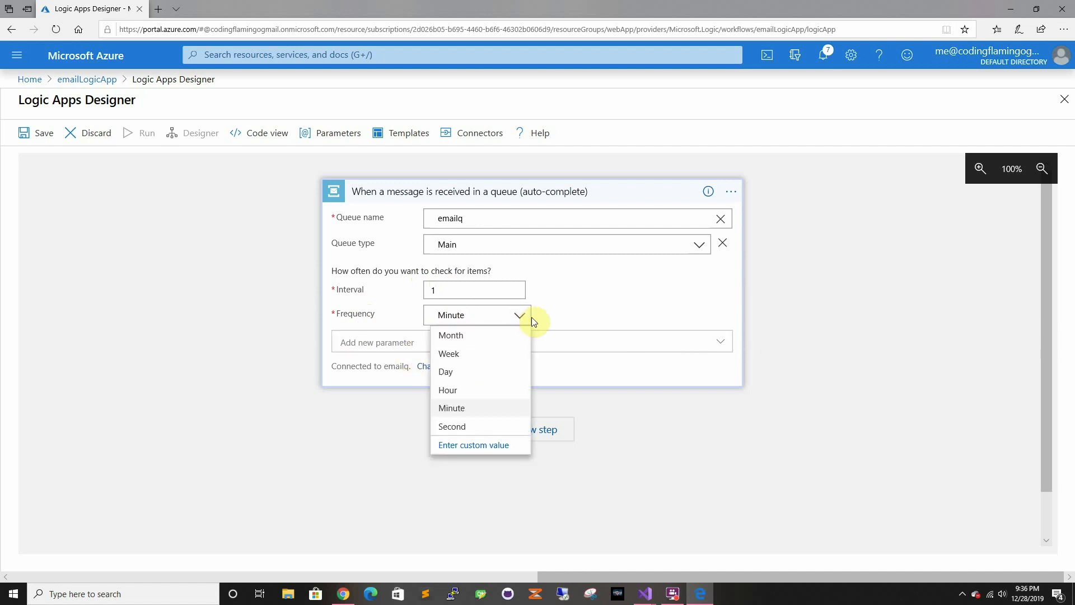
click(451, 408)
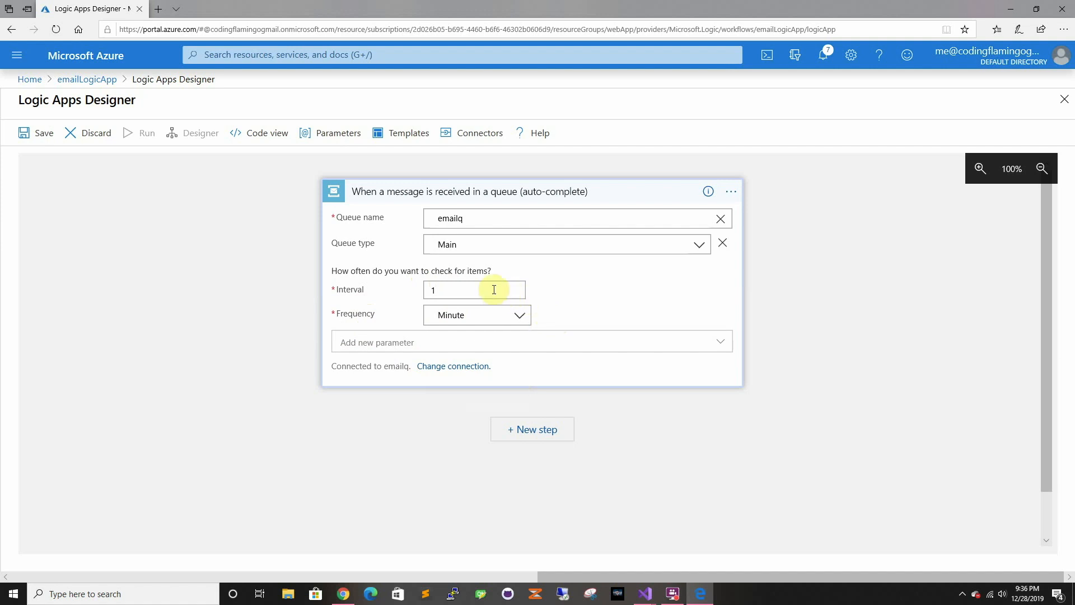
mouse_move(502, 296)
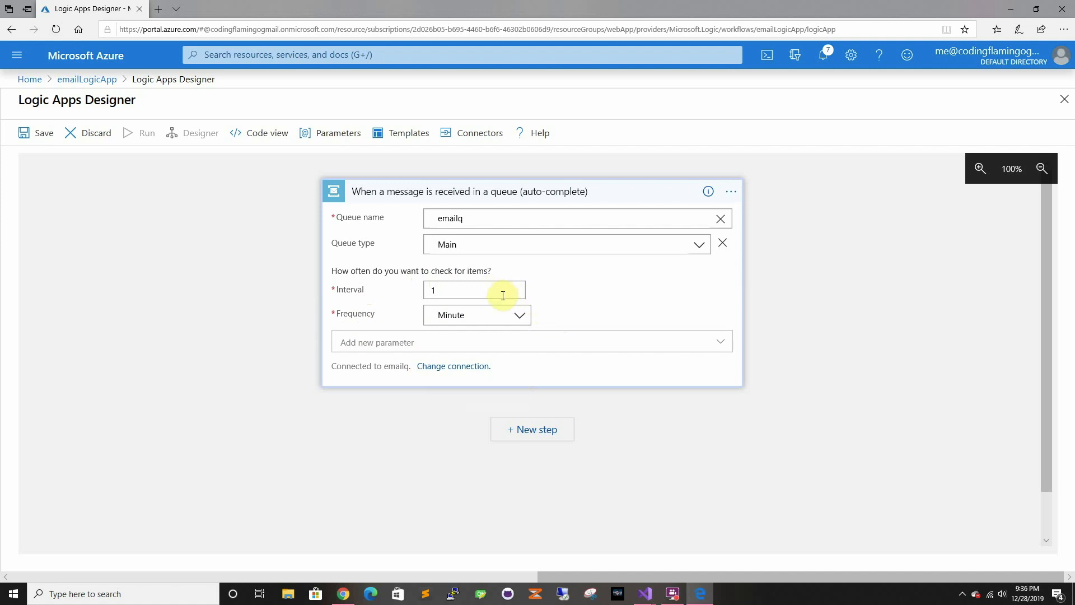
mouse_move(557, 387)
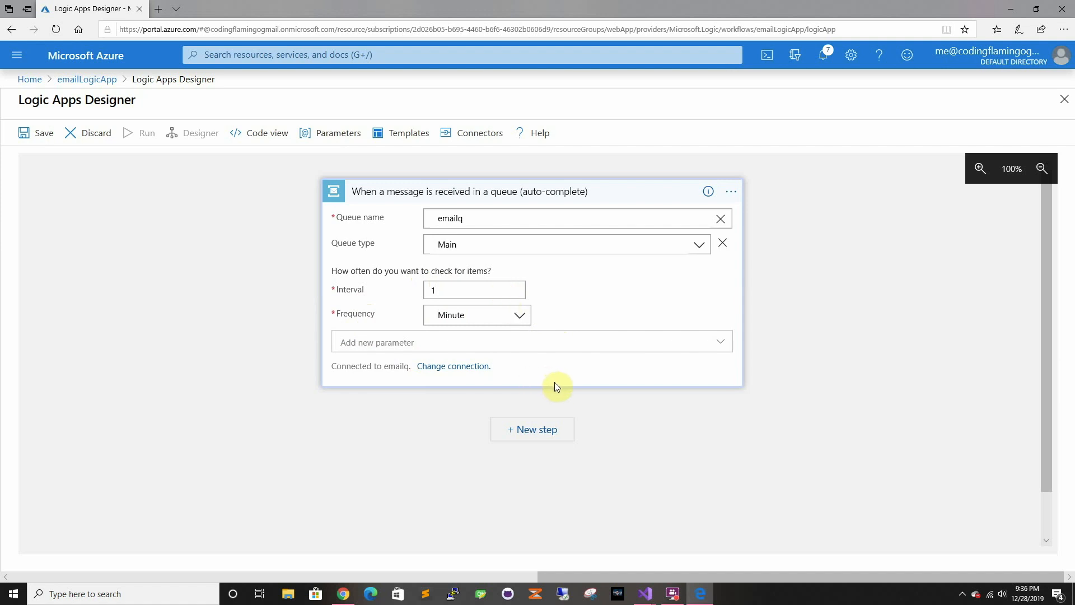
Step: Add a new step after the trigger and search the connectors for 'email'
click(532, 429)
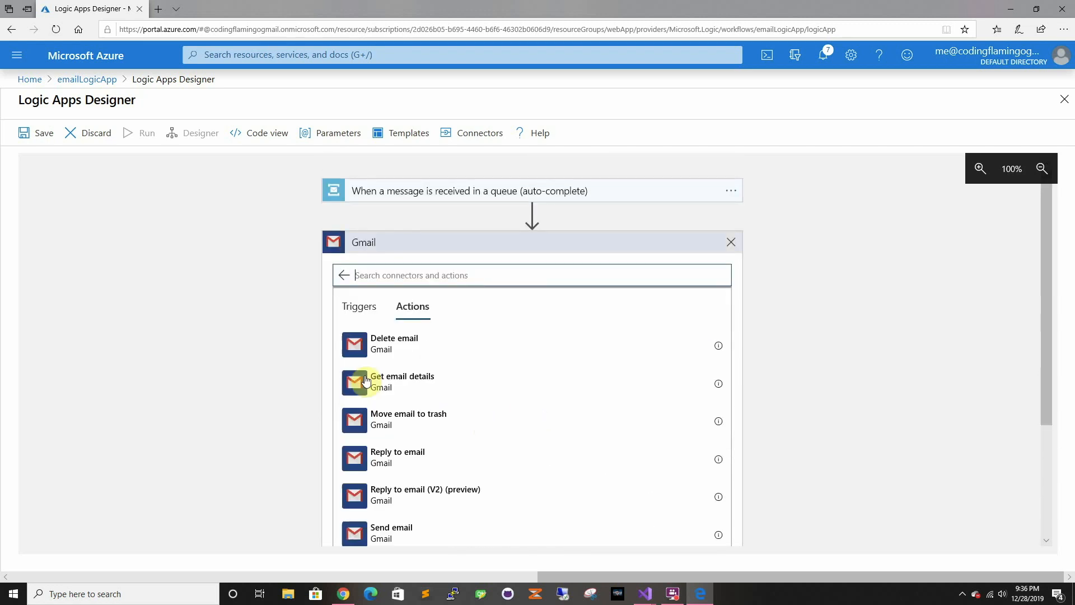
scroll(down, 3)
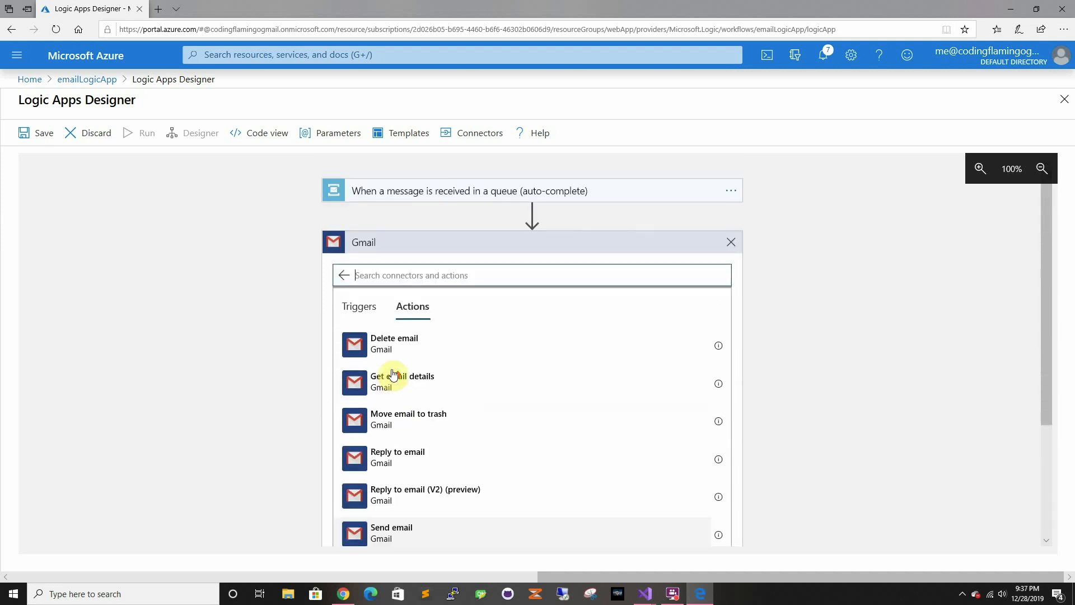
click(344, 276)
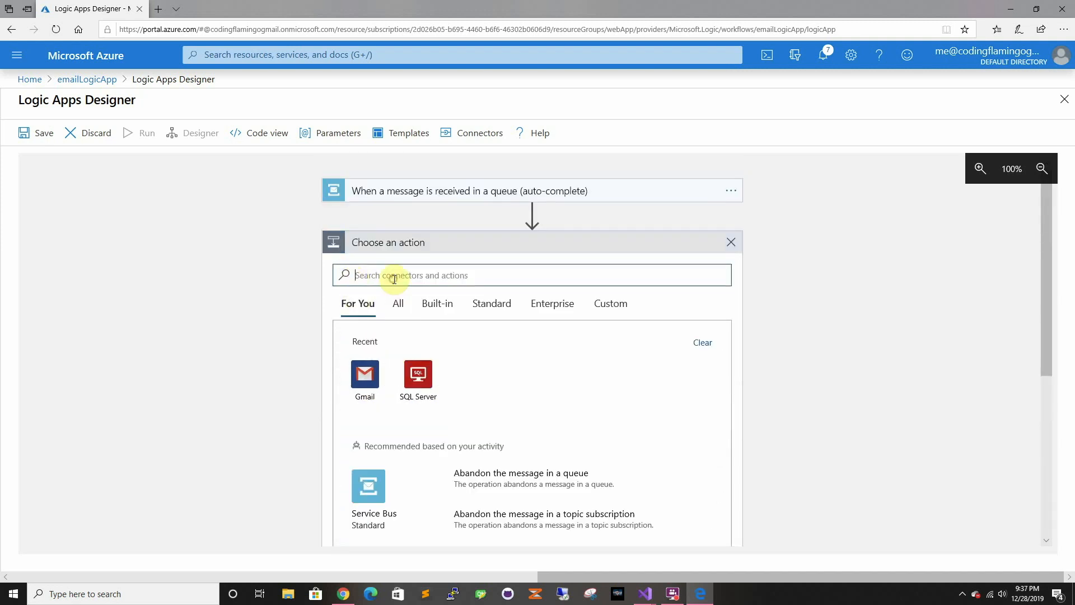
text(out)
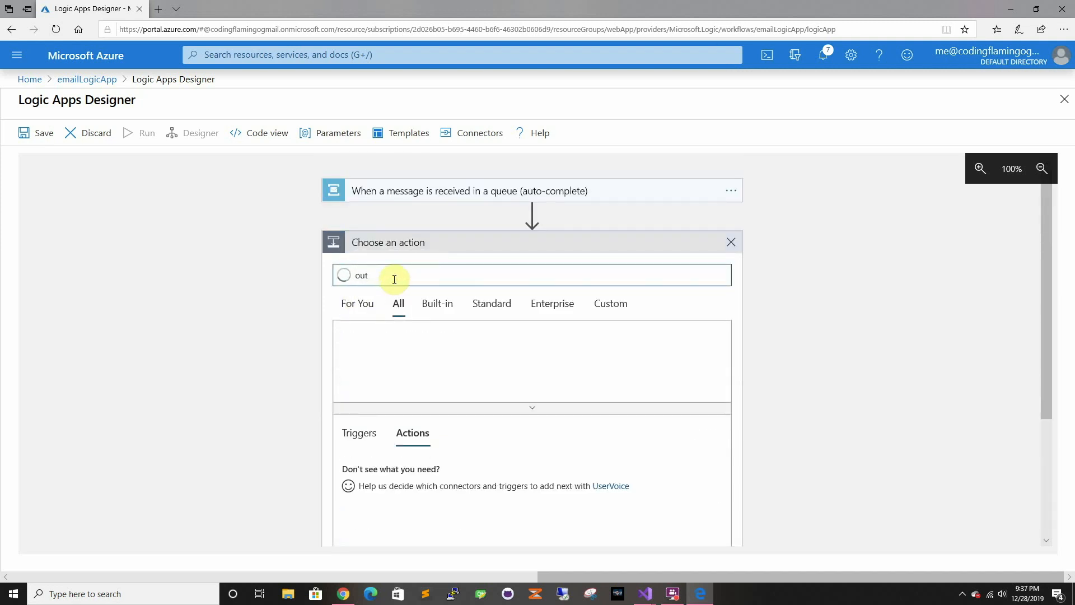
text(ema)
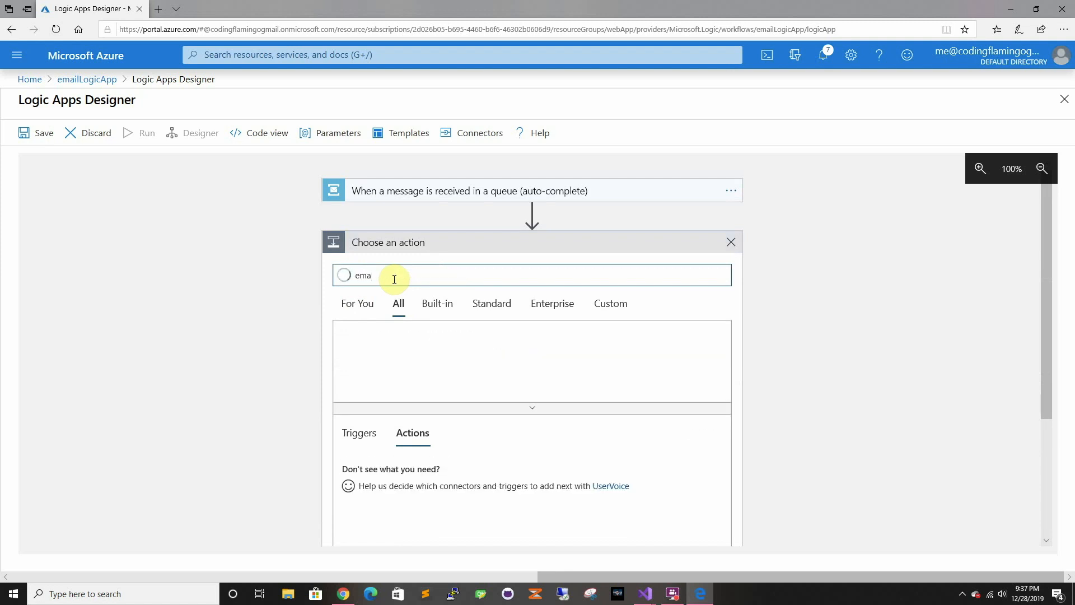
text(il)
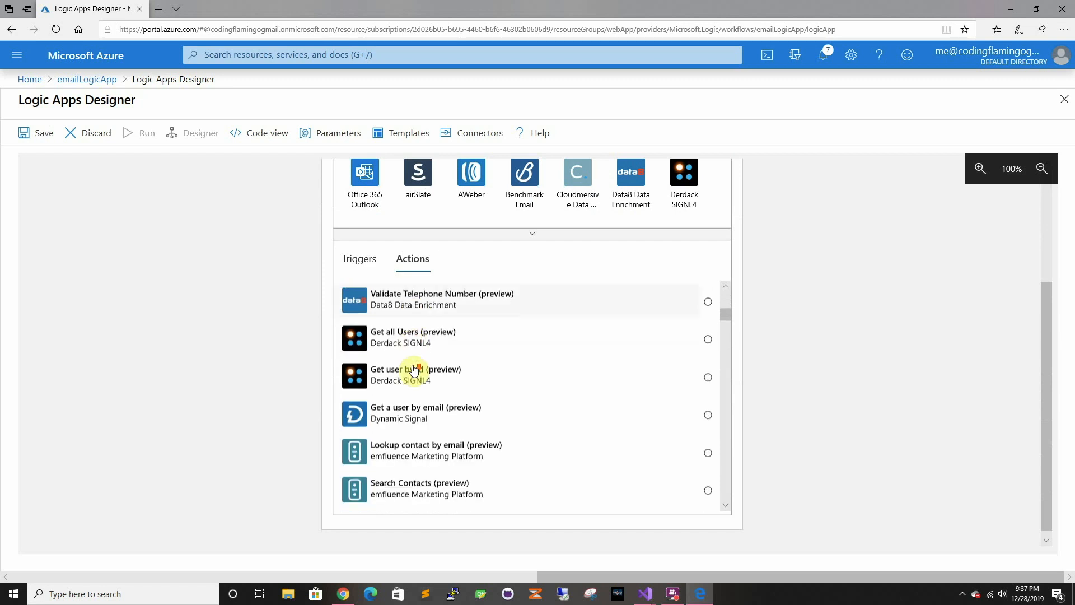
Step: Choose the Gmail connector and browse its actions, including Send email
scroll(down, 3)
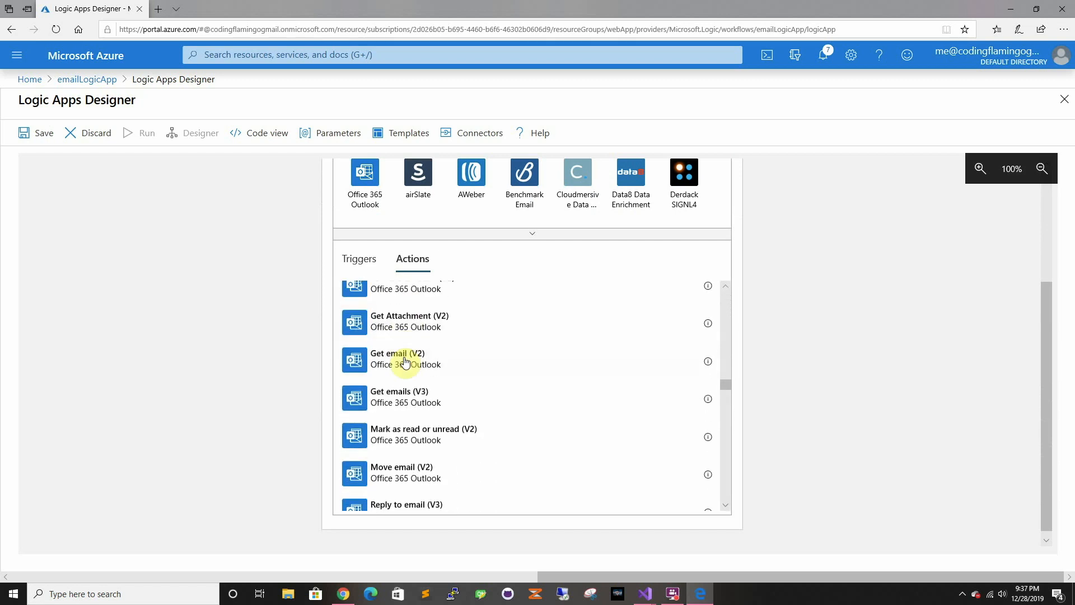
scroll(down, 3)
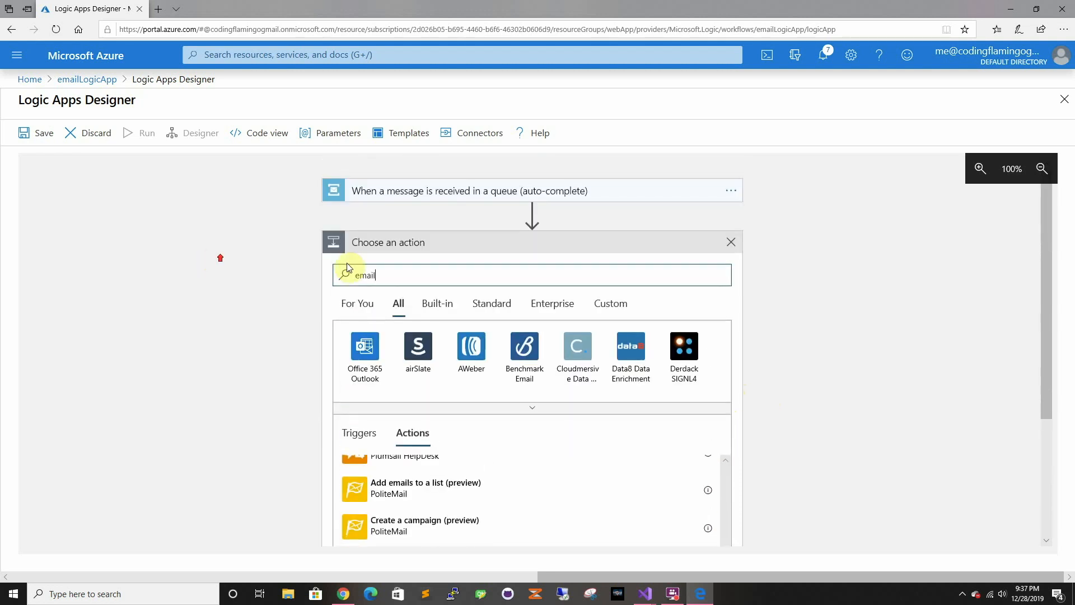
click(357, 303)
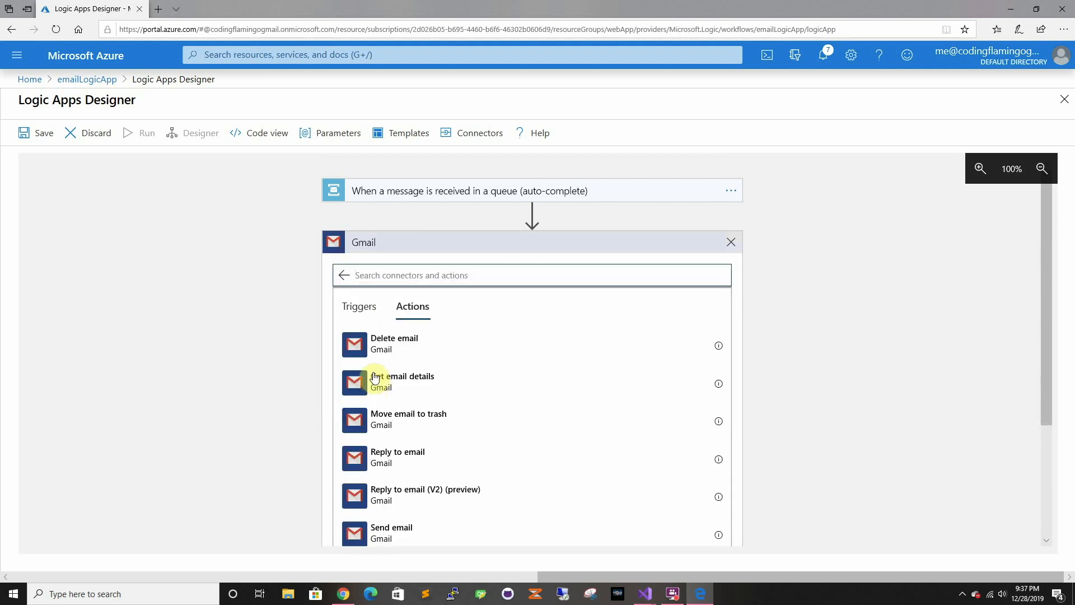
scroll(down, 3)
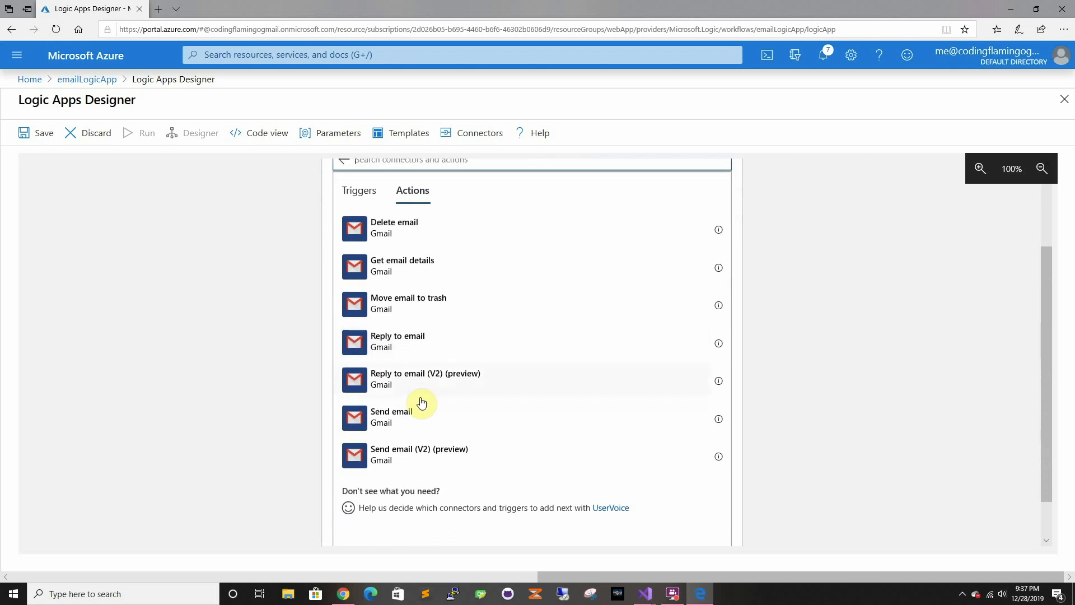
Step: Add Gmail's Send email action with the recipient set to the message's dynamic To value
click(391, 417)
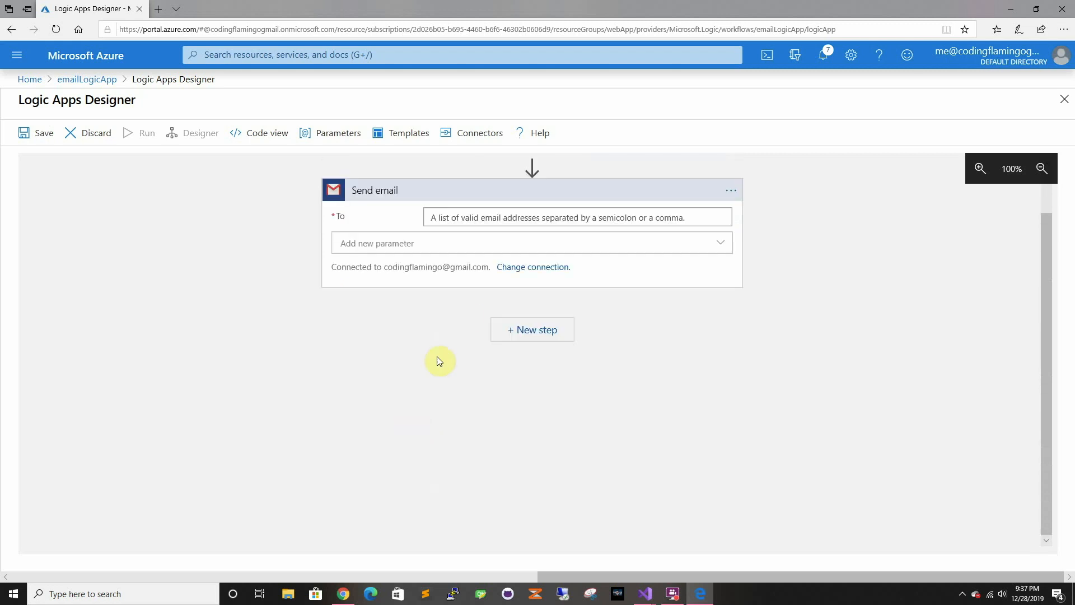
mouse_move(404, 267)
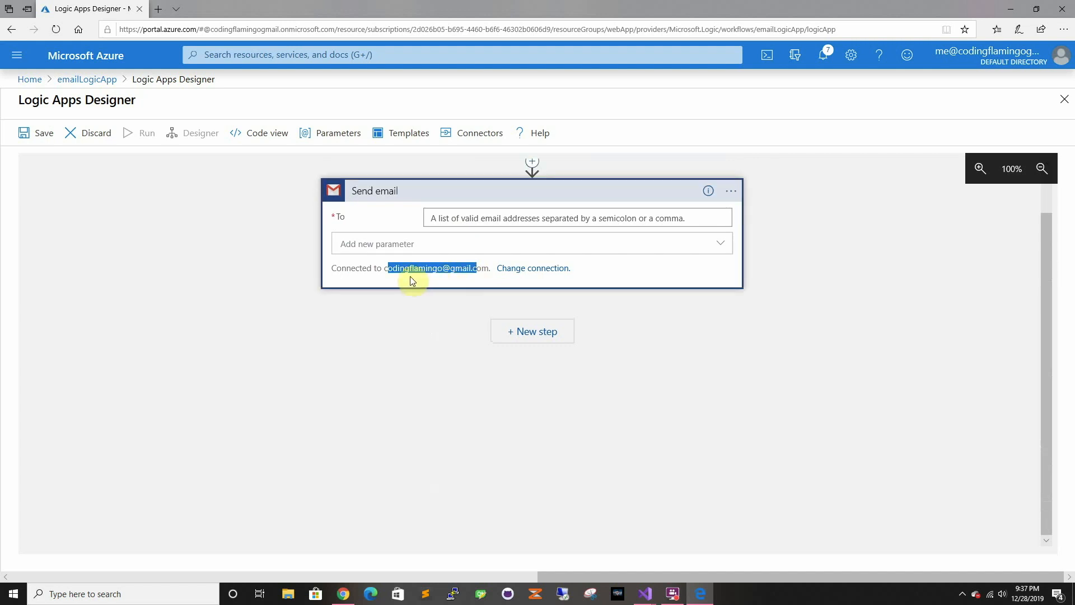
mouse_move(445, 267)
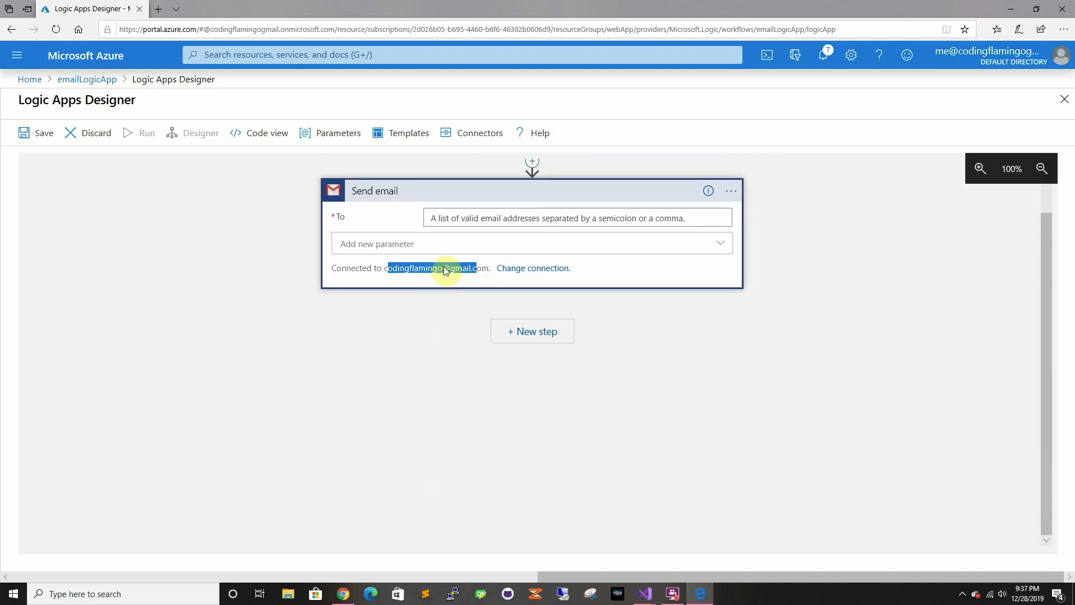
mouse_move(376, 282)
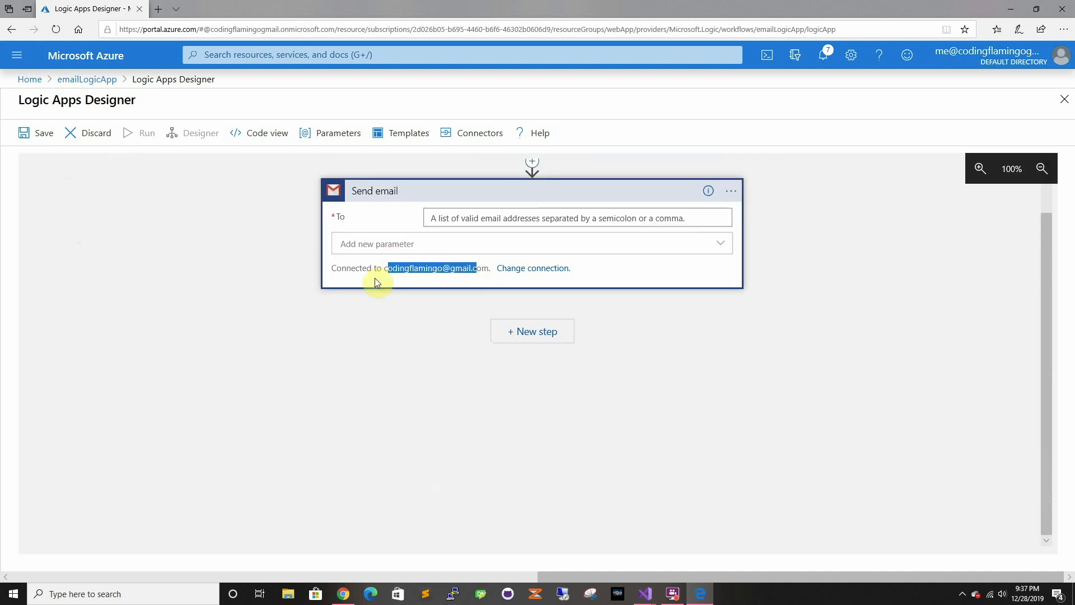
click(576, 218)
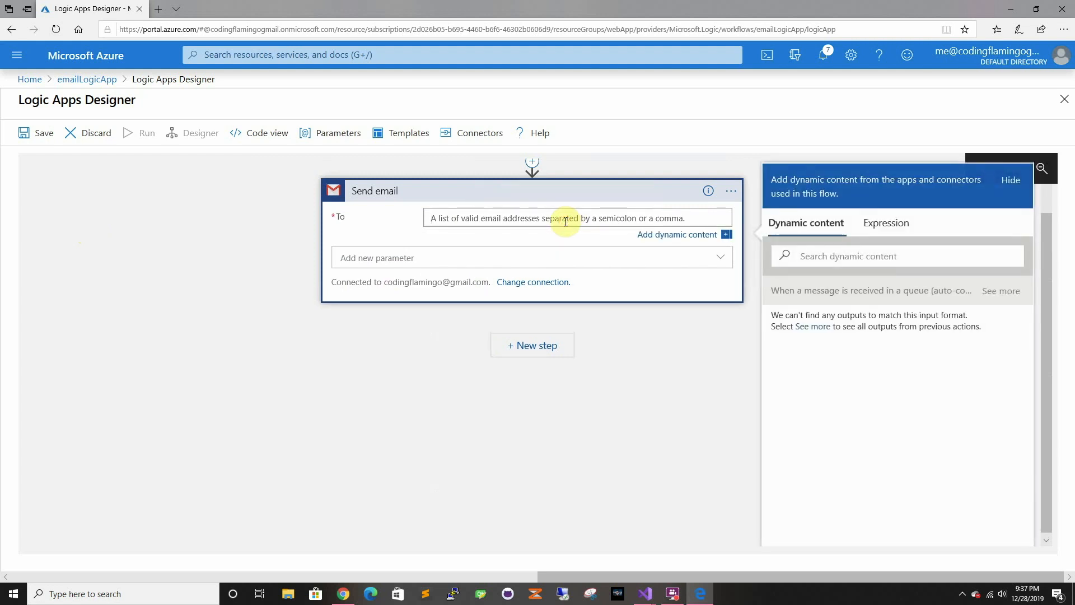
scroll(down, 3)
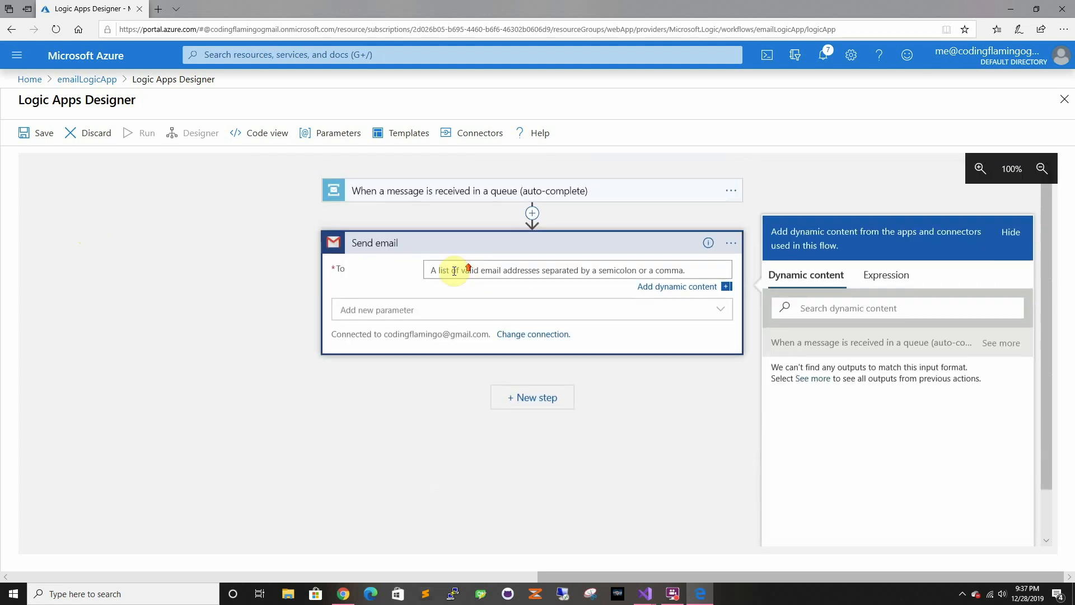
mouse_move(426, 198)
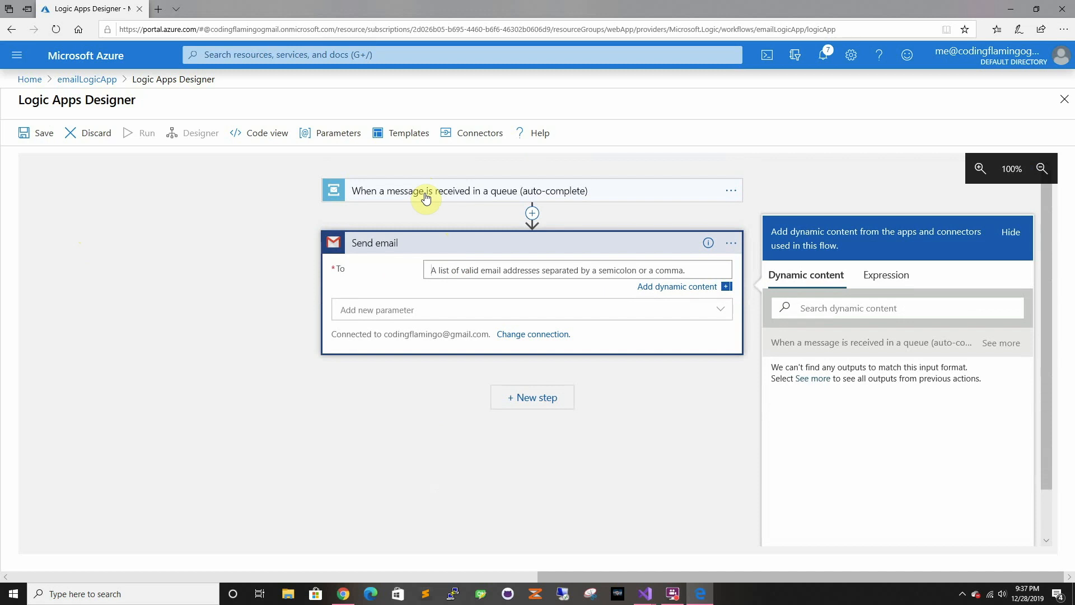
click(892, 308)
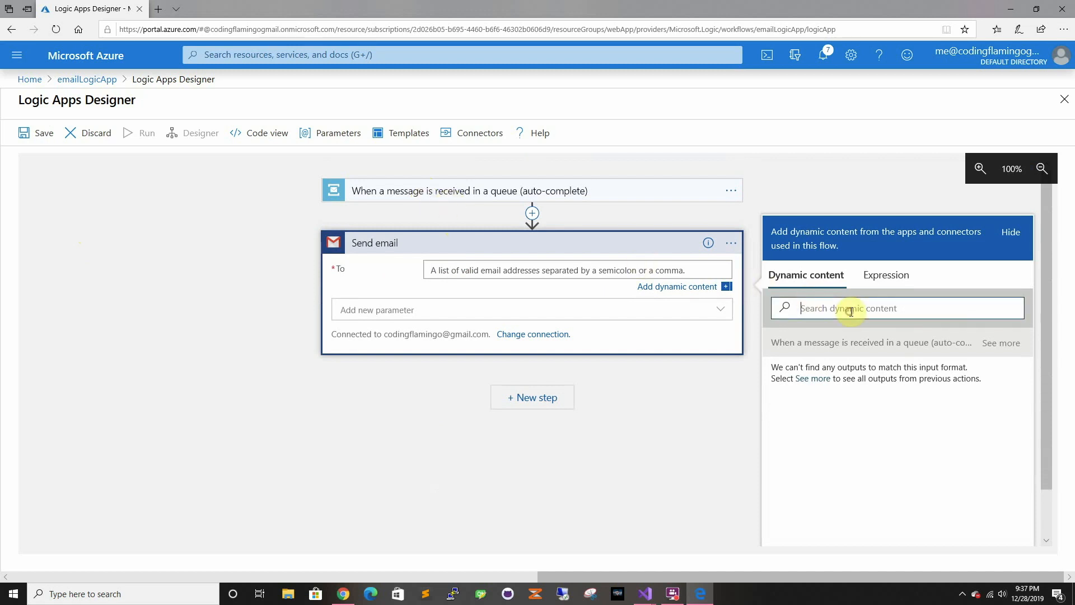
mouse_move(443, 171)
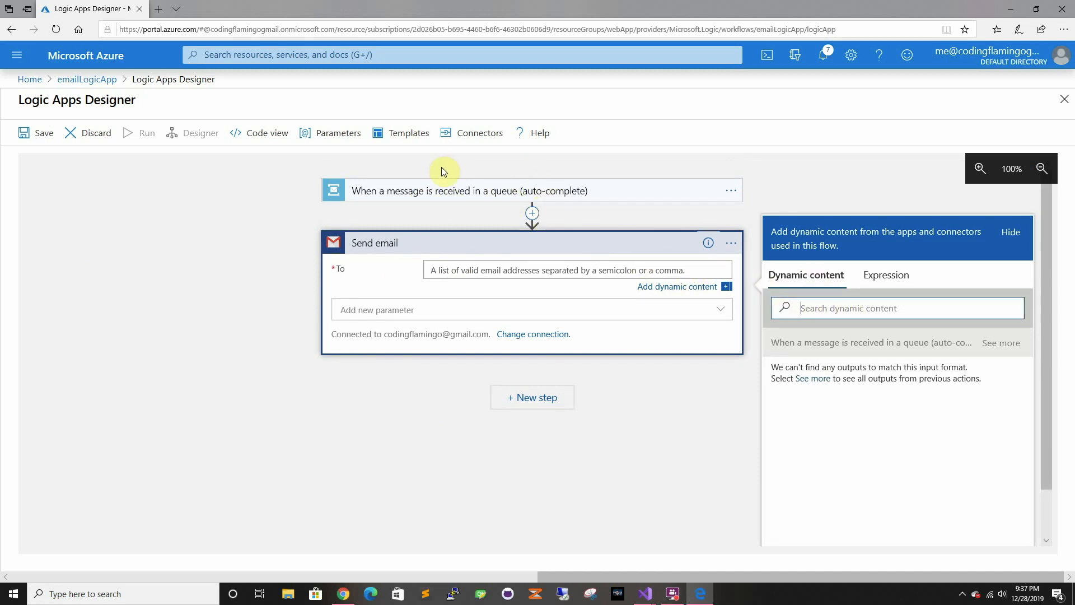
text(to)
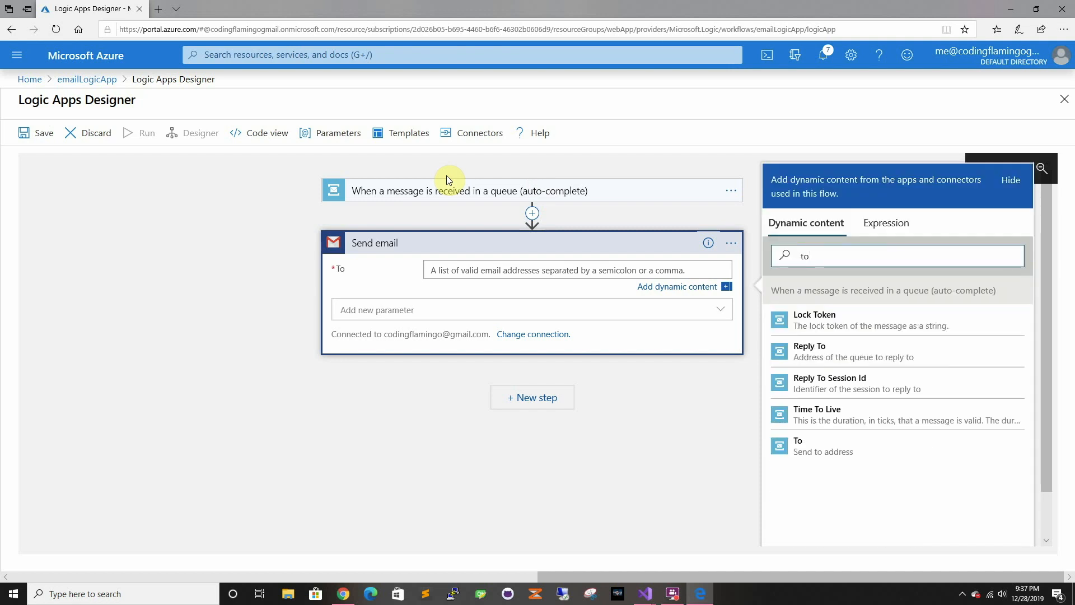
click(824, 447)
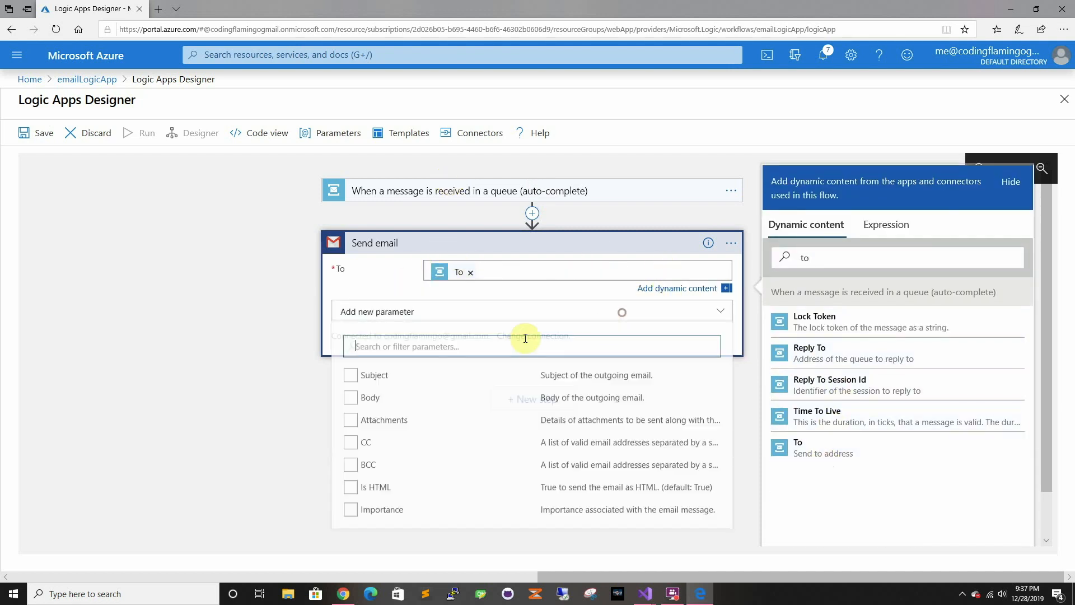
Step: Add Subject and Body parameters, filling Subject with message Label and Body with Content
click(350, 363)
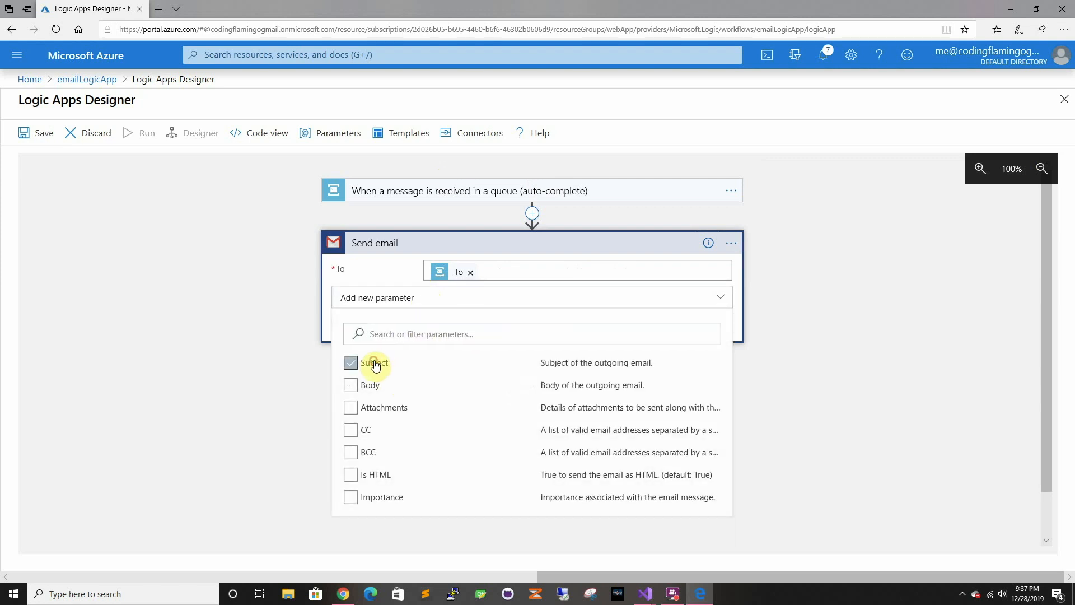
click(351, 384)
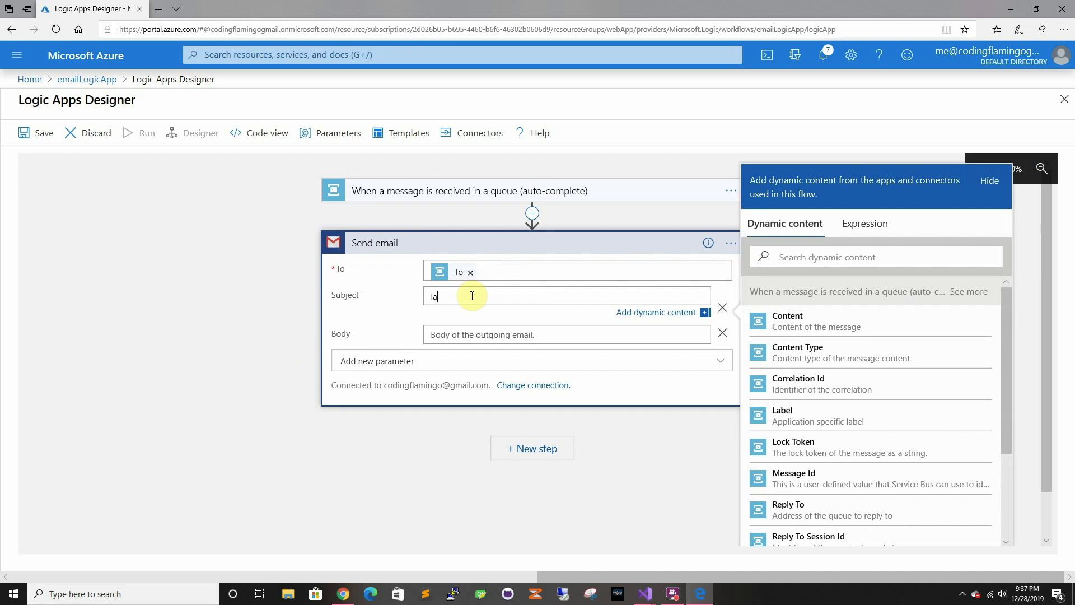
text(b)
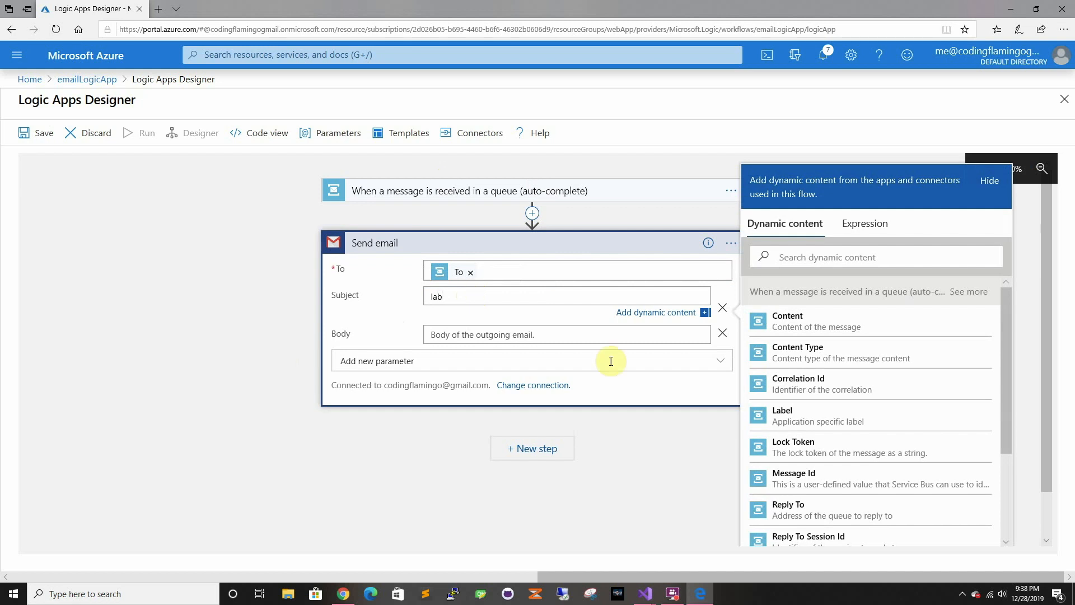
click(782, 414)
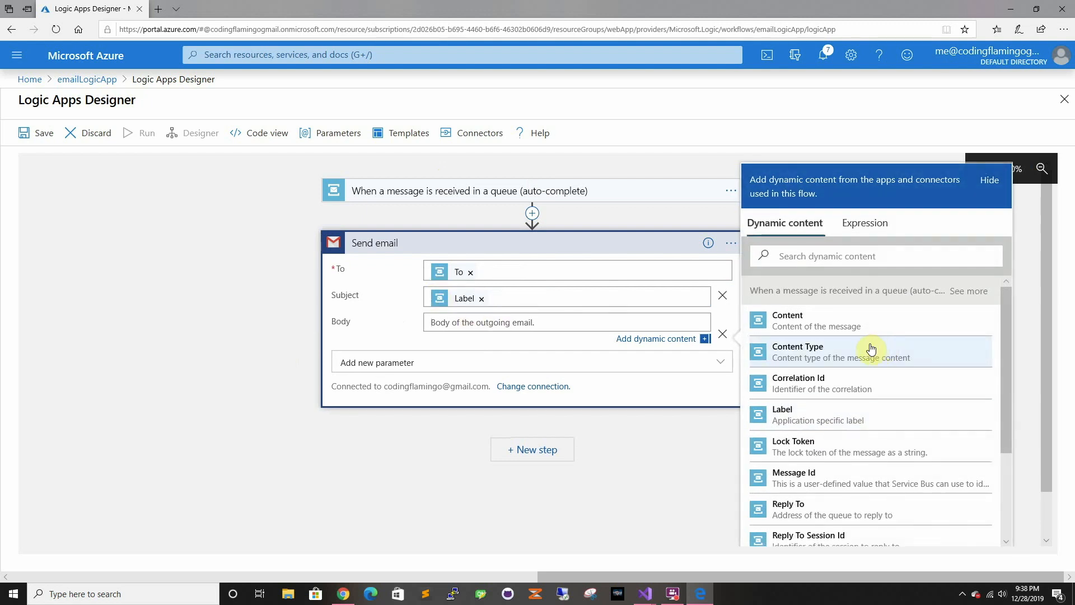
click(787, 316)
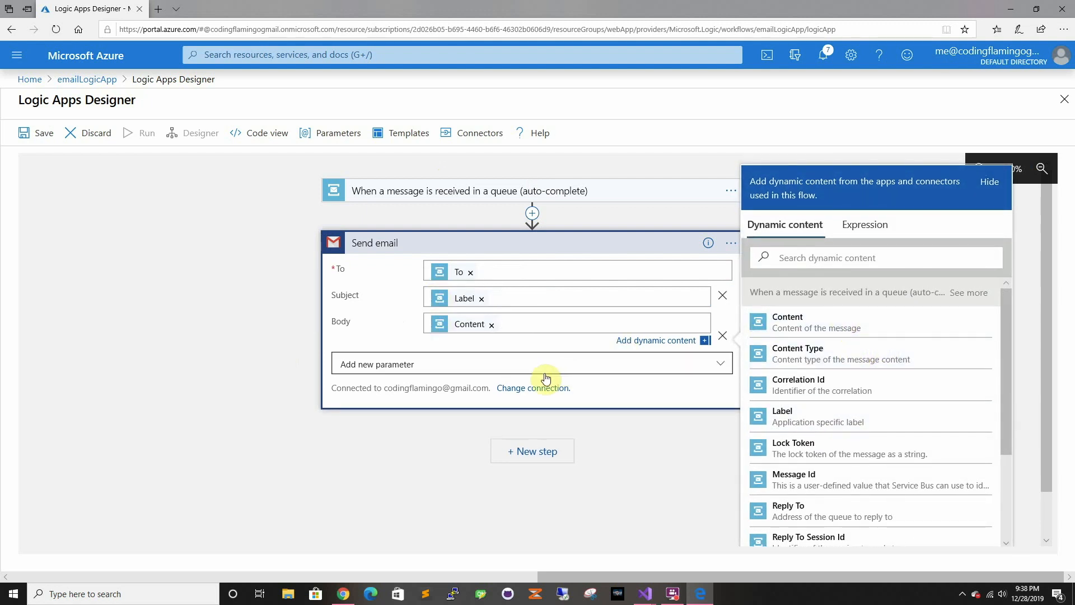
mouse_move(528, 368)
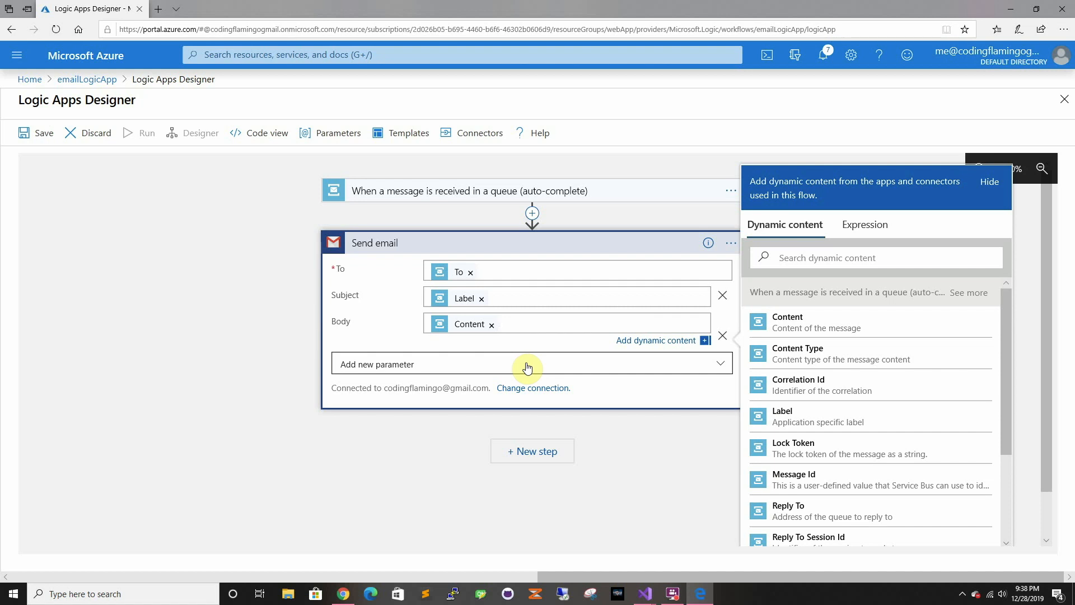
click(549, 324)
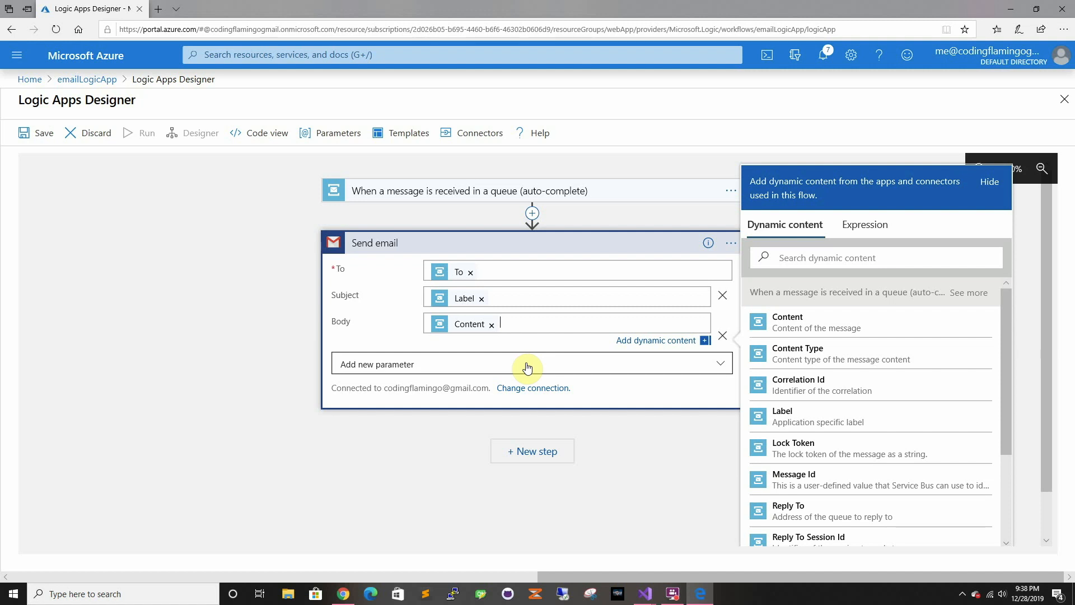
mouse_move(608, 396)
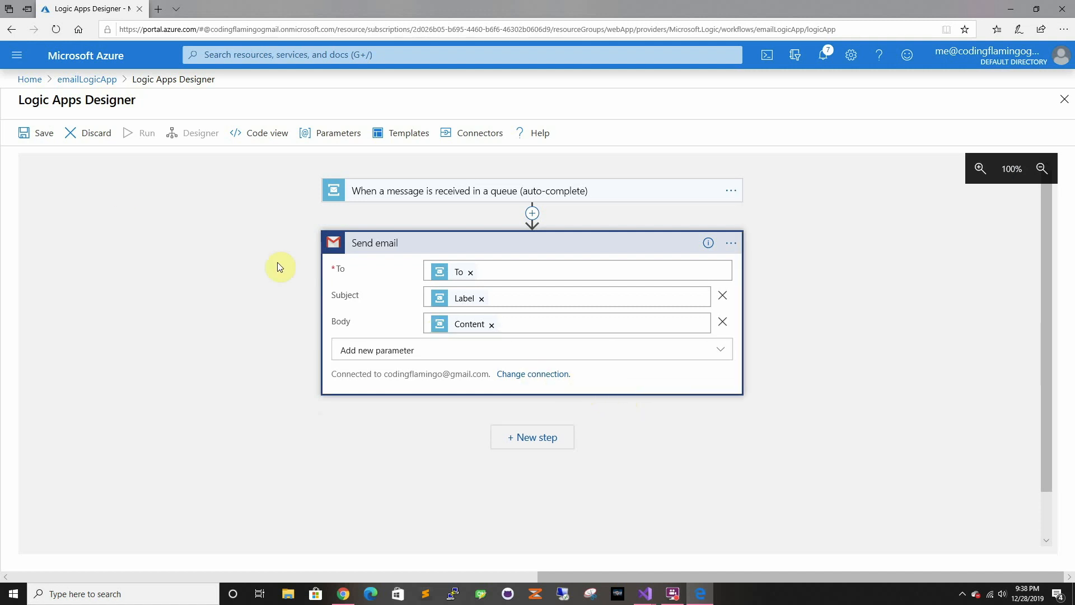
Step: Save emailLogicApp with its queue trigger and Gmail Send email step
click(36, 132)
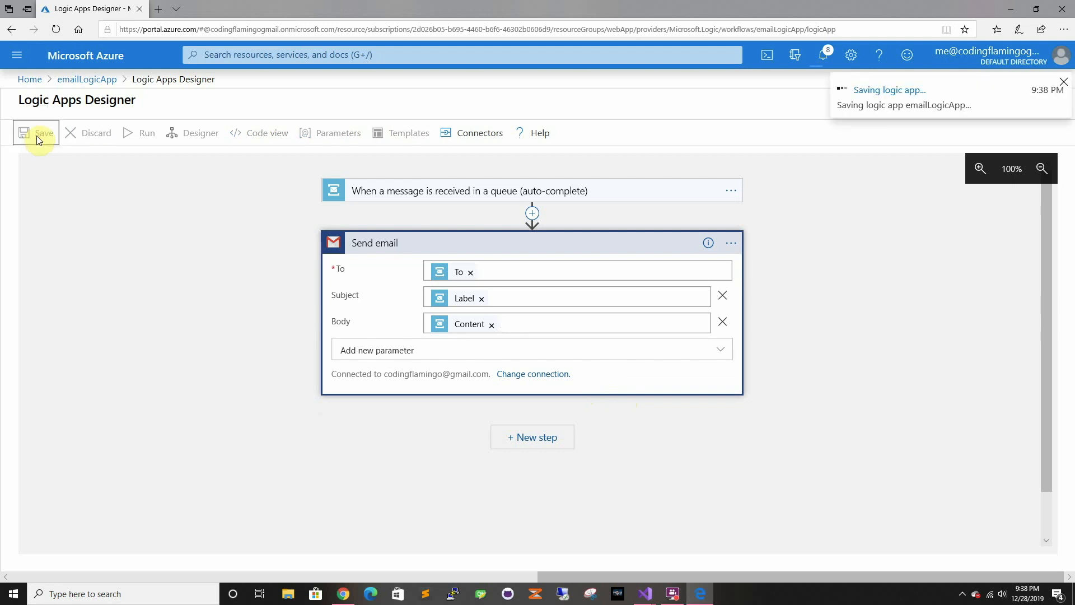
click(36, 133)
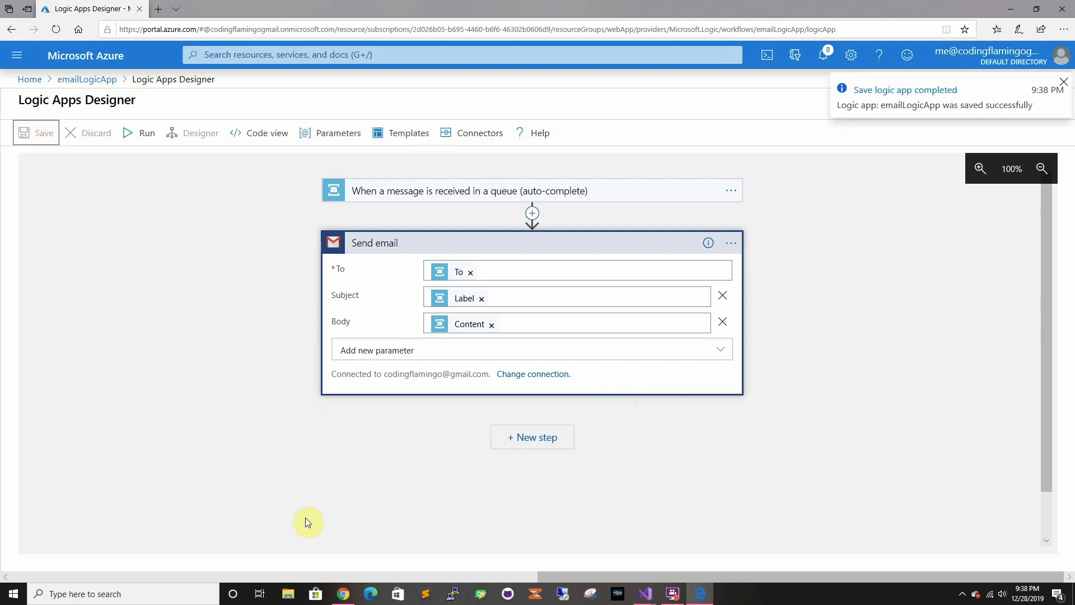
mouse_move(643, 594)
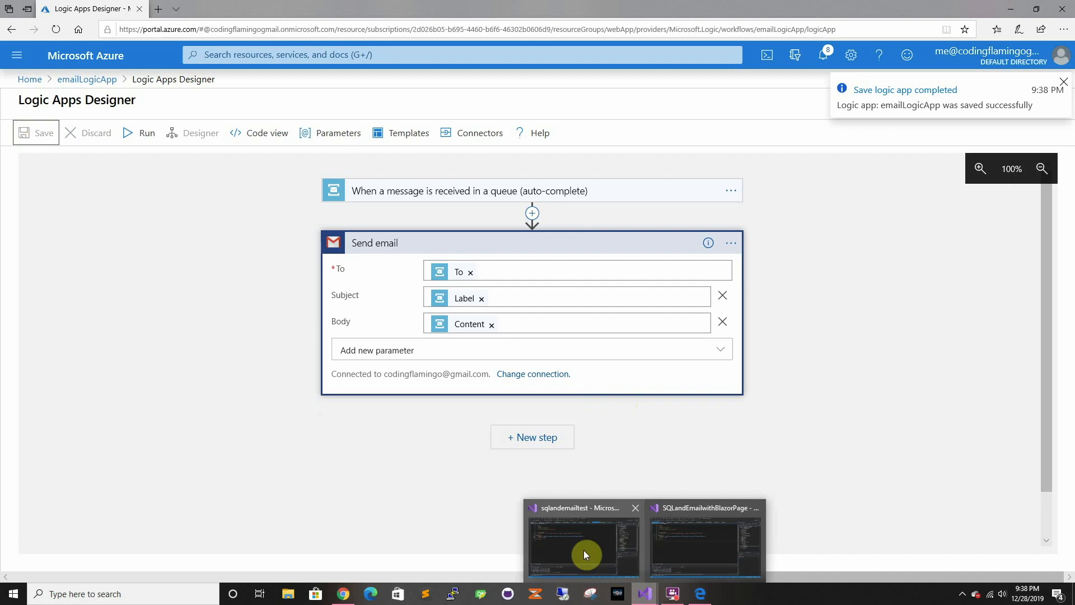
Step: Add a new ServiceBusService.cs class to the Services folder for the SendMessagesAsync queue code
click(704, 542)
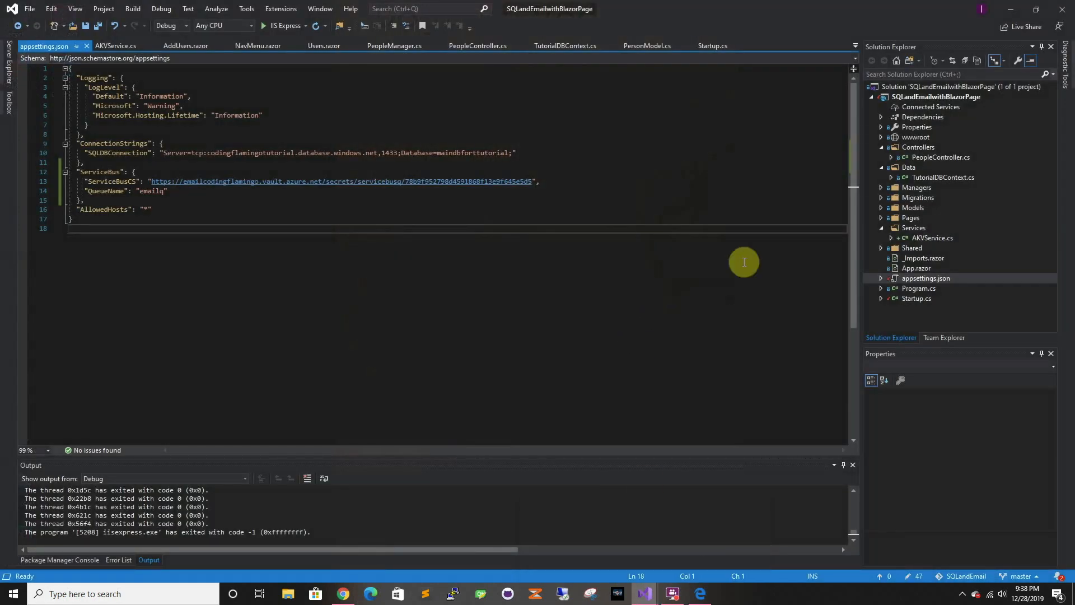
right_click(914, 228)
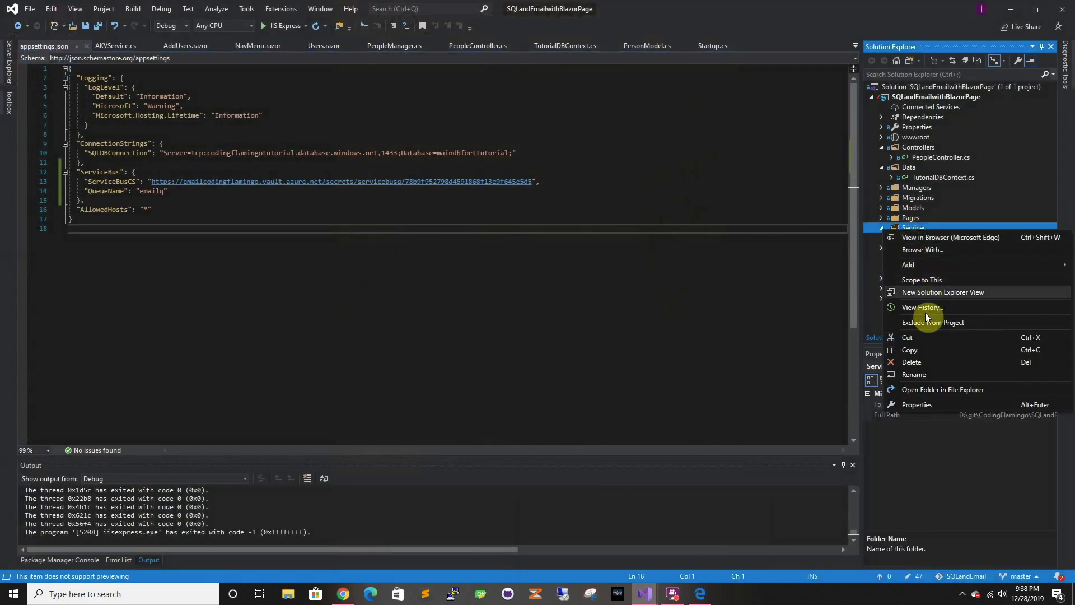
click(908, 265)
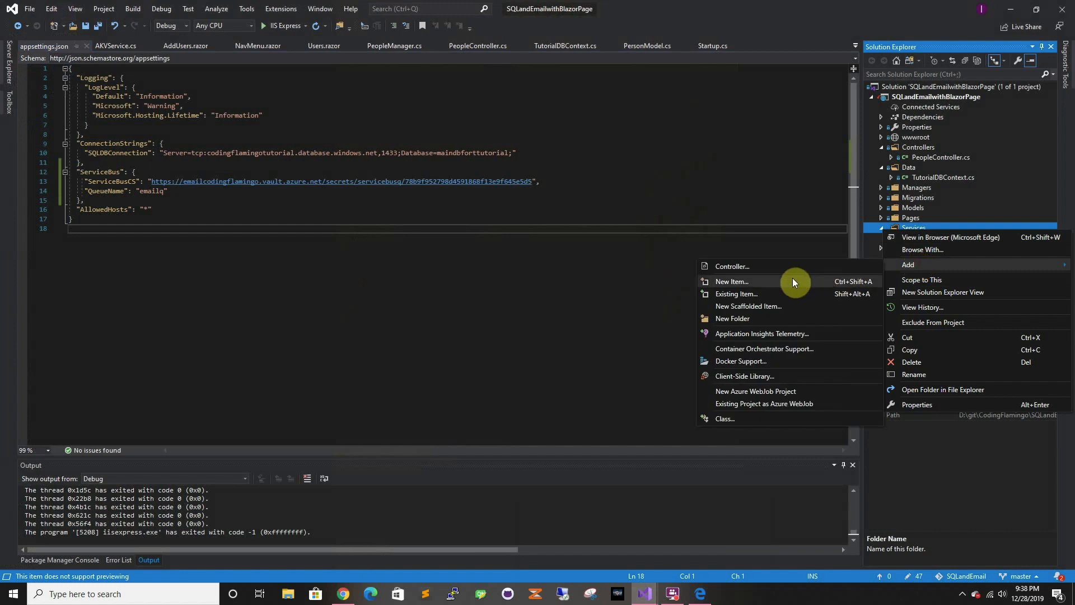
click(732, 281)
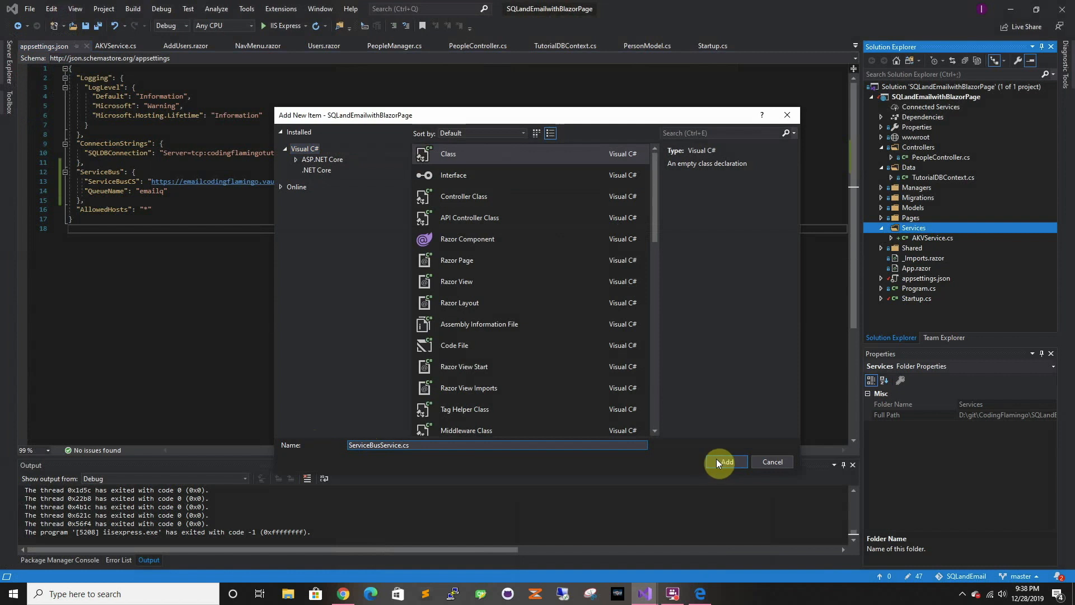
click(725, 462)
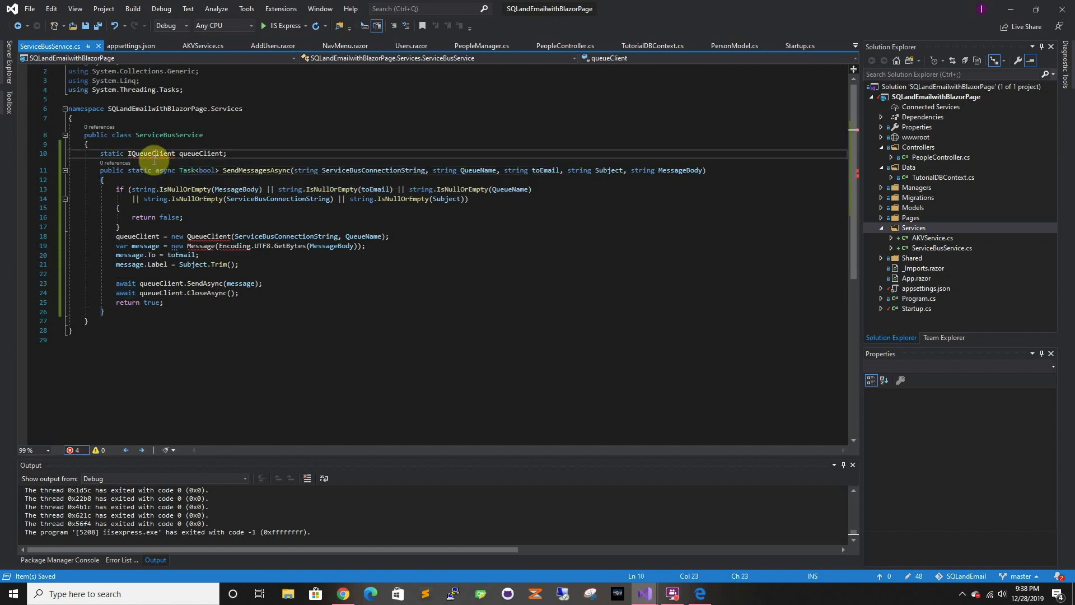
Step: Show Quick Actions fixes for the unresolved IQueueClient type in ServiceBusService.cs
click(136, 170)
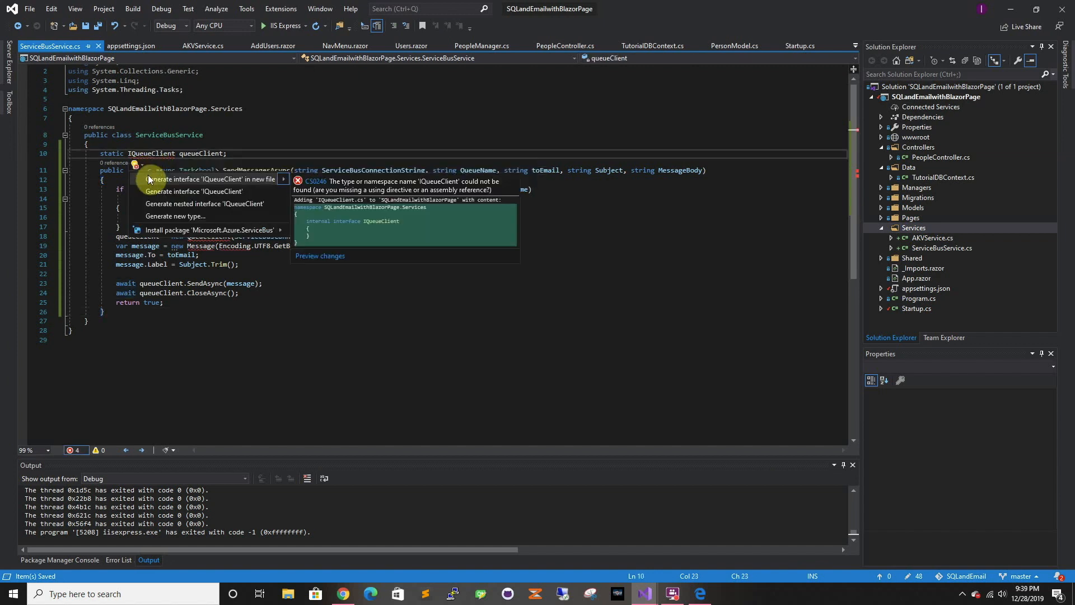
mouse_move(257, 187)
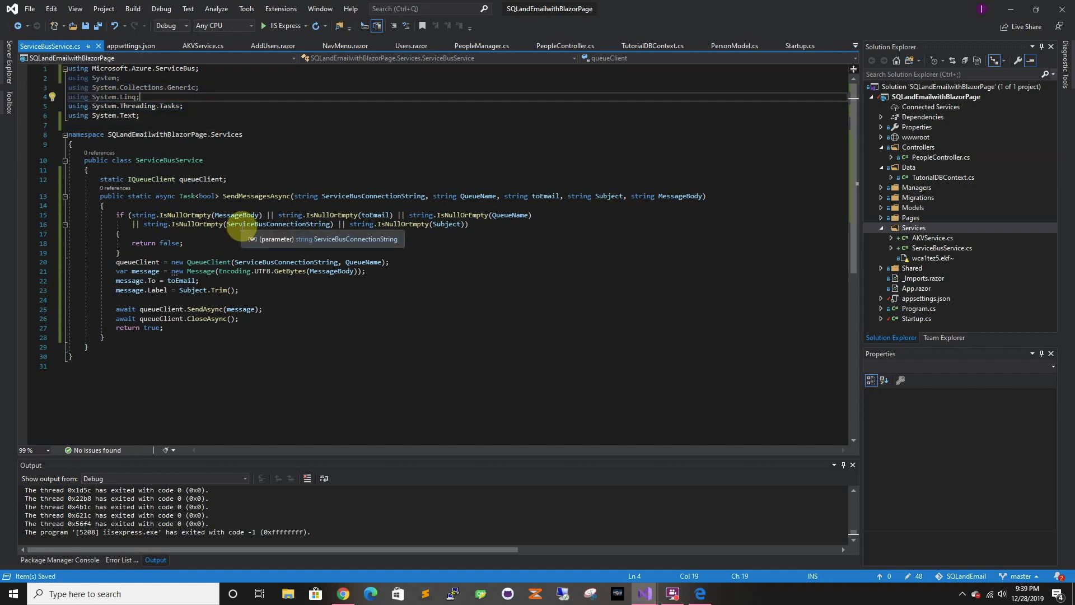
mouse_move(254, 195)
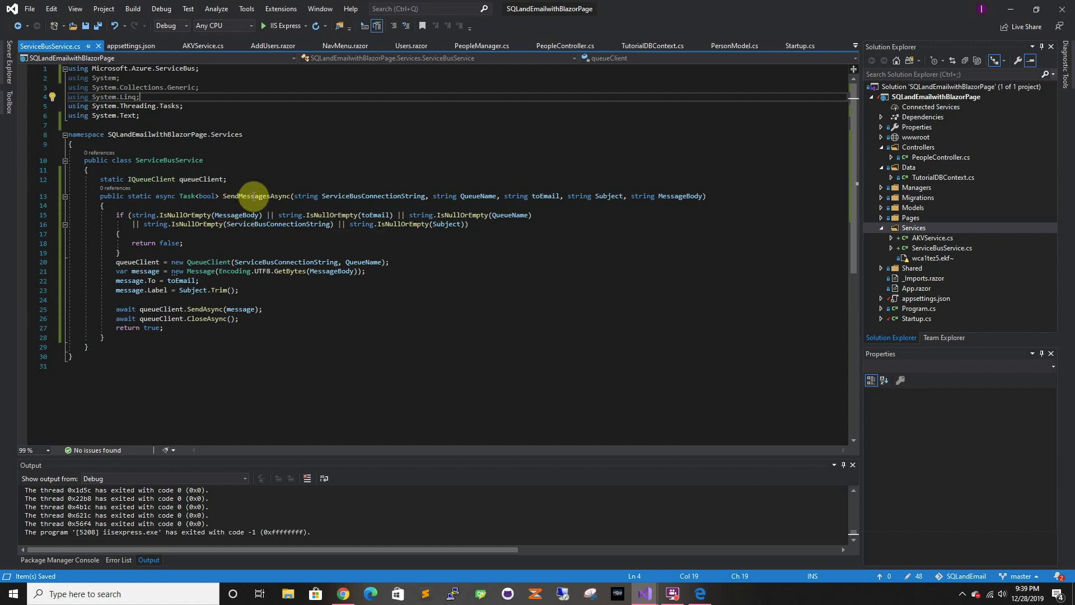
mouse_move(254, 195)
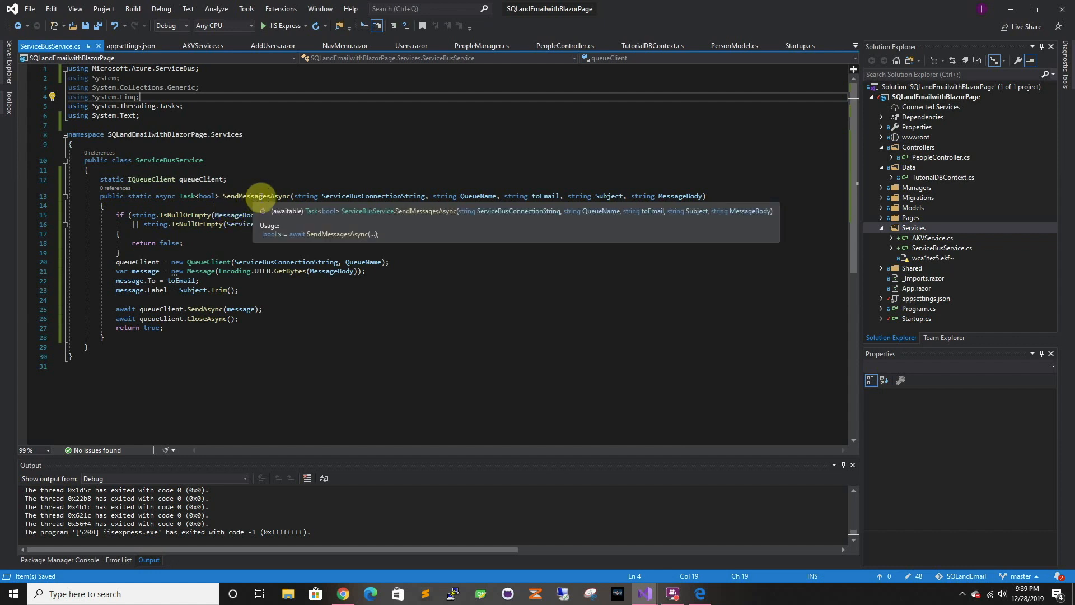
mouse_move(360, 197)
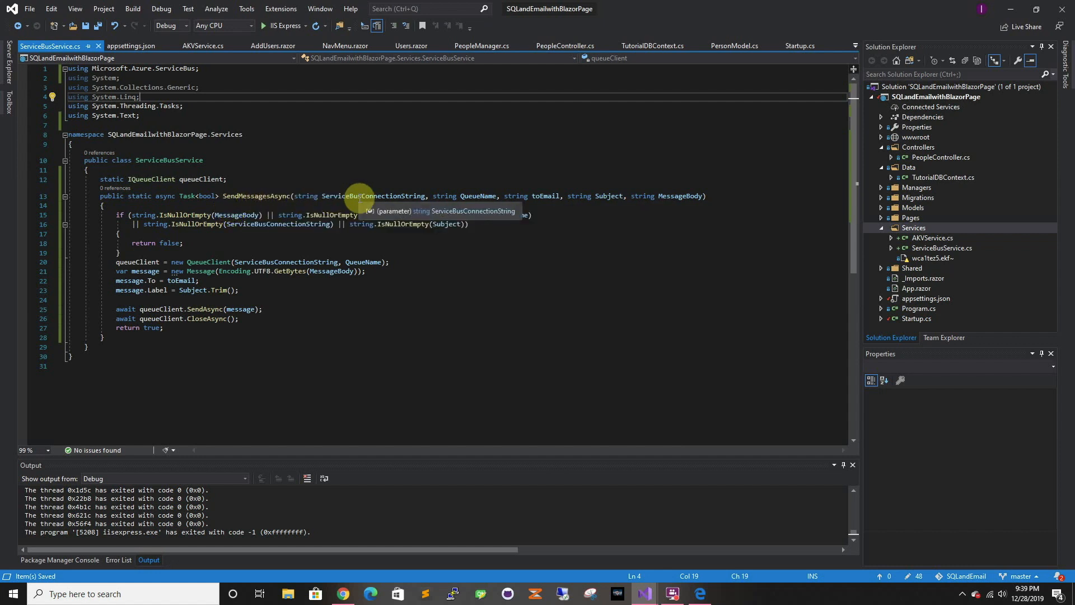
mouse_move(478, 197)
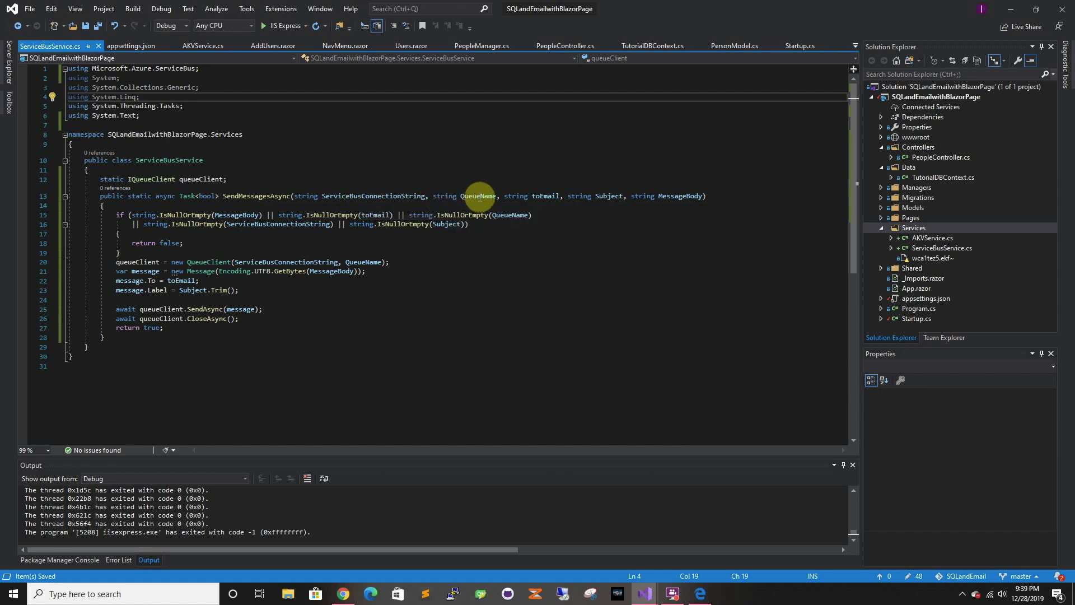
mouse_move(546, 196)
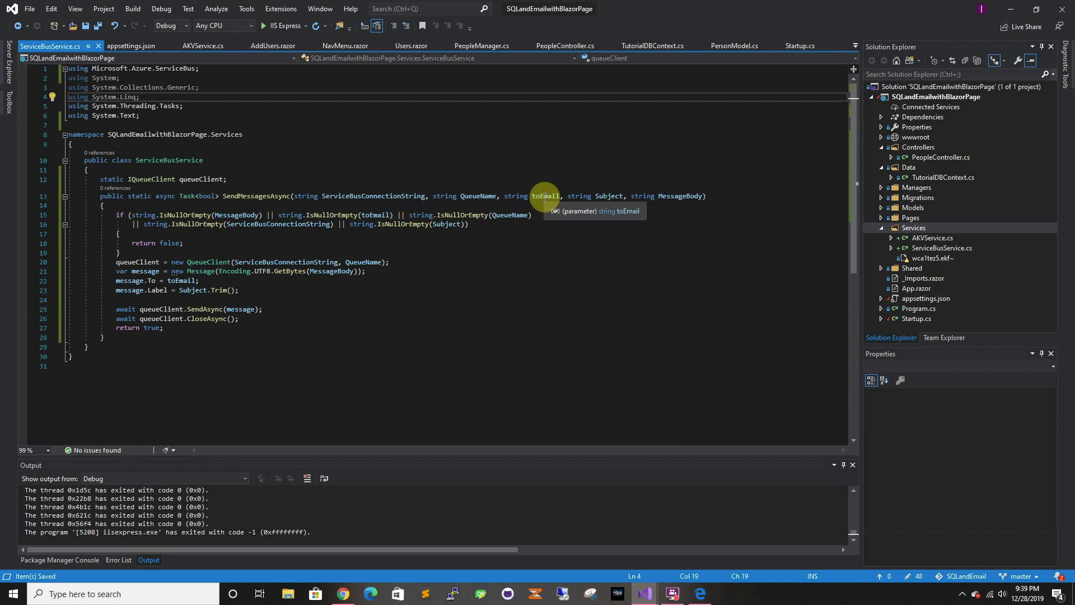
mouse_move(681, 195)
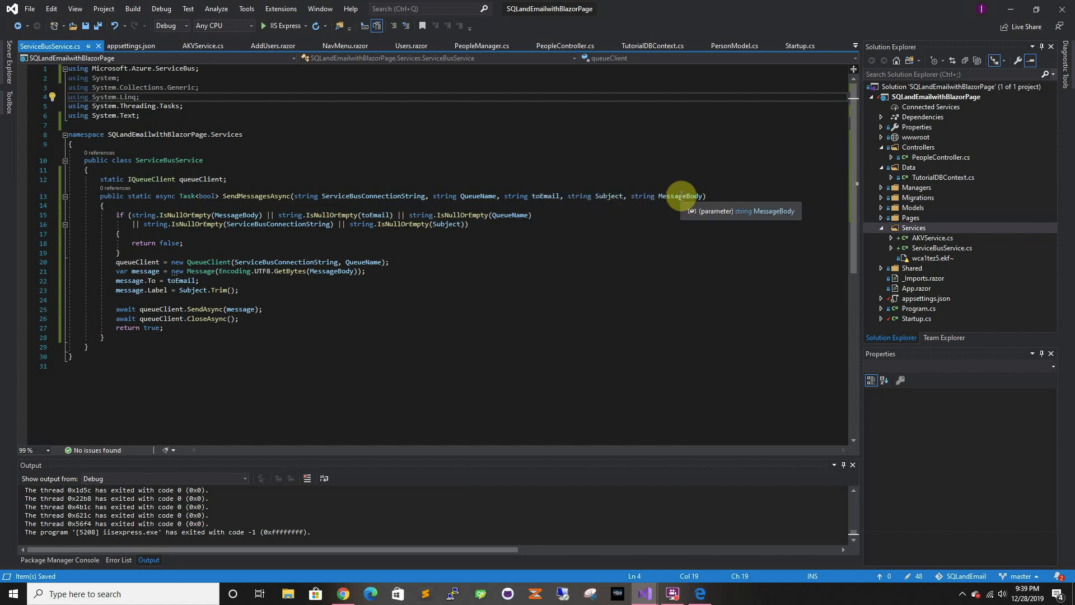
mouse_move(487, 195)
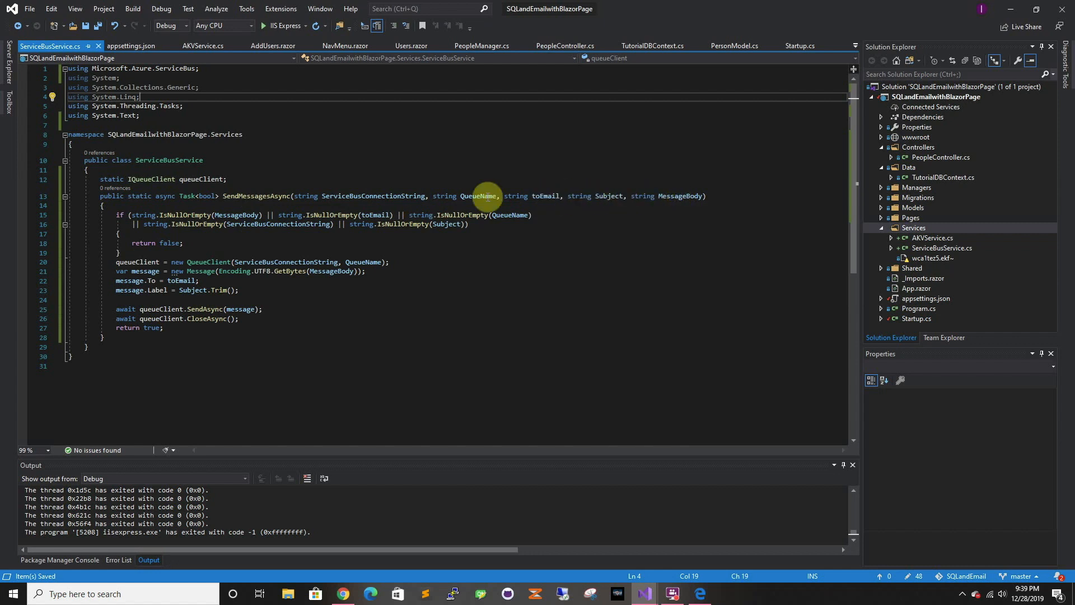
mouse_move(288, 215)
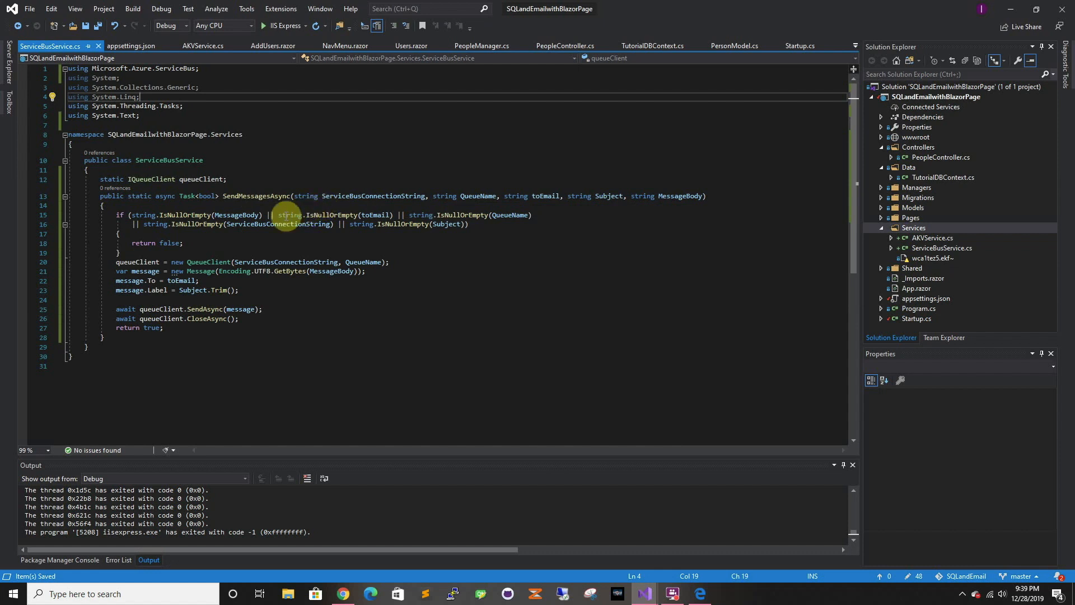
mouse_move(258, 243)
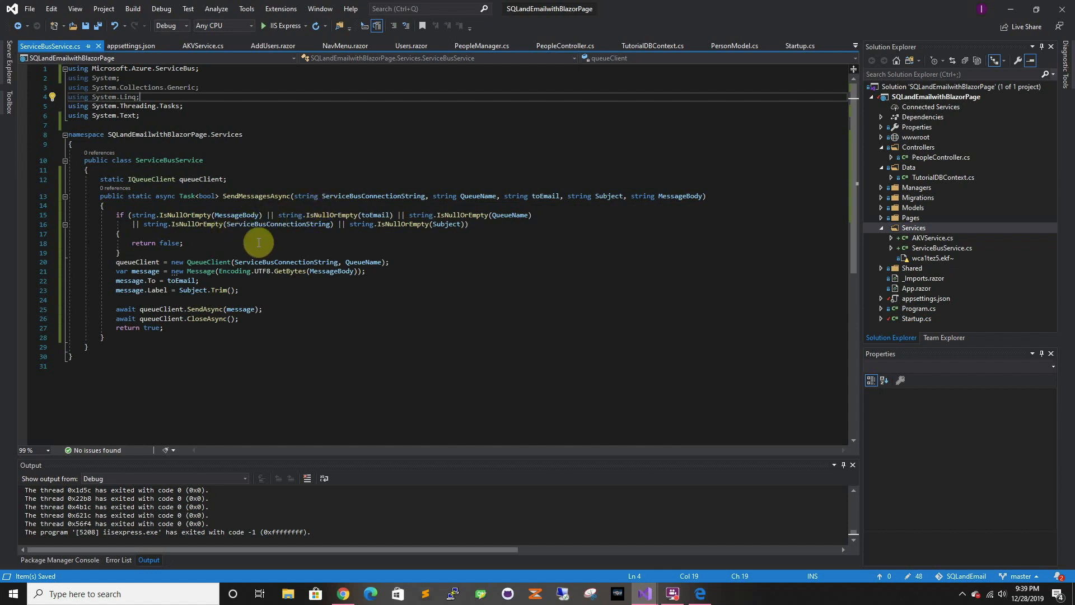
mouse_move(555, 197)
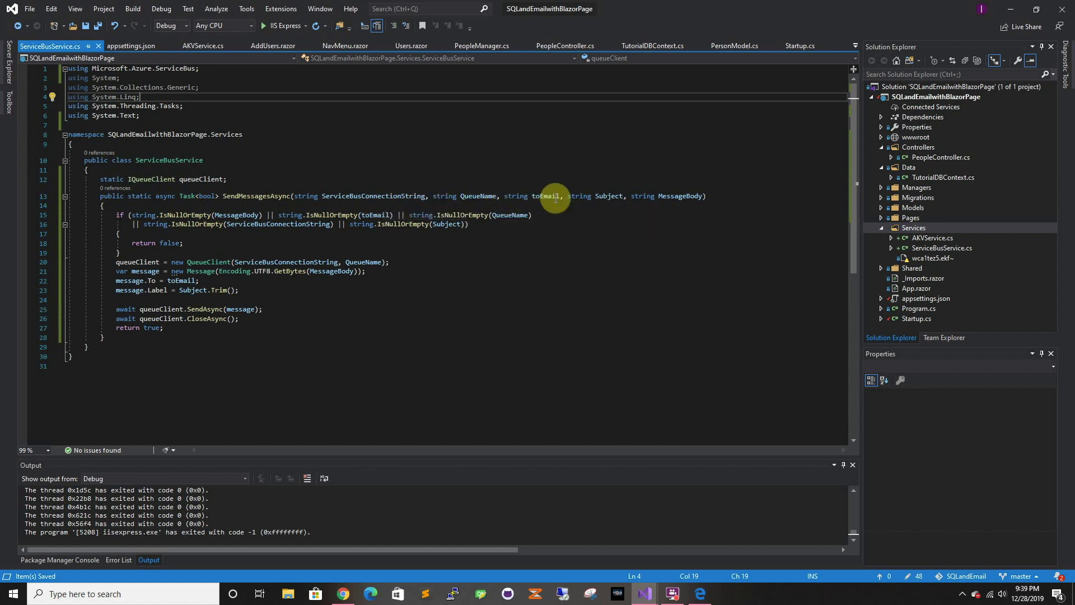
mouse_move(362, 250)
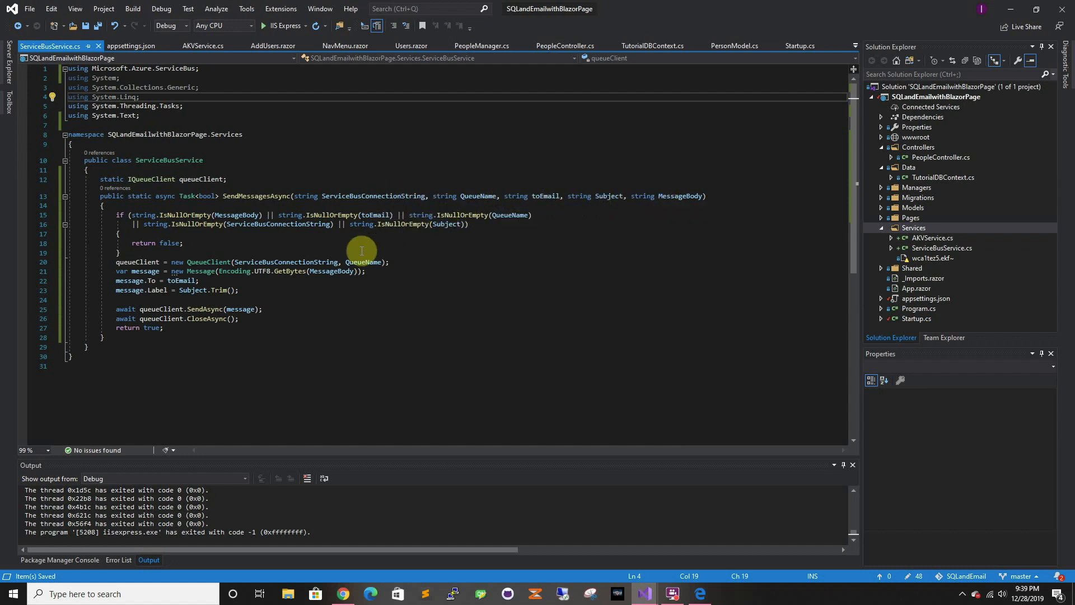
mouse_move(261, 271)
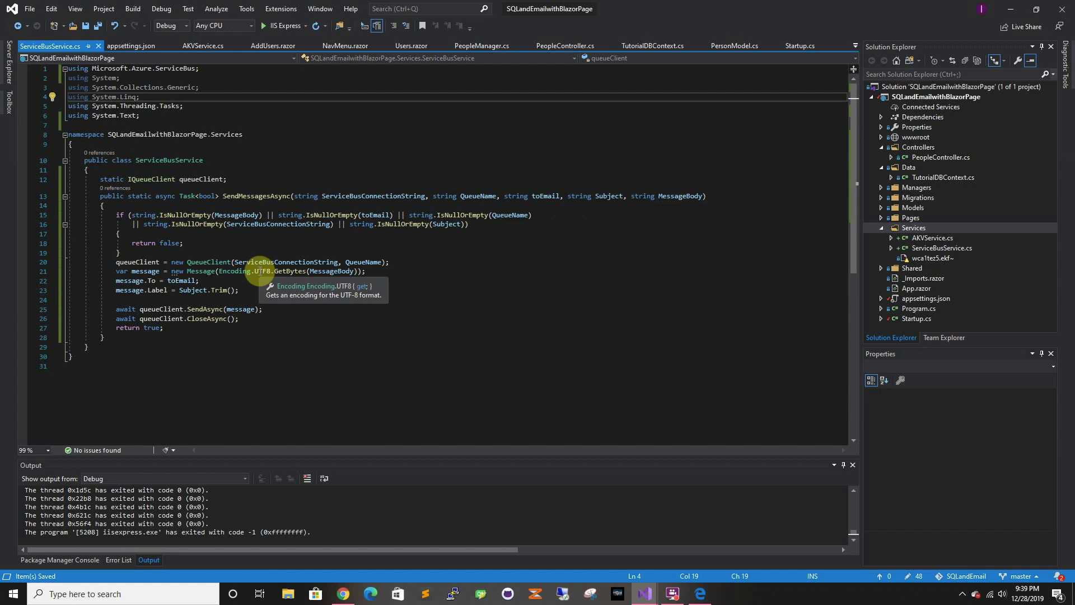
mouse_move(174, 160)
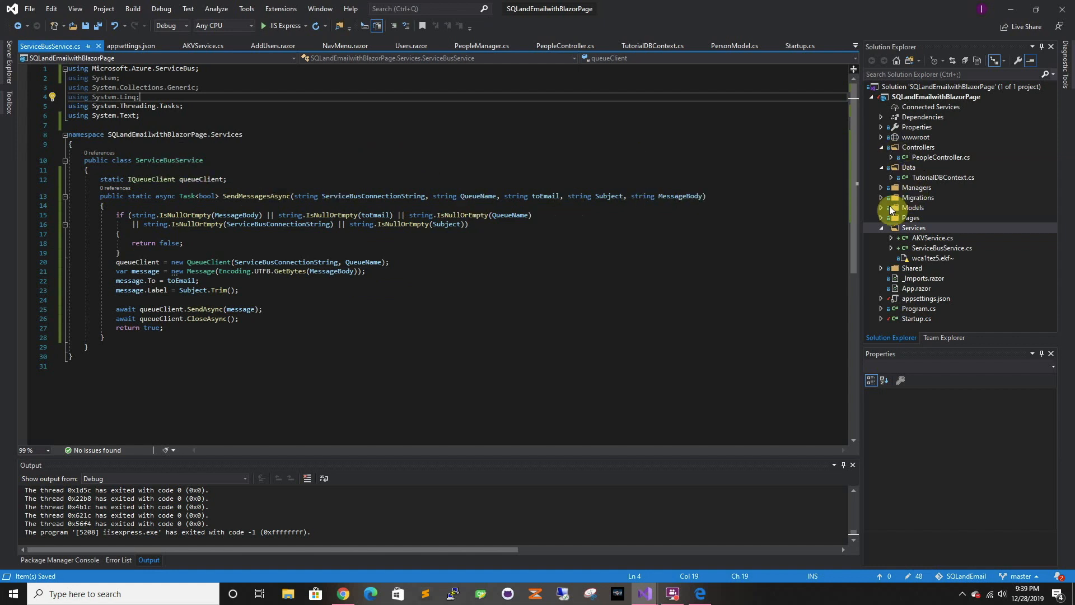
Step: Add a new EmailManager.cs class to the Managers folder
right_click(917, 187)
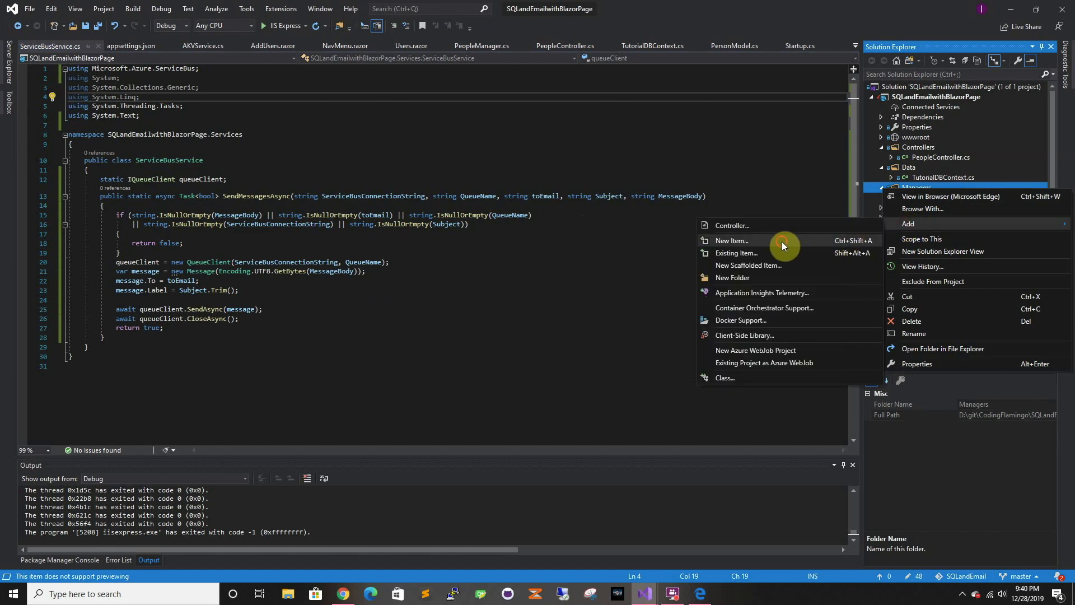
click(731, 240)
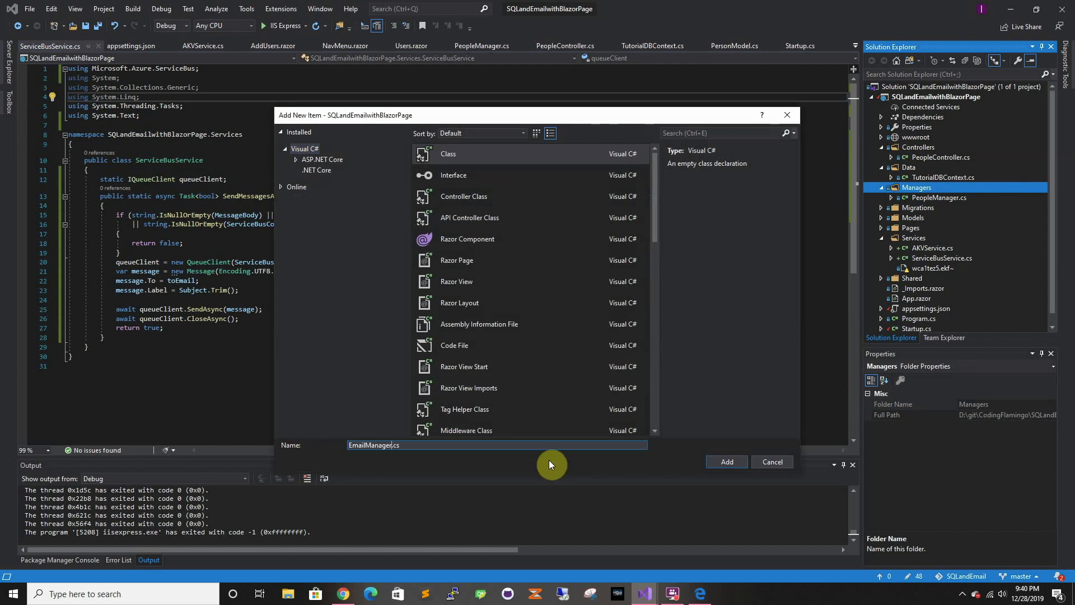
click(726, 461)
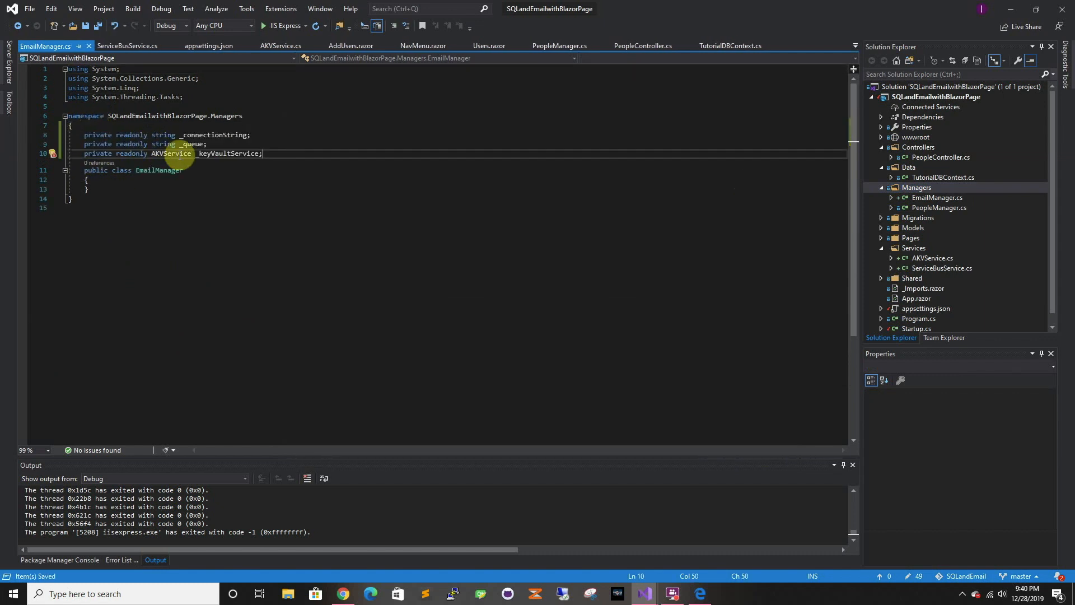
Step: Resolve AKVService via the Services namespace and remove the misplaced field declarations
click(157, 166)
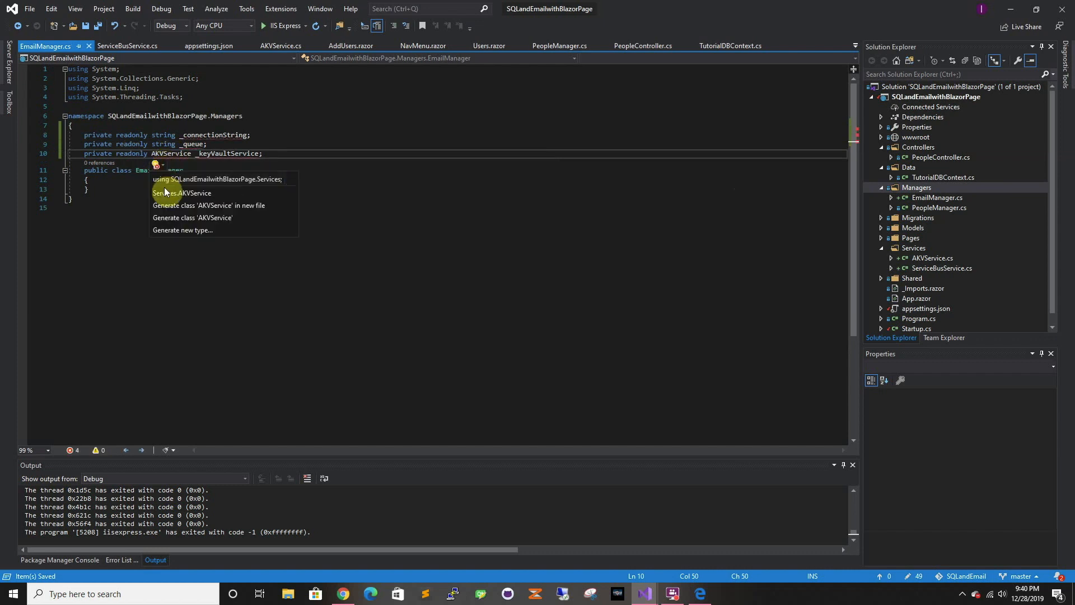
click(194, 193)
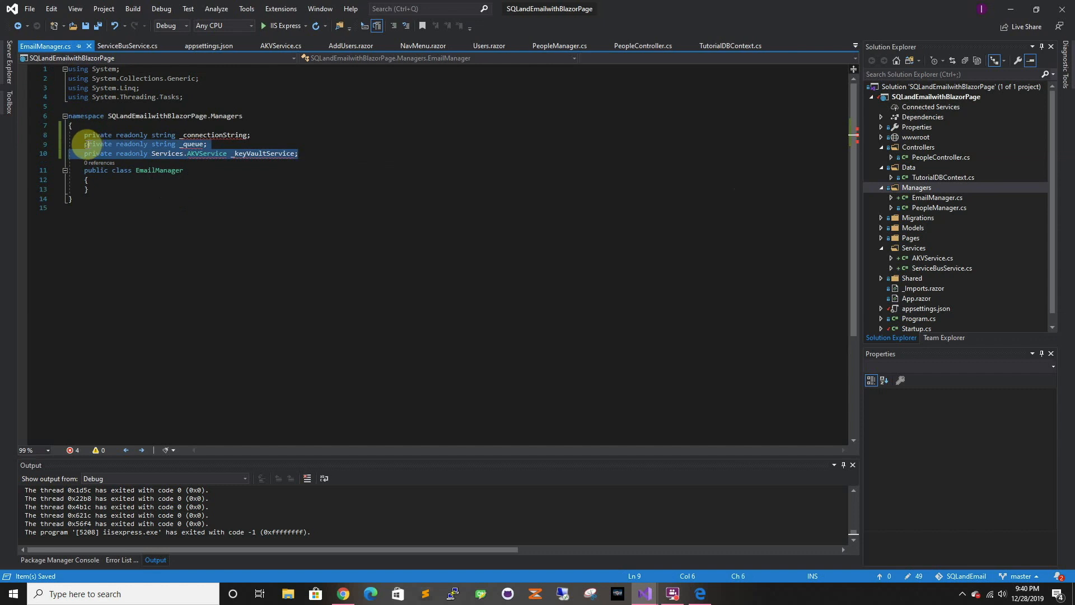
key(Delete)
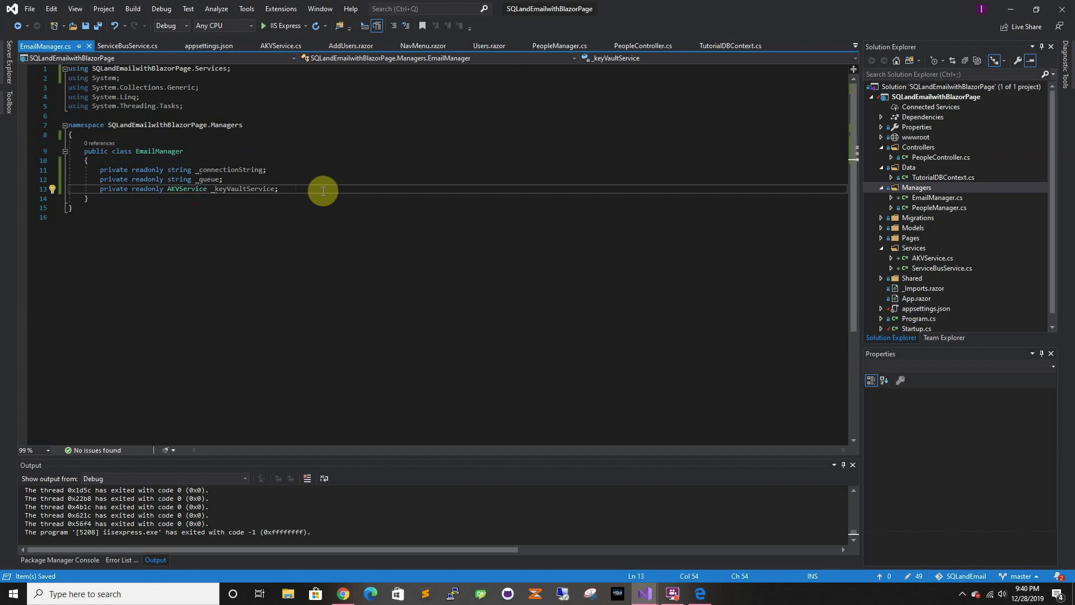
Step: Reopen EmailManager.cs to finish the constructor reading ServiceBusCS and QueueName
key(enter)
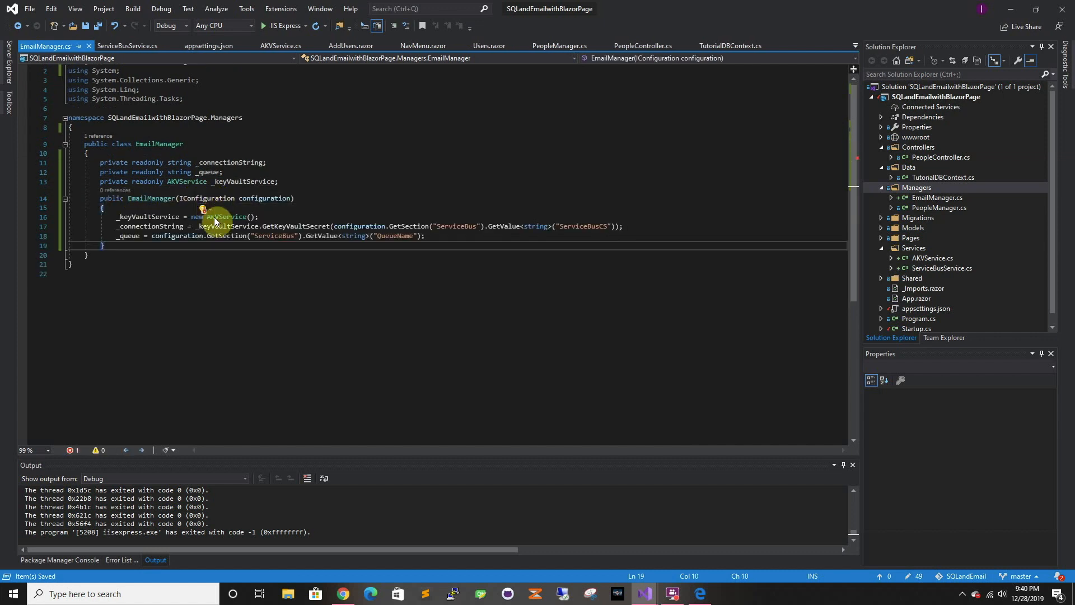
mouse_move(209, 198)
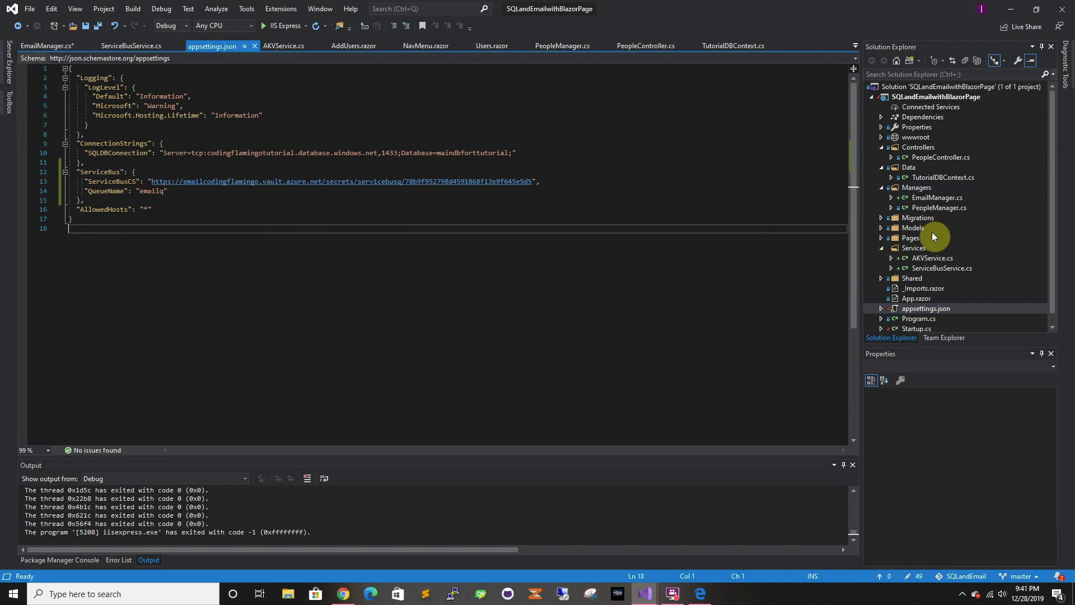
mouse_move(777, 200)
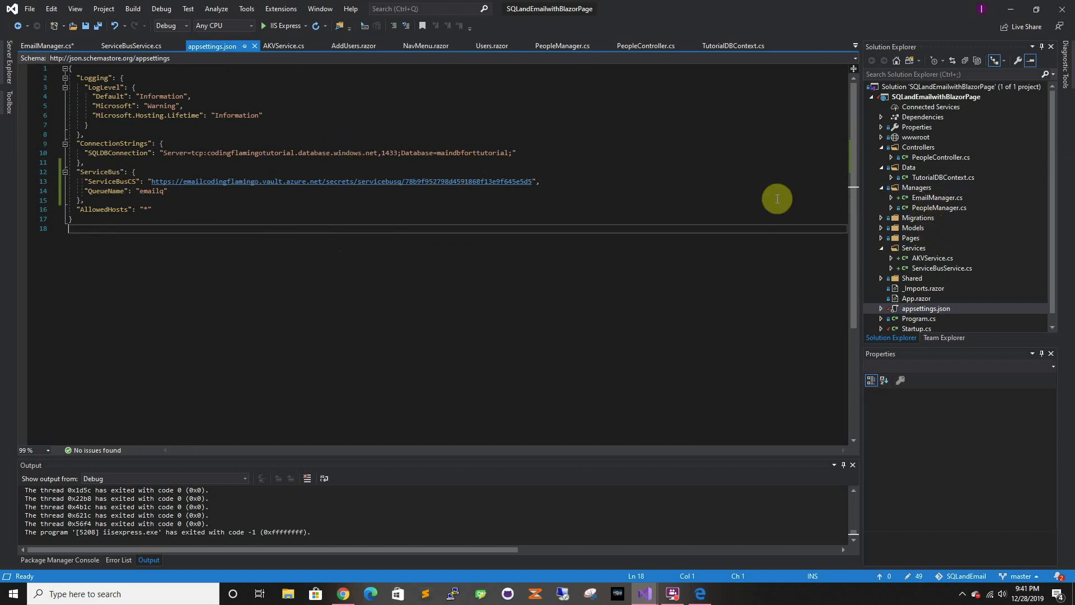
click(938, 198)
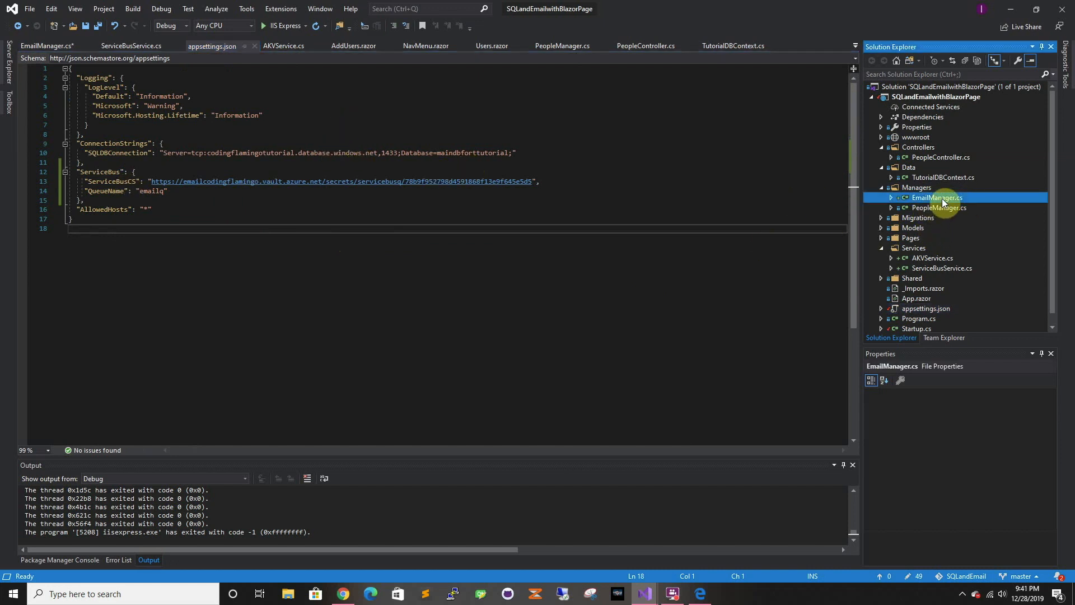
double_click(936, 197)
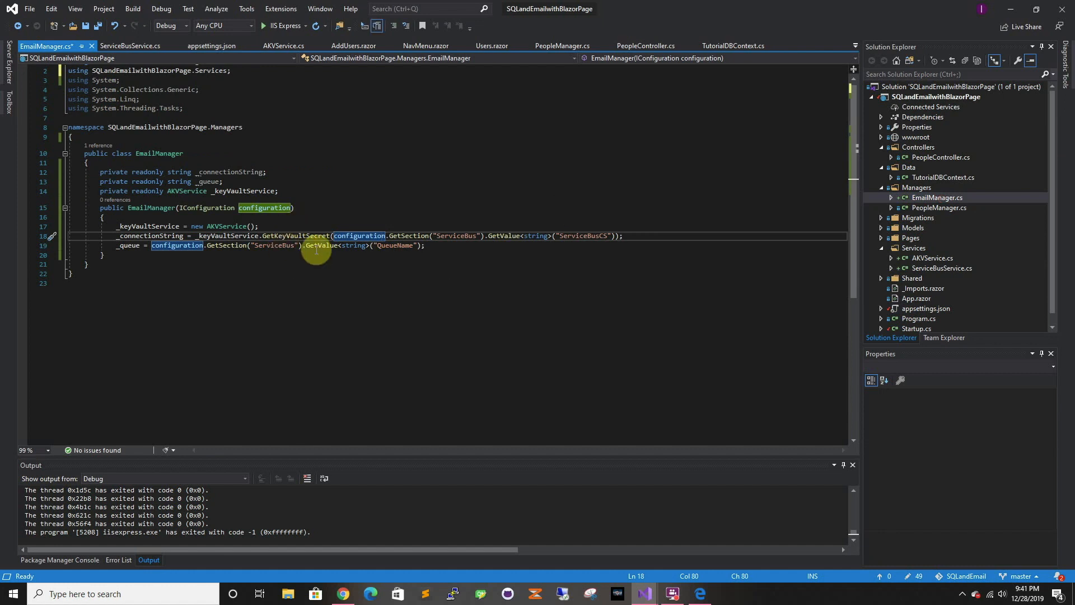
mouse_move(390, 252)
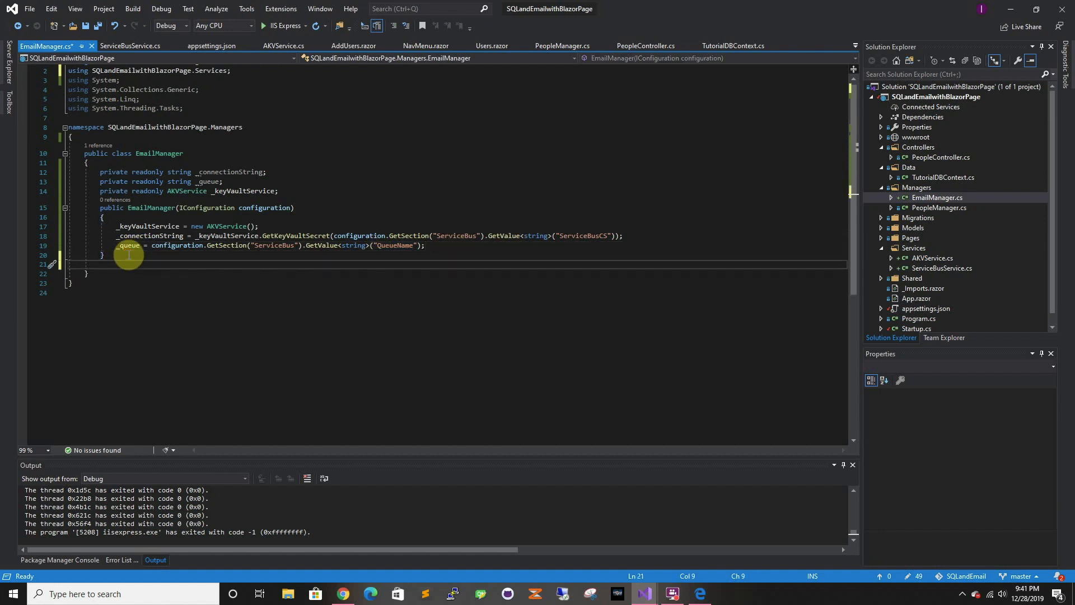
mouse_move(459, 36)
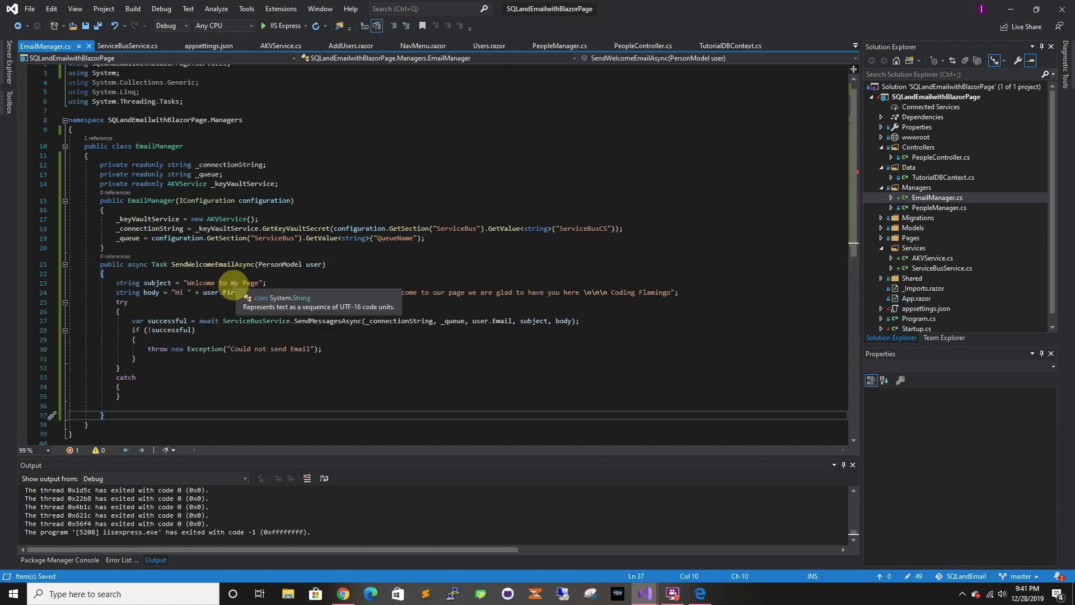
mouse_move(268, 264)
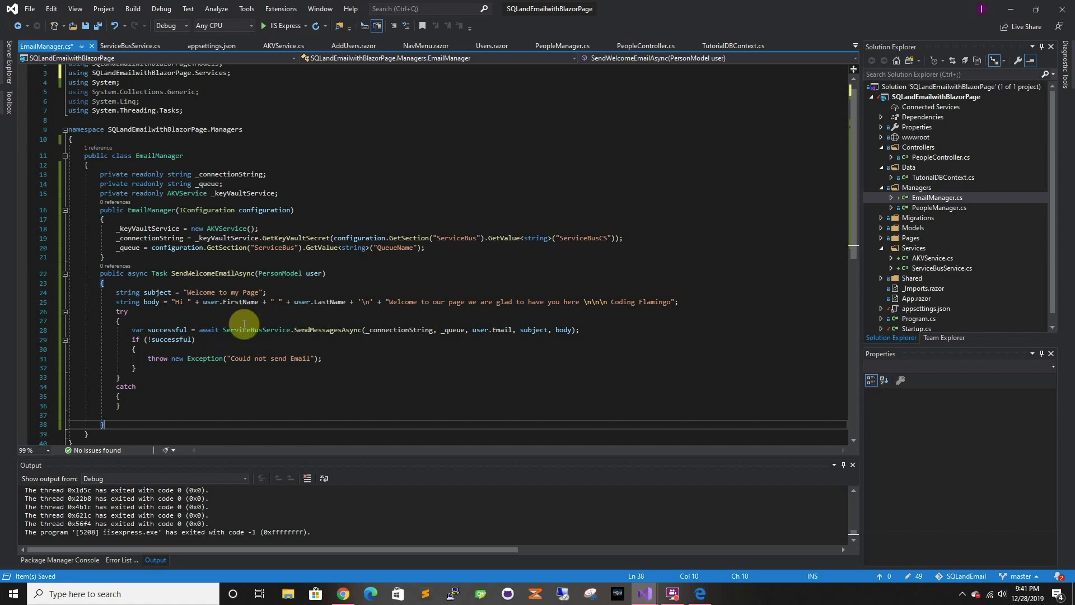
mouse_move(240, 301)
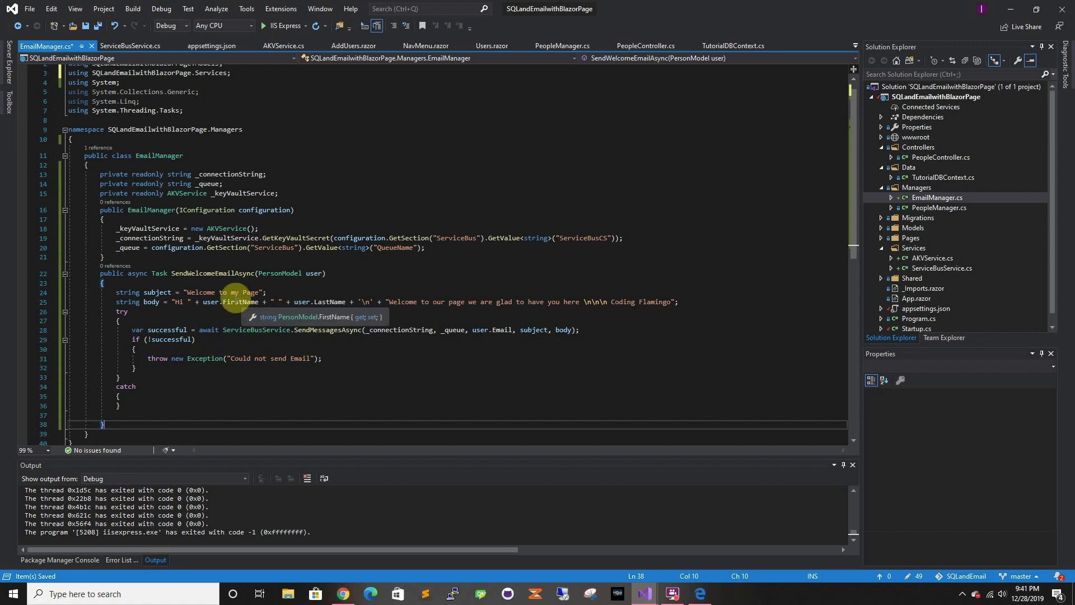
mouse_move(212, 302)
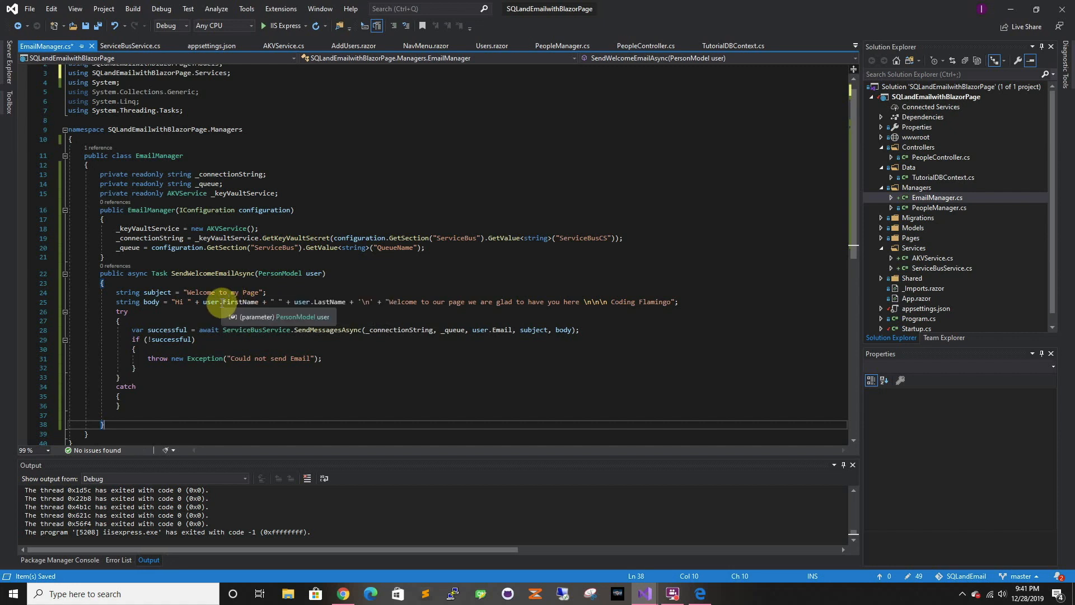
mouse_move(233, 301)
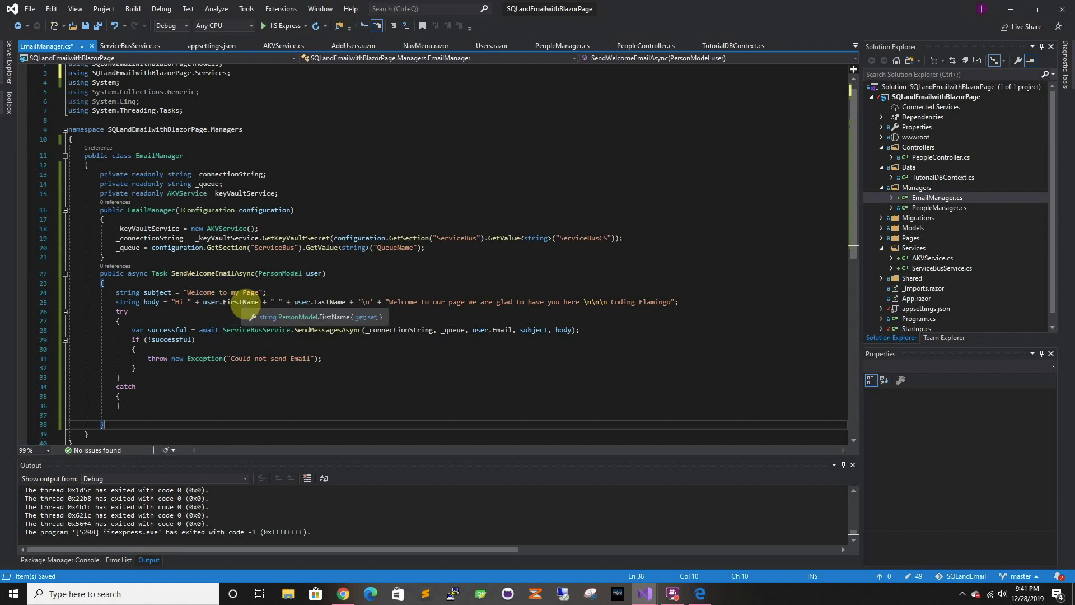
mouse_move(436, 298)
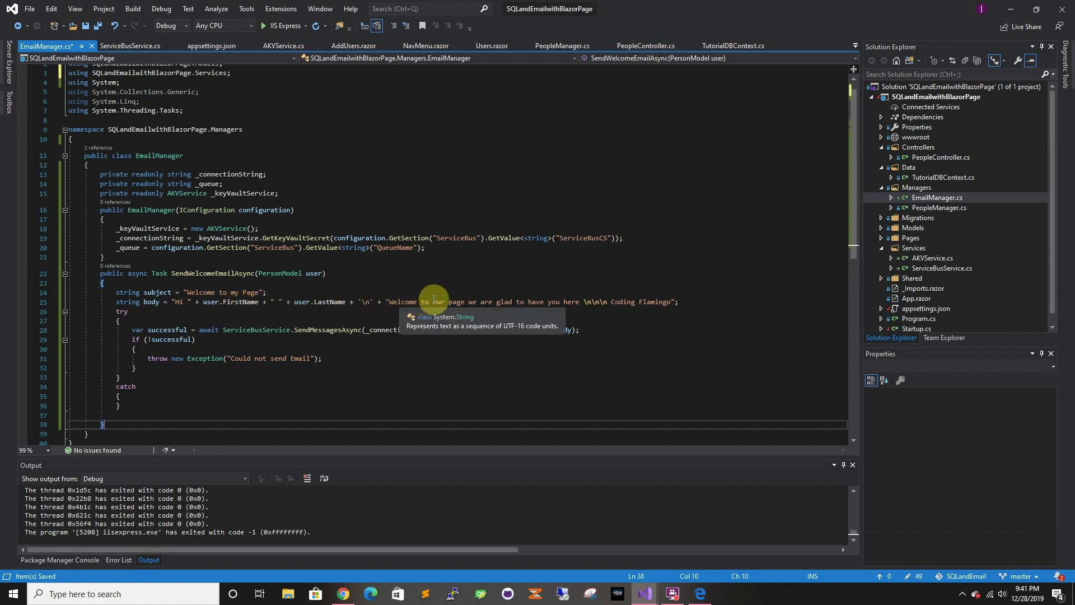
mouse_move(652, 307)
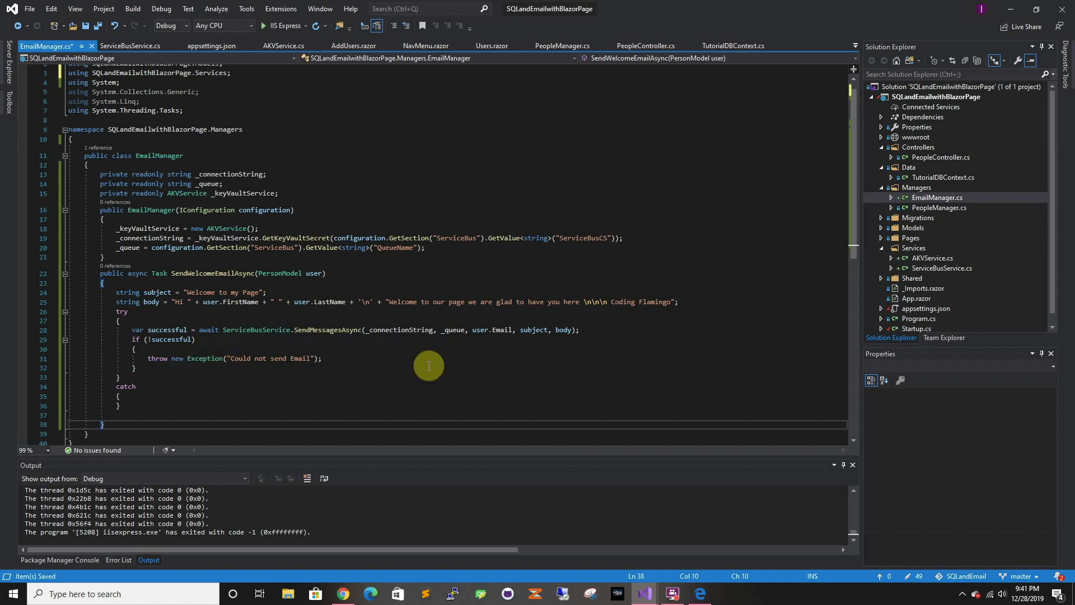
mouse_move(135, 400)
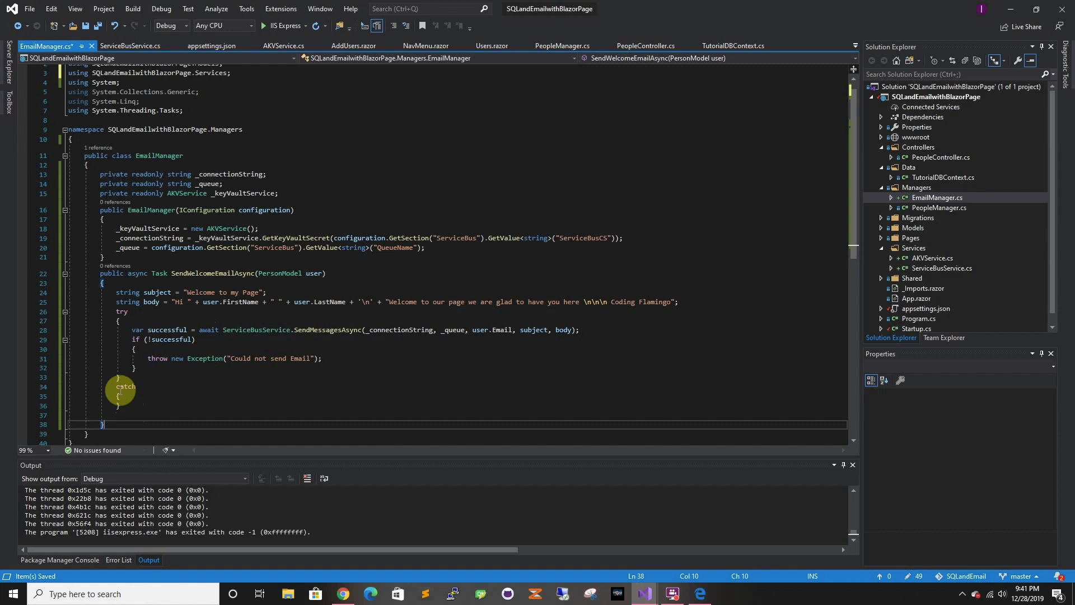
mouse_move(172, 280)
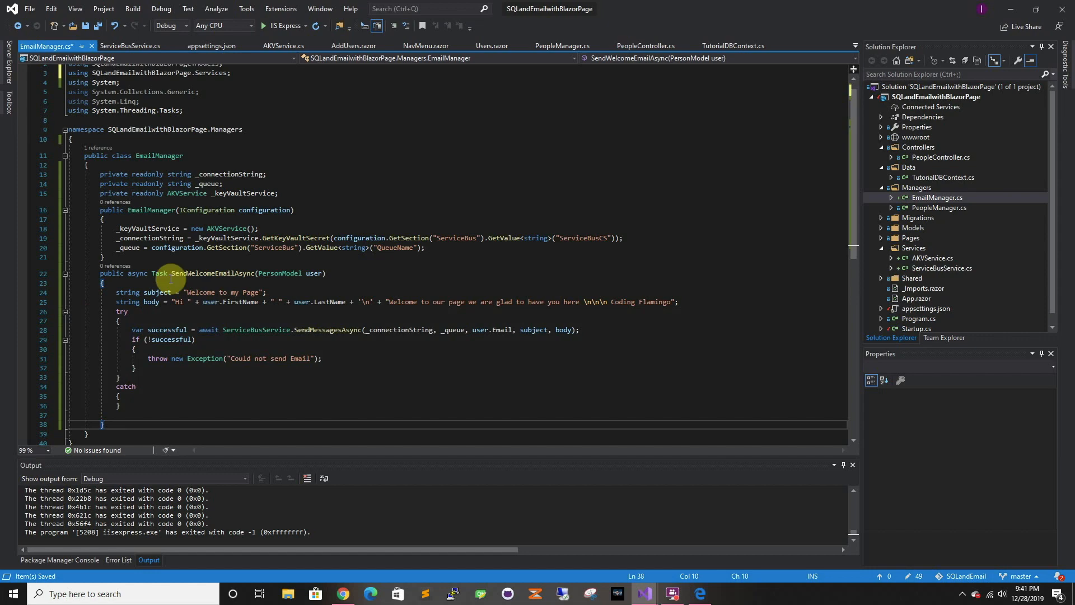
mouse_move(891, 218)
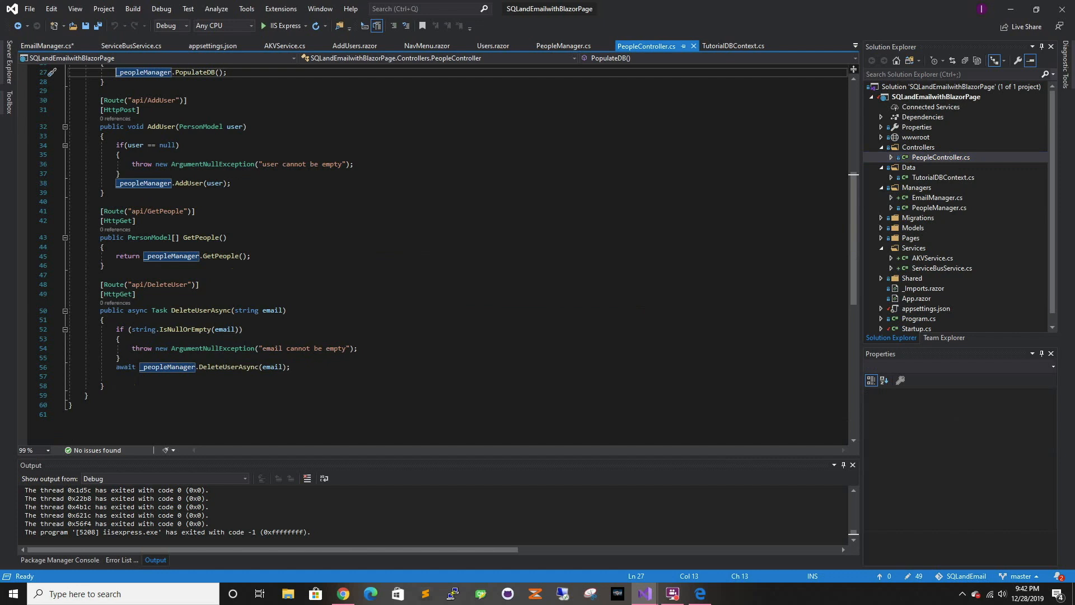
Step: Add an 'IConfiguration configuration' parameter to the PeopleController constructor and resolve its using
scroll(up, 3)
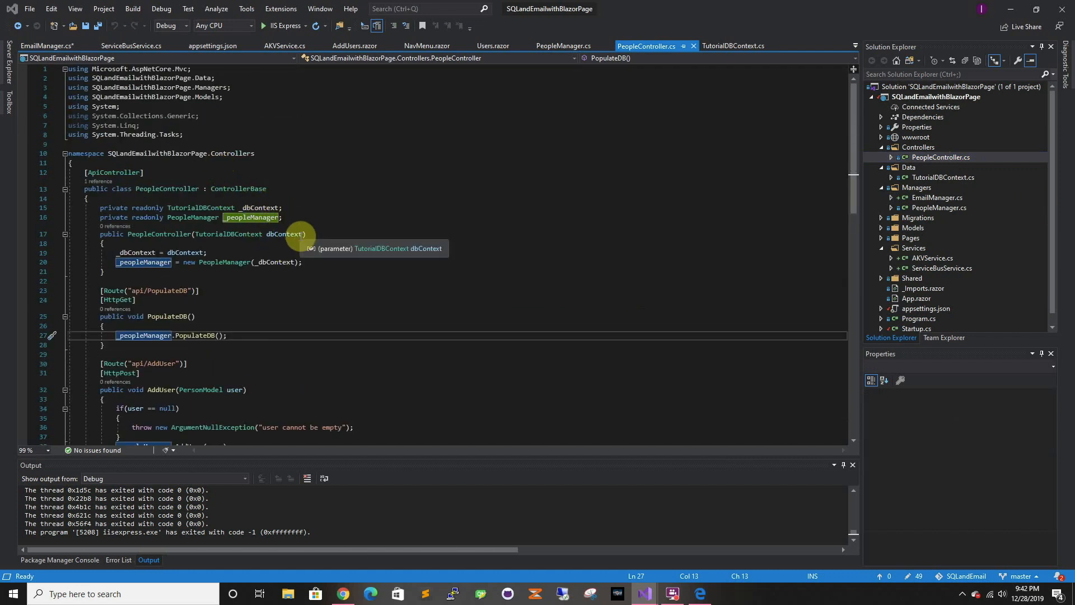
click(307, 234)
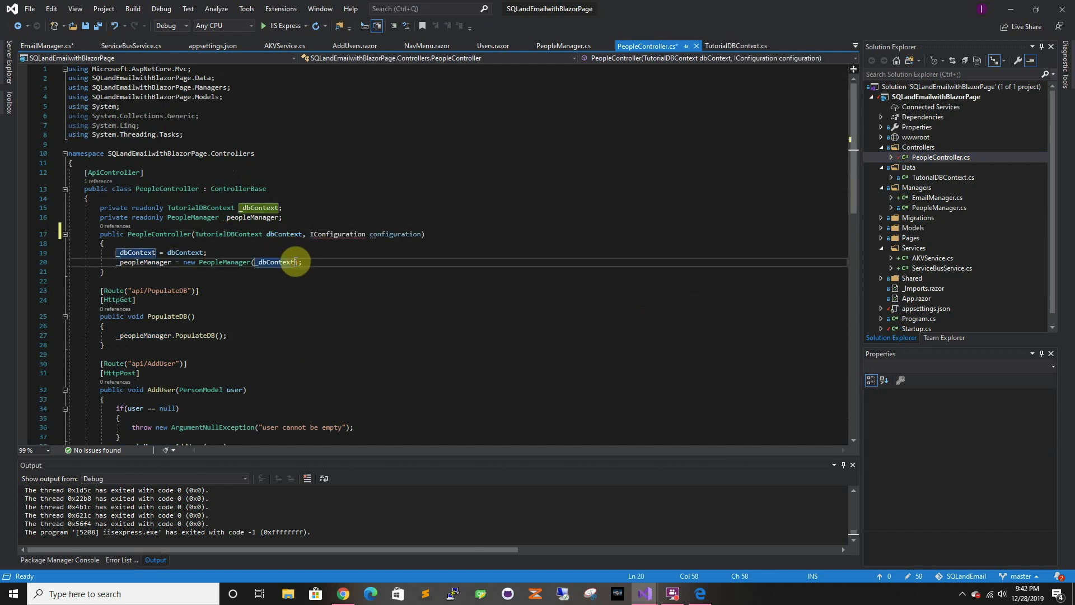
text(, IConfiguration configuration)
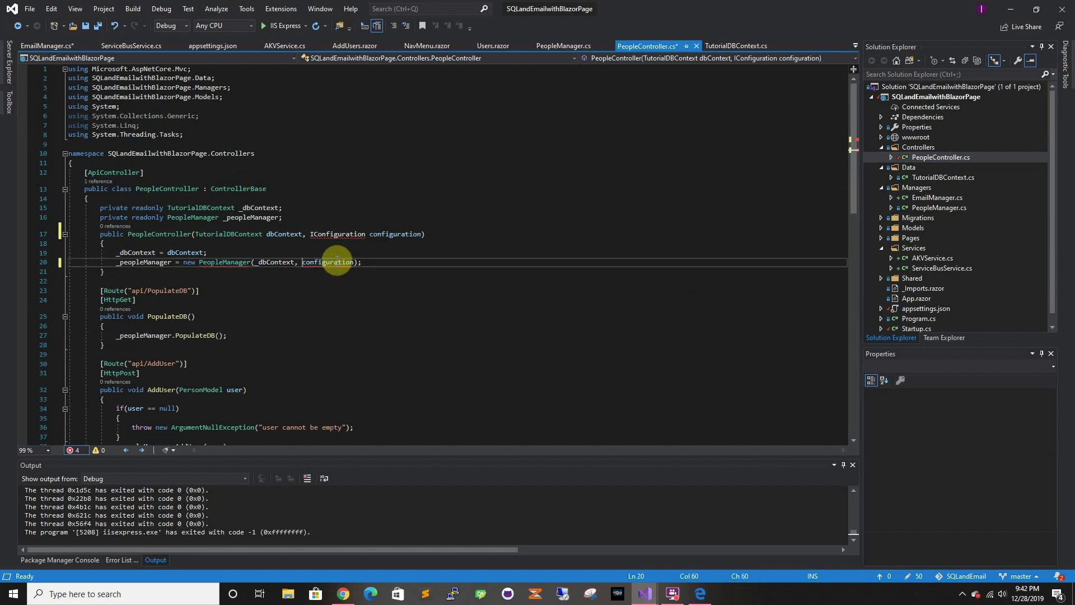
click(319, 246)
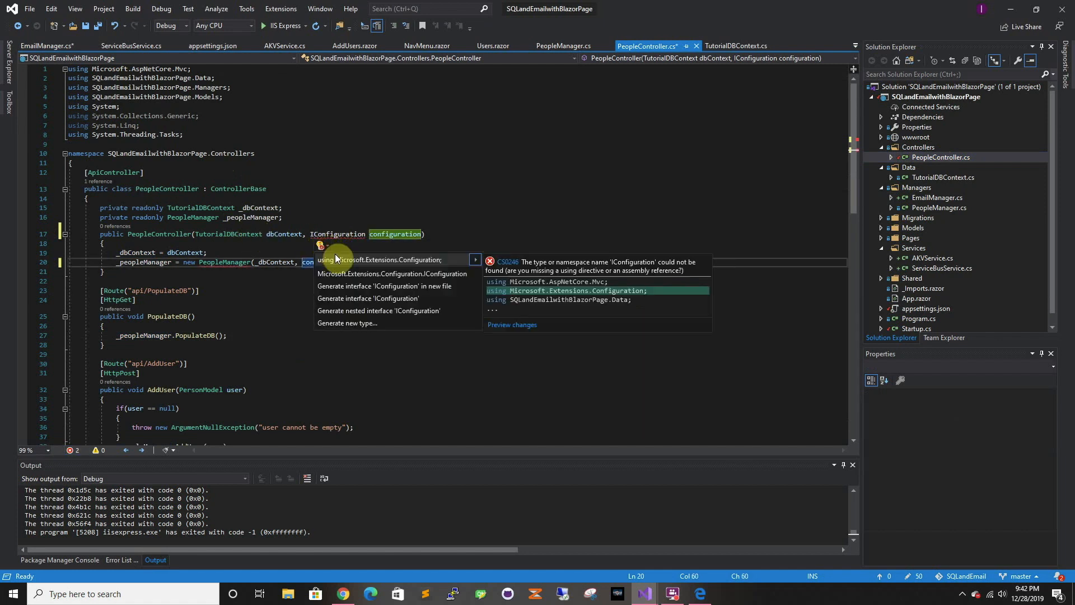
Step: Go to the definition of PeopleManager from its constructor call
right_click(233, 274)
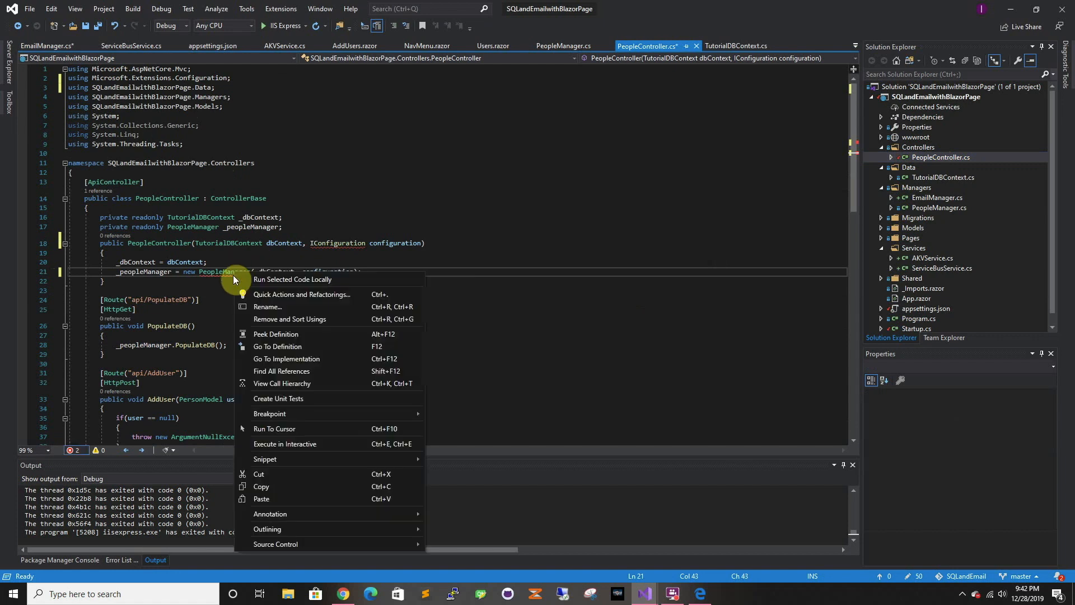
mouse_move(277, 346)
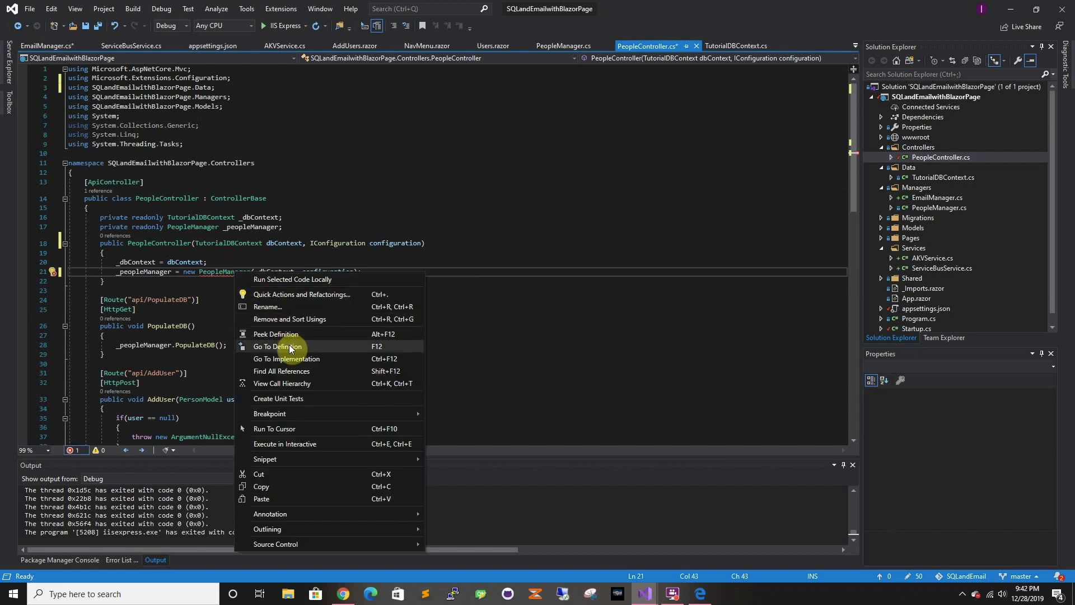
click(277, 346)
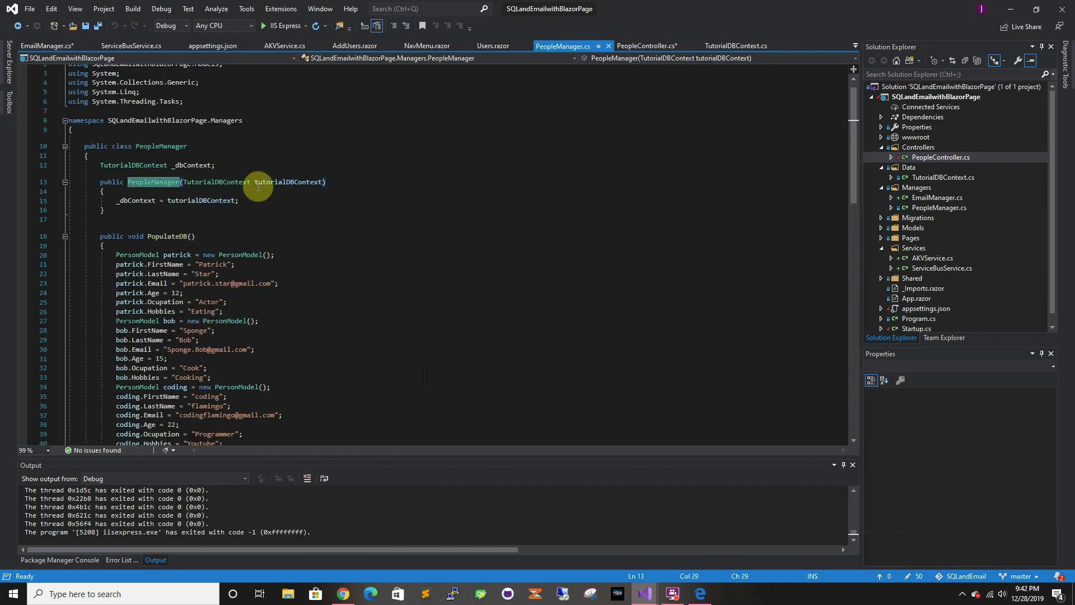
Step: Give PeopleManager an IConfiguration parameter and a private readonly _emailManager built from it
text(IConfiguration configuration)
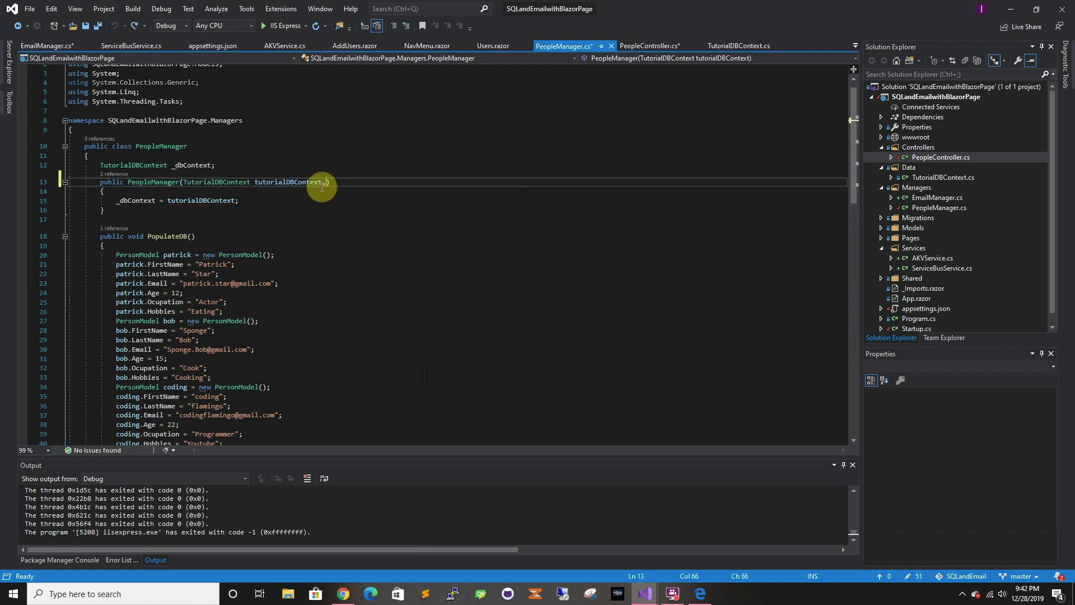
text(, IConfiguration configuration)
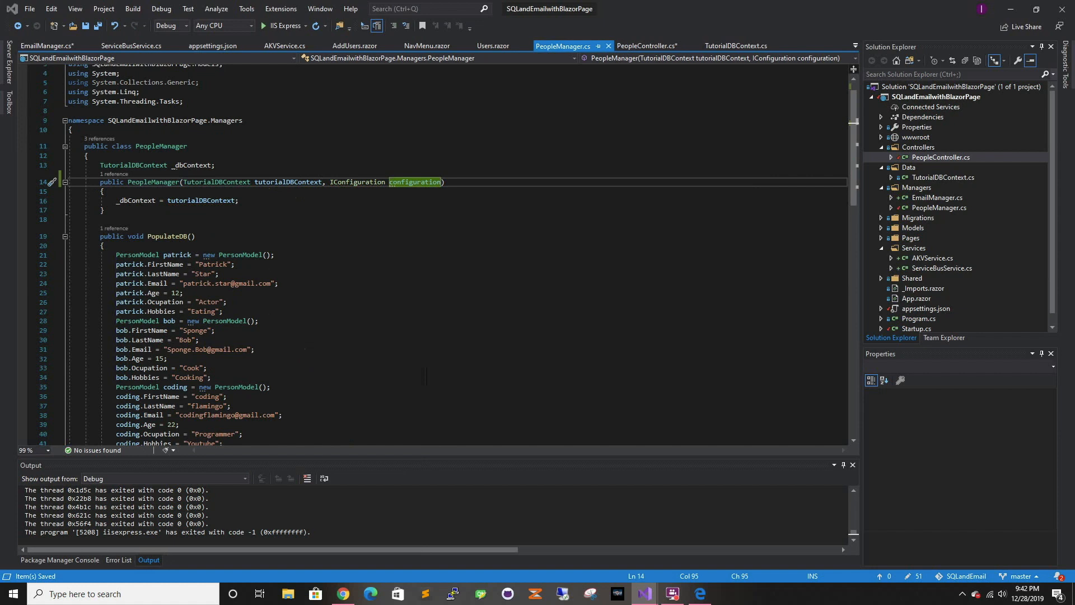
mouse_move(494, 252)
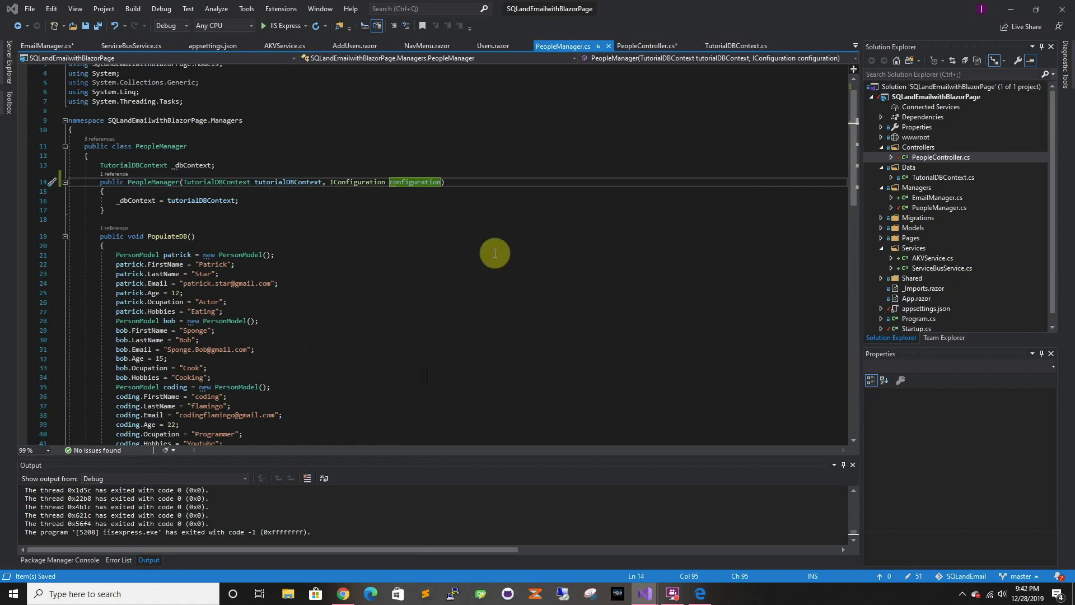
text(_emailManager = new EmailManager(configuration);)
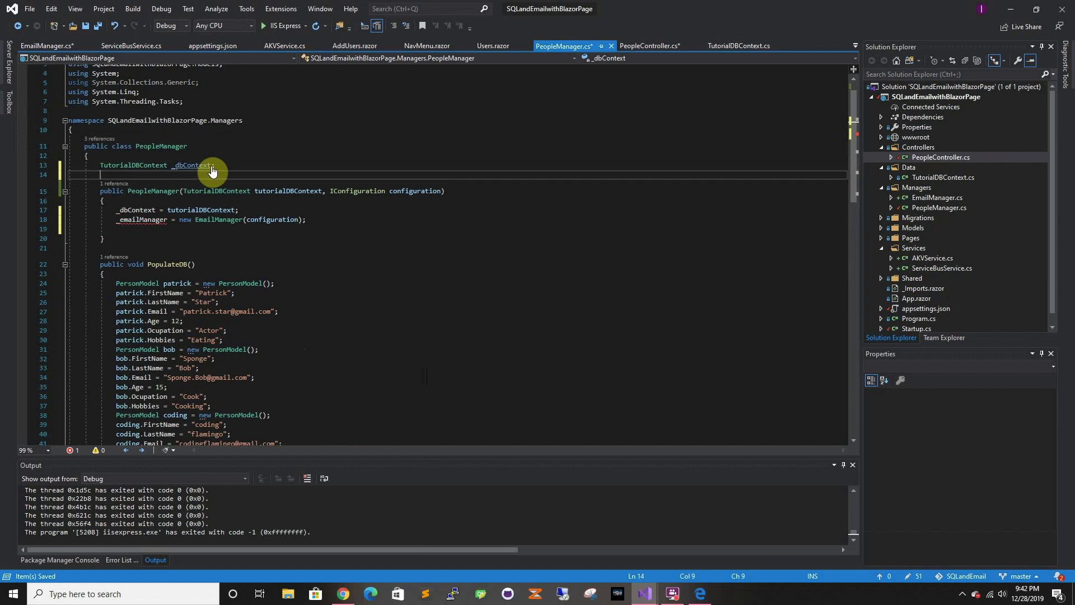
text(private readonly EmailManager _emailManager;)
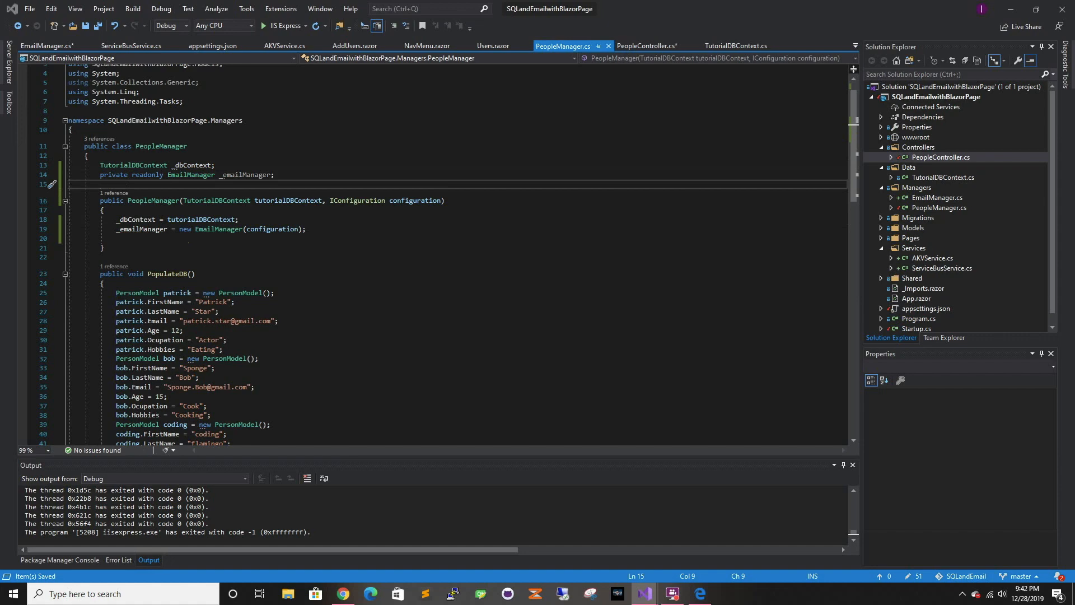
scroll(down, 3)
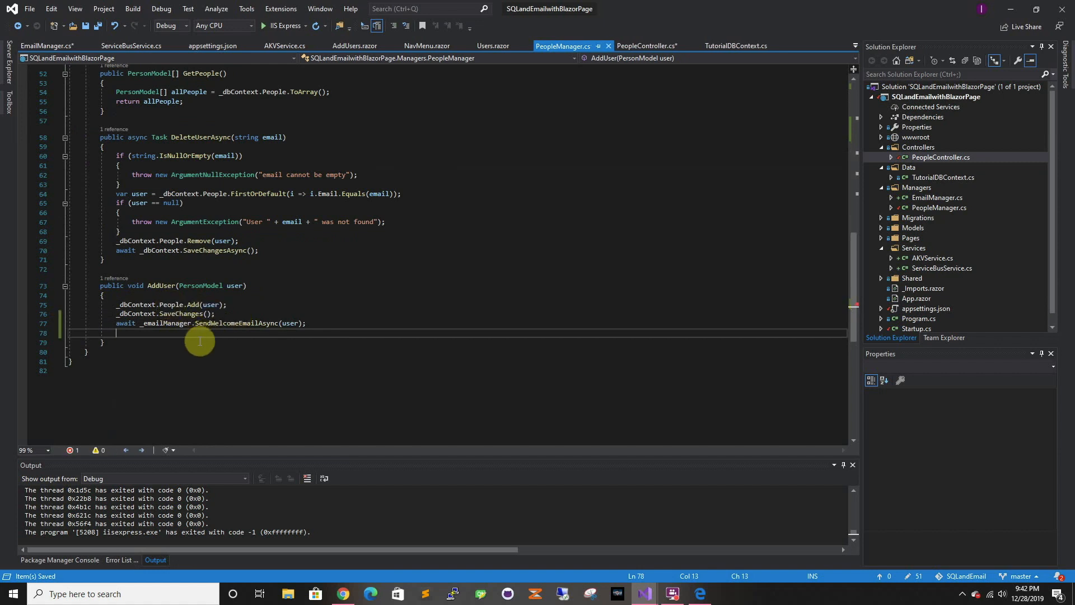
Step: Make AddUser async and await SaveChangesAsync before sending the welcome email
click(198, 335)
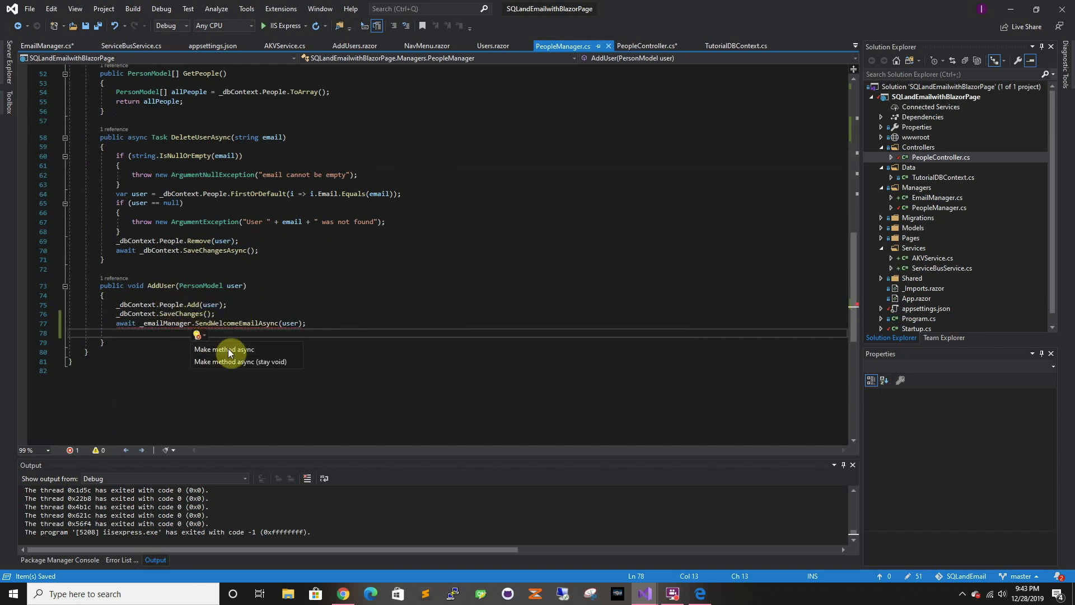
click(223, 350)
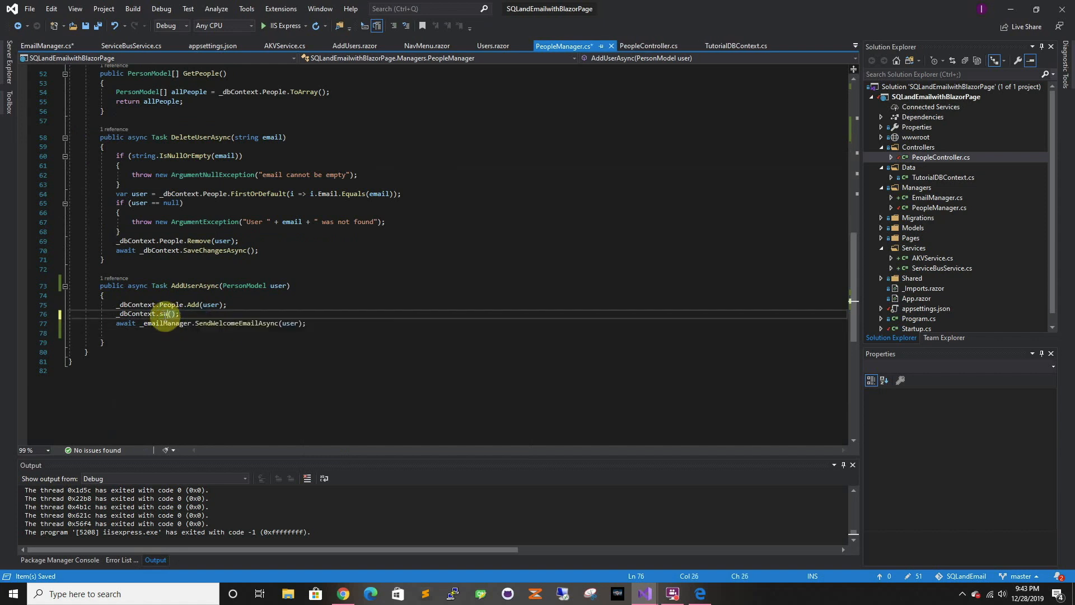
text(SaveChangesAsync)
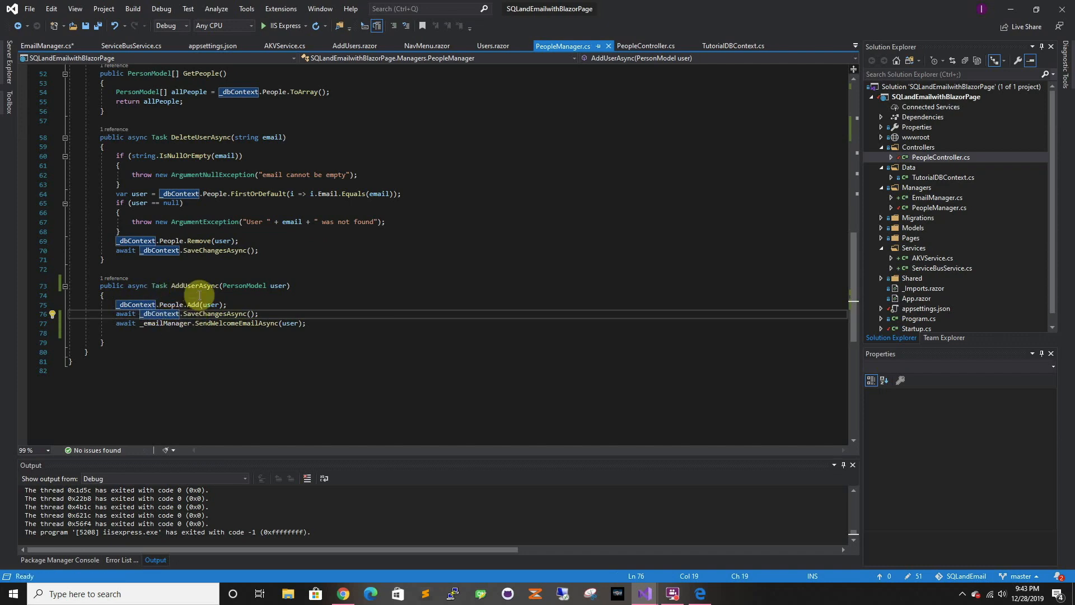
click(941, 157)
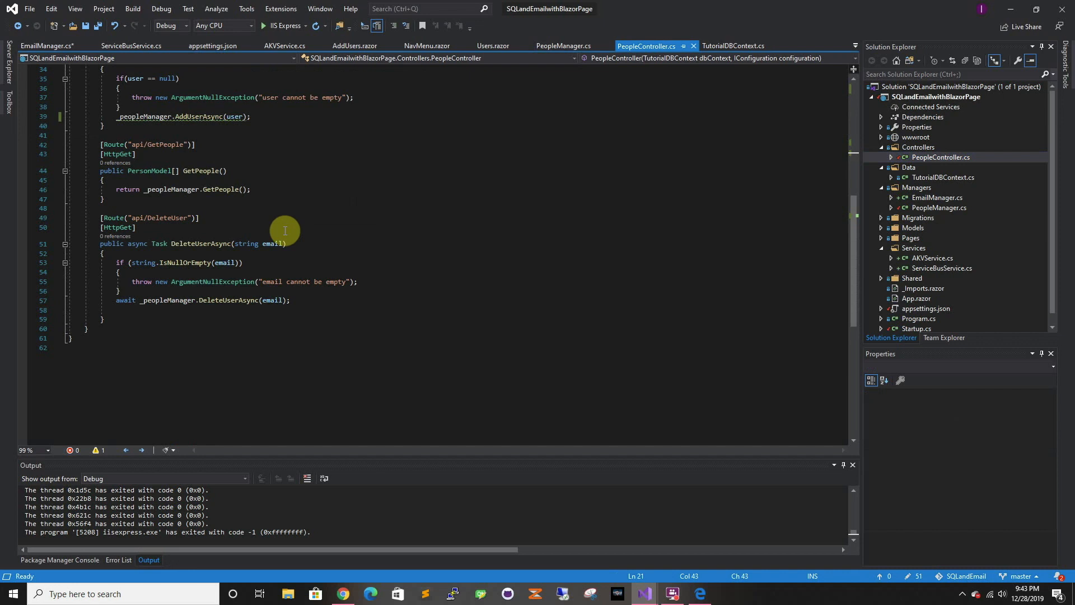
mouse_move(226, 300)
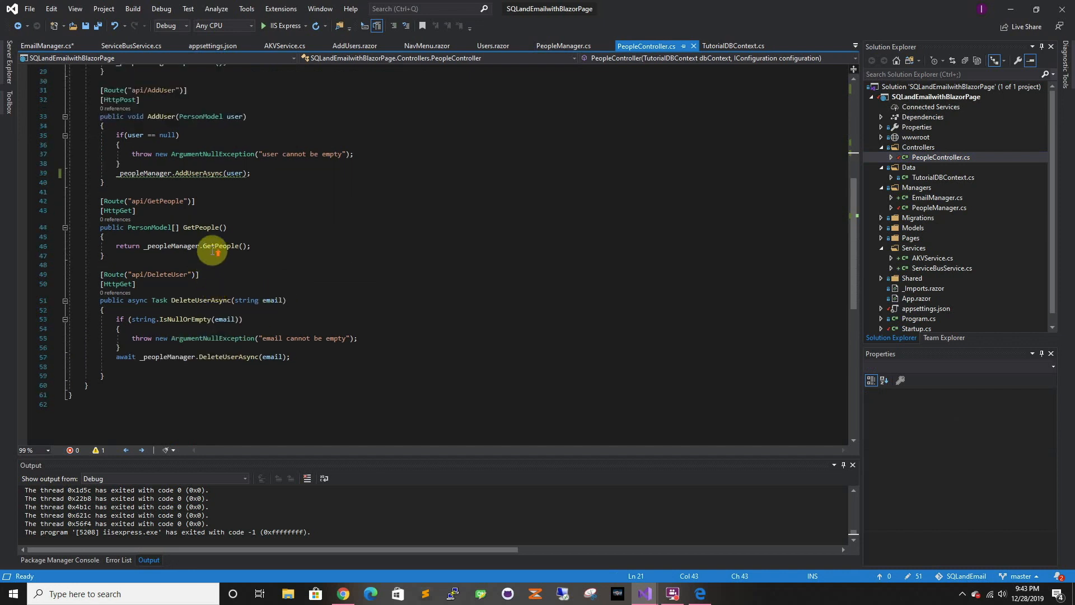
Step: Make the controller's AddUser endpoint async so it awaits _peopleManager.AddUserAsync
scroll(up, 3)
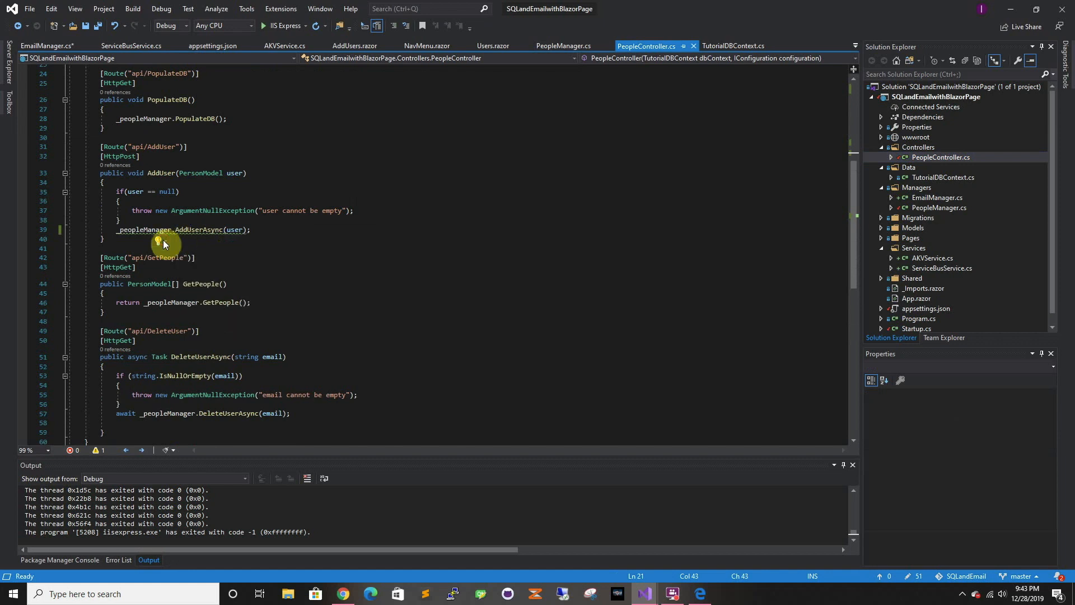
mouse_move(190, 274)
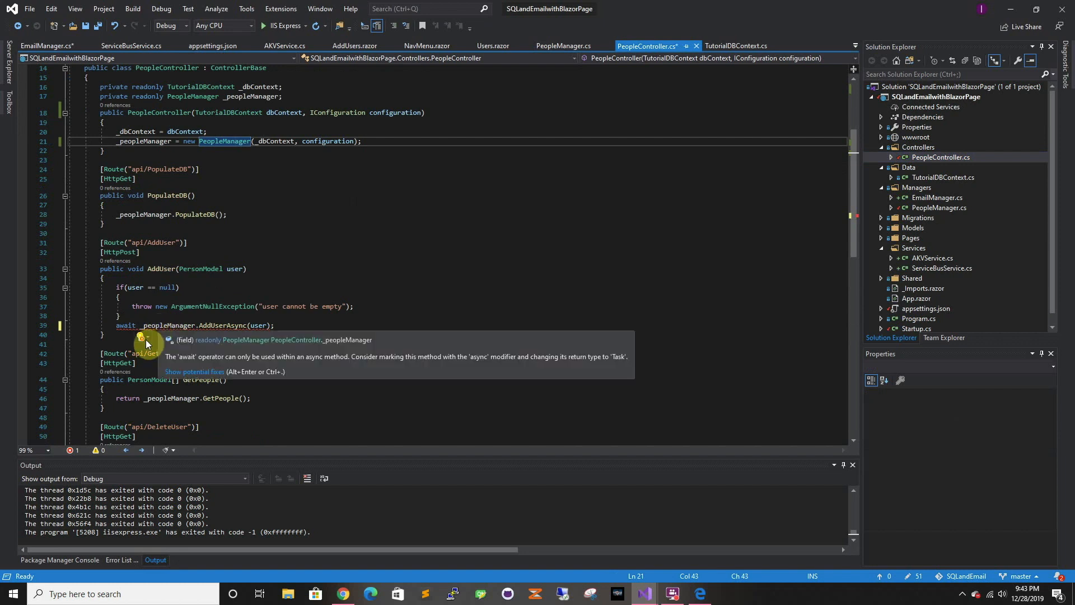
click(143, 337)
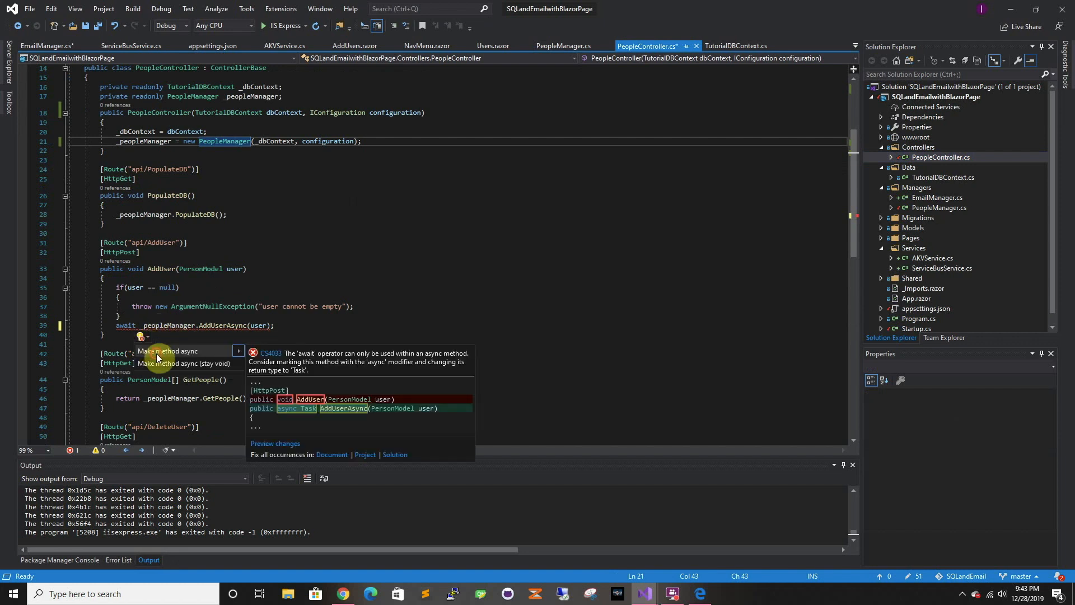
click(168, 351)
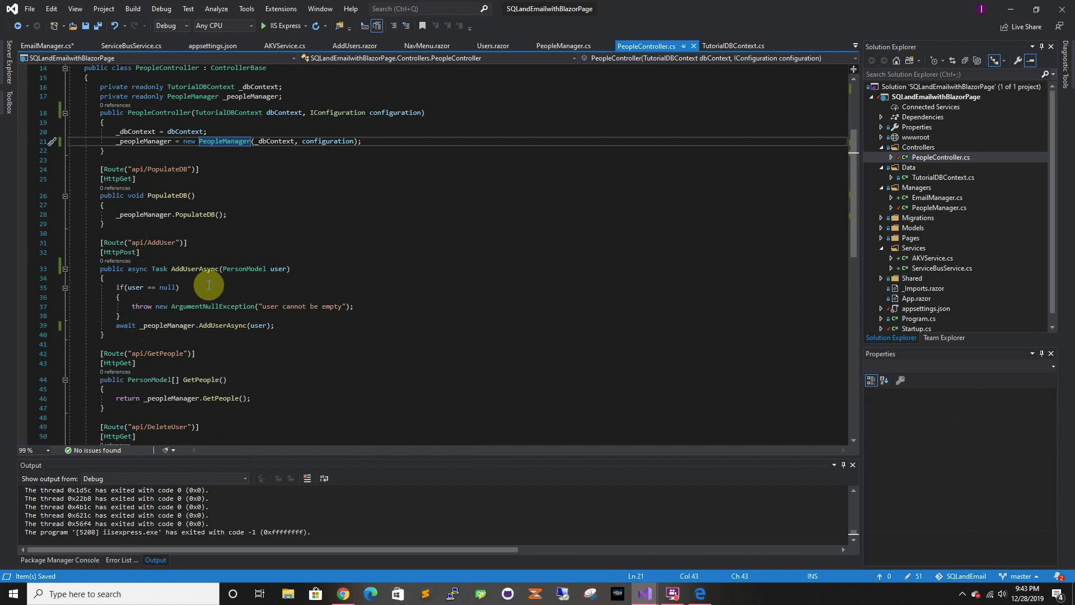
mouse_move(194, 280)
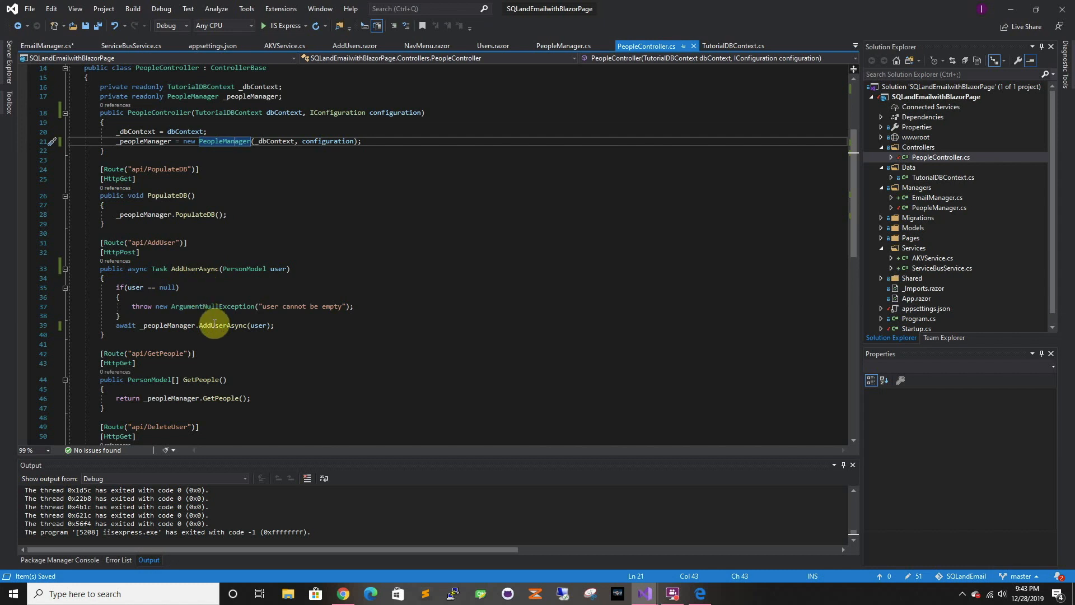
Step: Trace AddUserAsync into PeopleManager and SendWelcomeEmailAsync into EmailManager, then return to PeopleManager
right_click(245, 325)
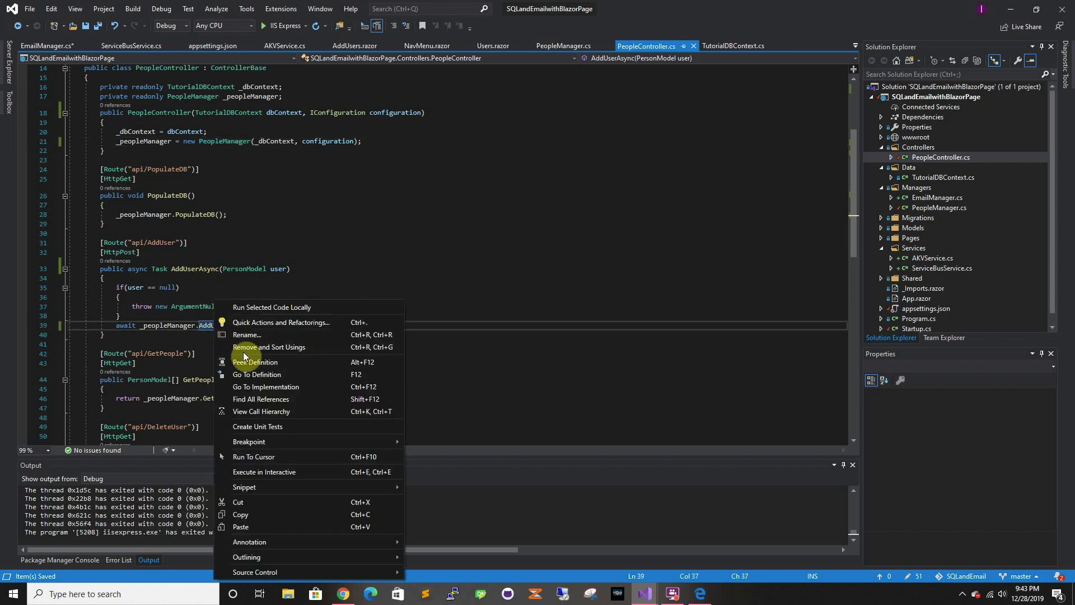
mouse_move(267, 387)
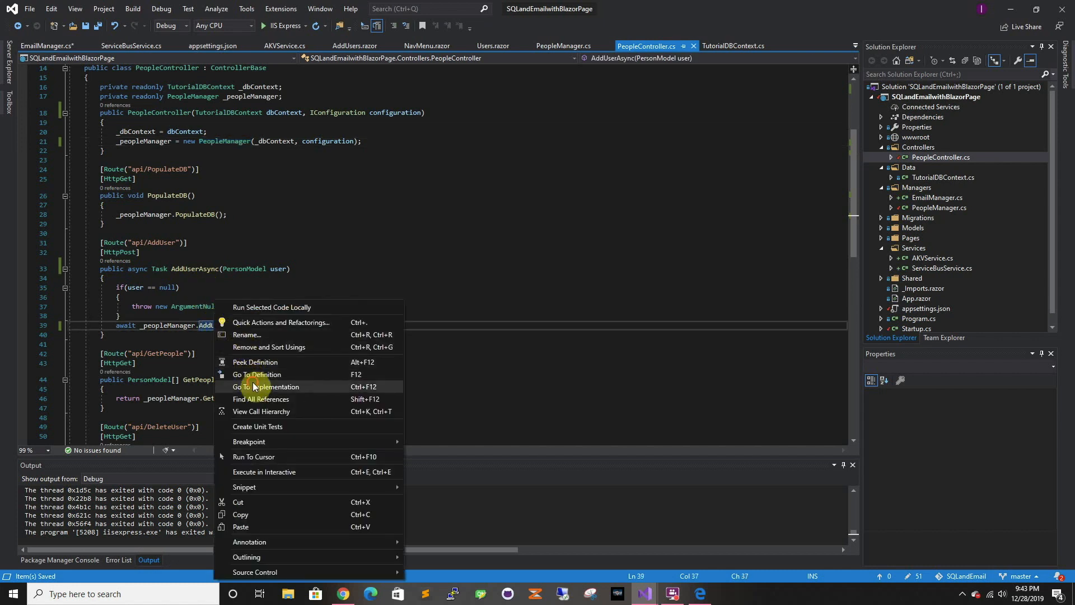
click(267, 387)
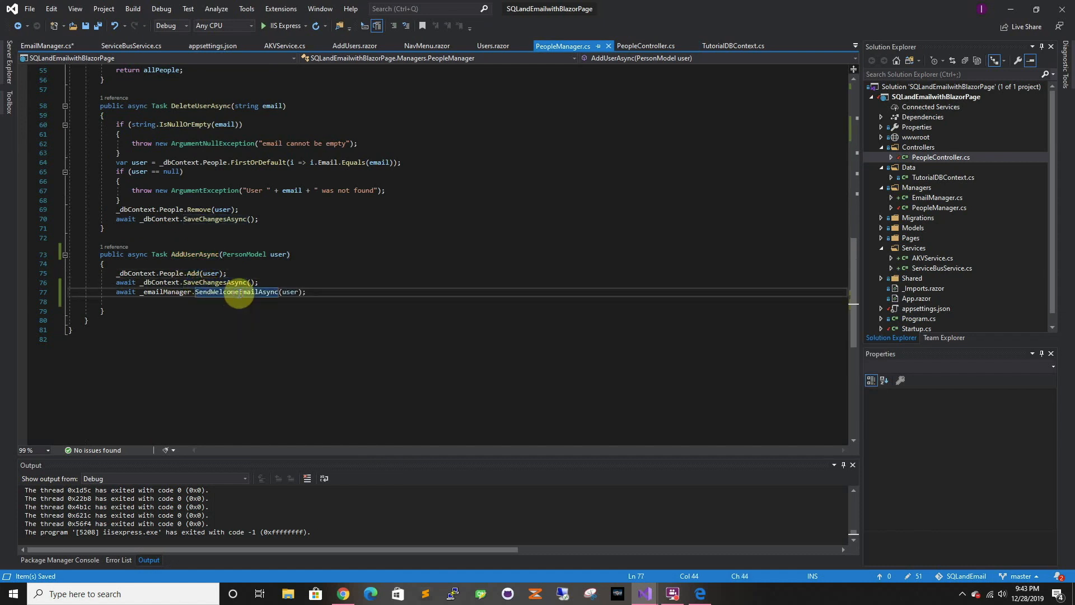
right_click(236, 291)
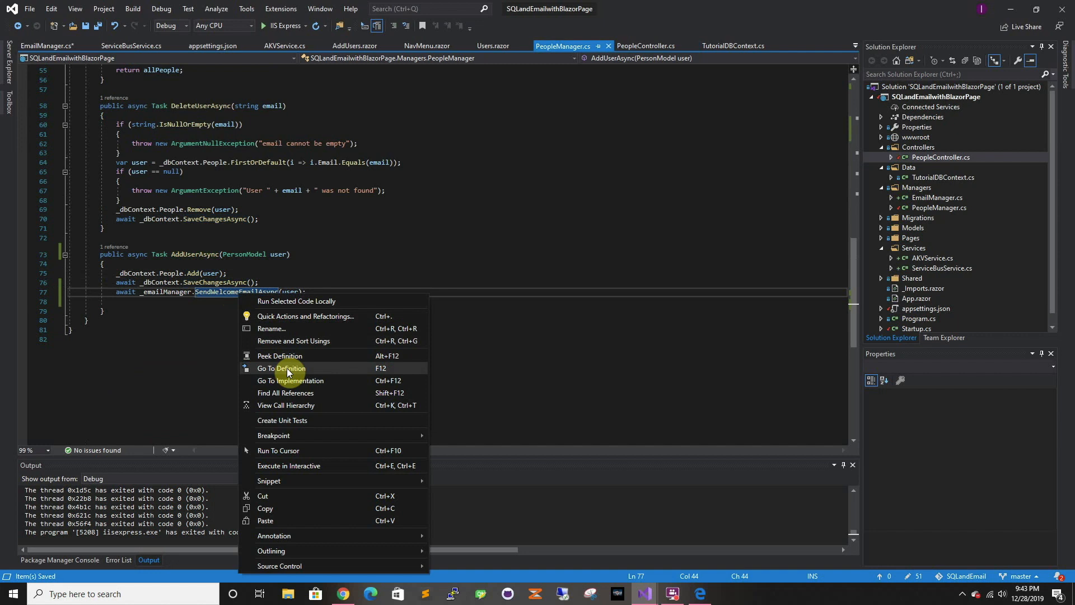
click(281, 369)
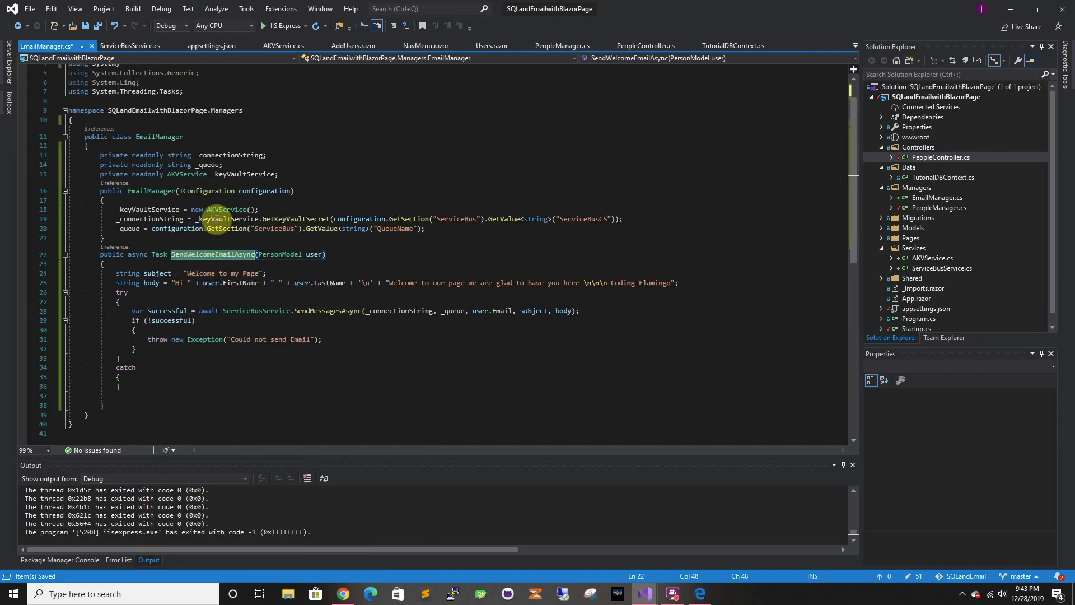
click(563, 45)
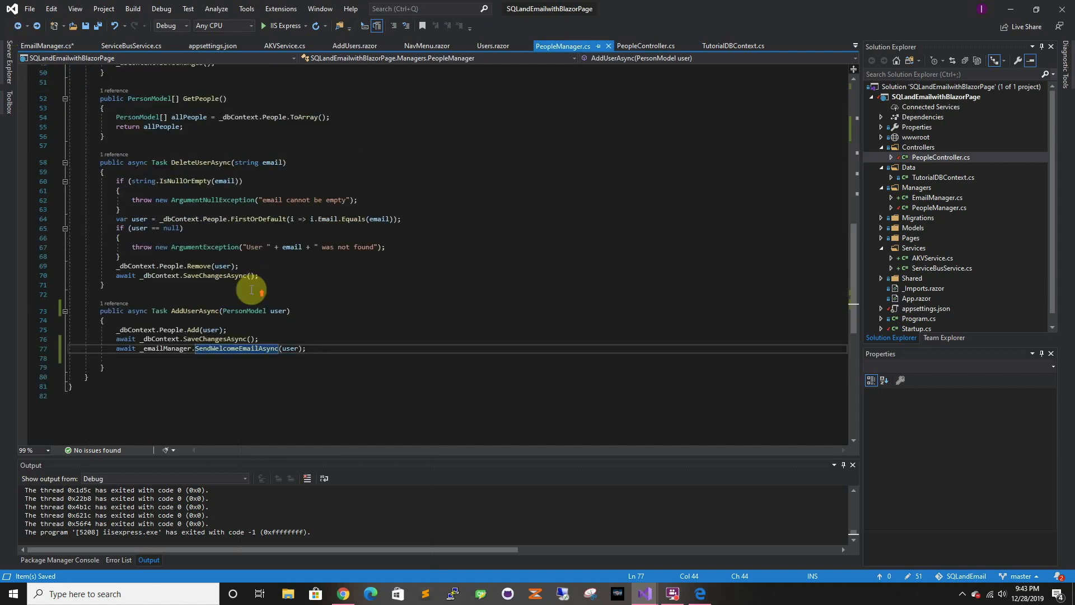
scroll(up, 3)
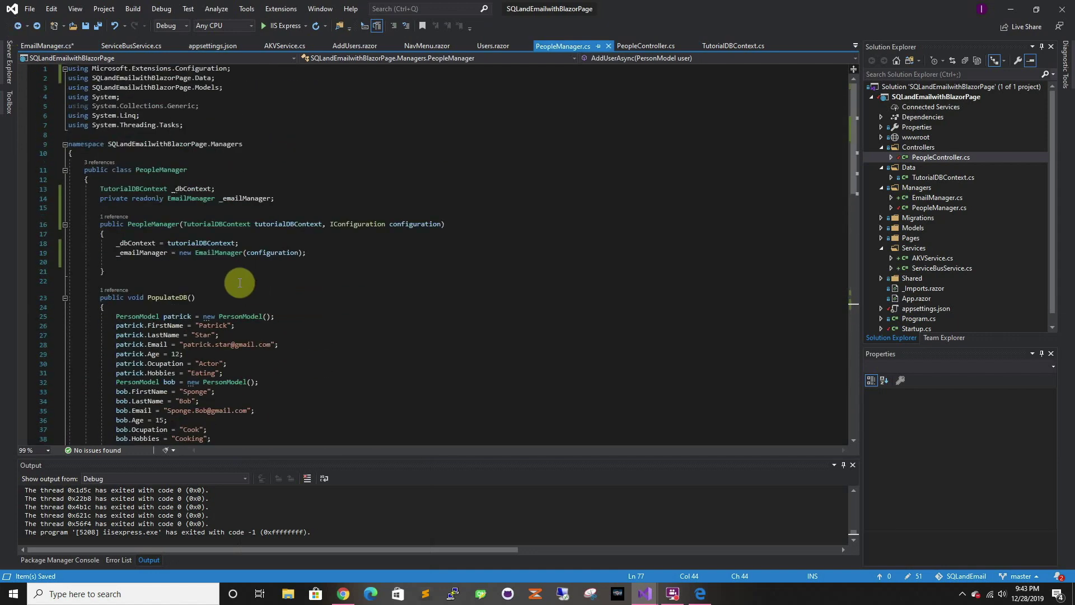
scroll(down, 3)
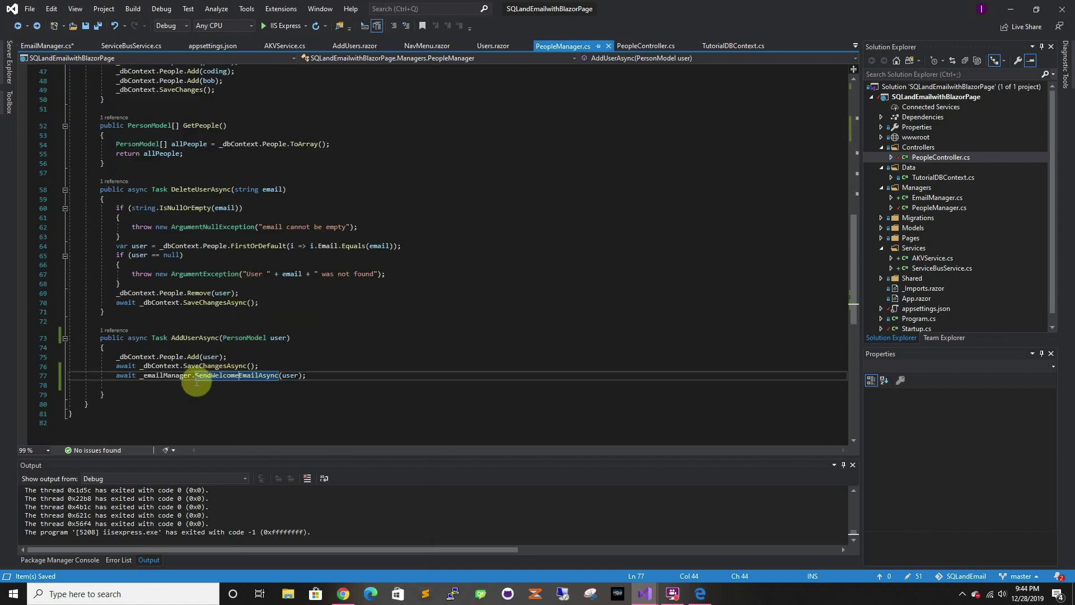
Step: Follow SendWelcomeEmailAsync again and review the ServiceBusService and PeopleManager code
right_click(220, 376)
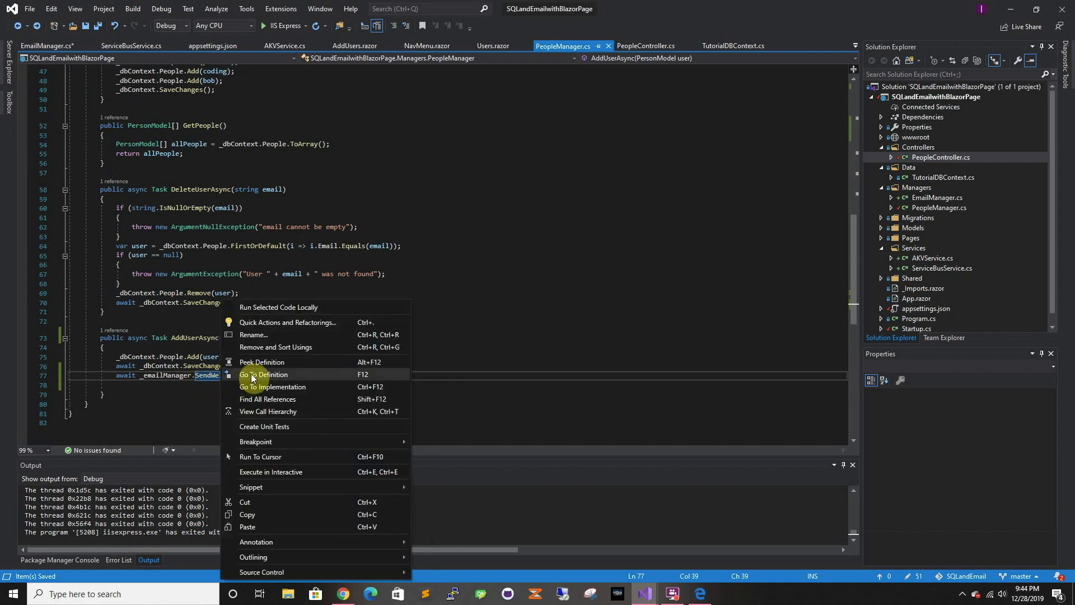
click(263, 375)
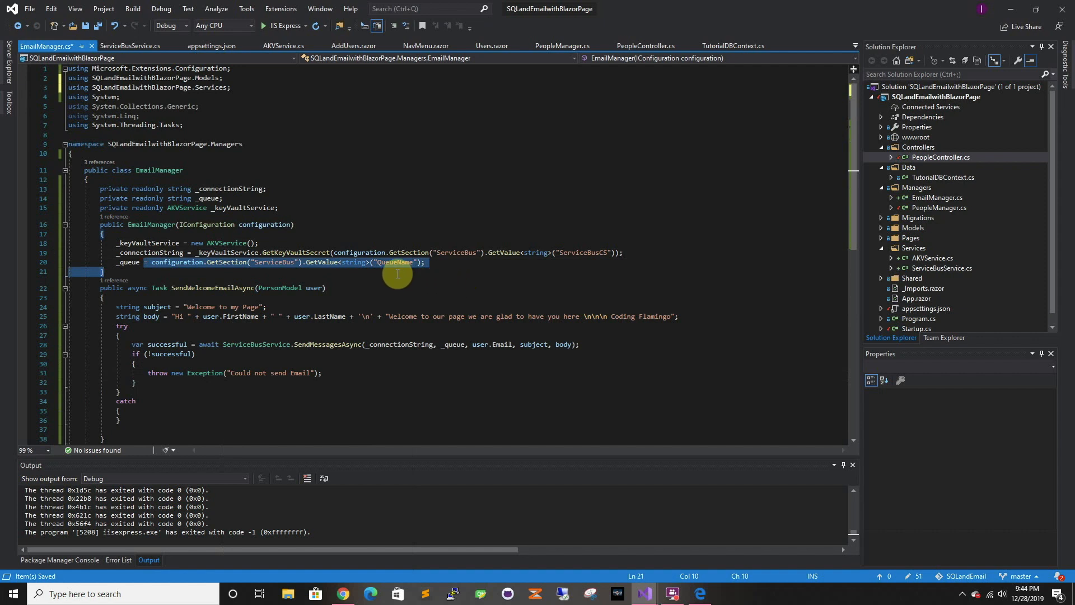
click(203, 252)
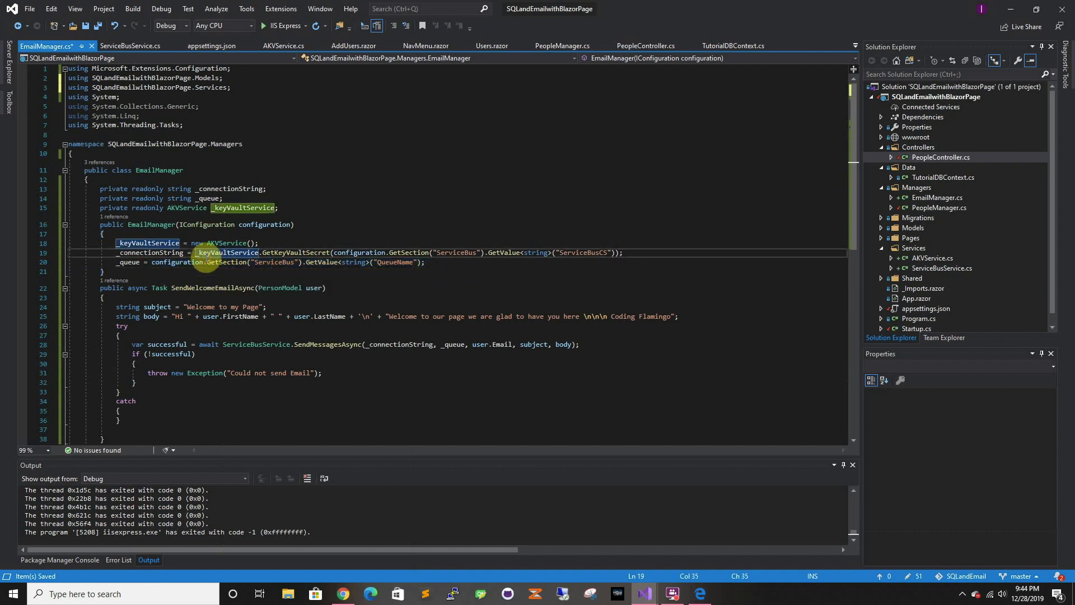
mouse_move(168, 226)
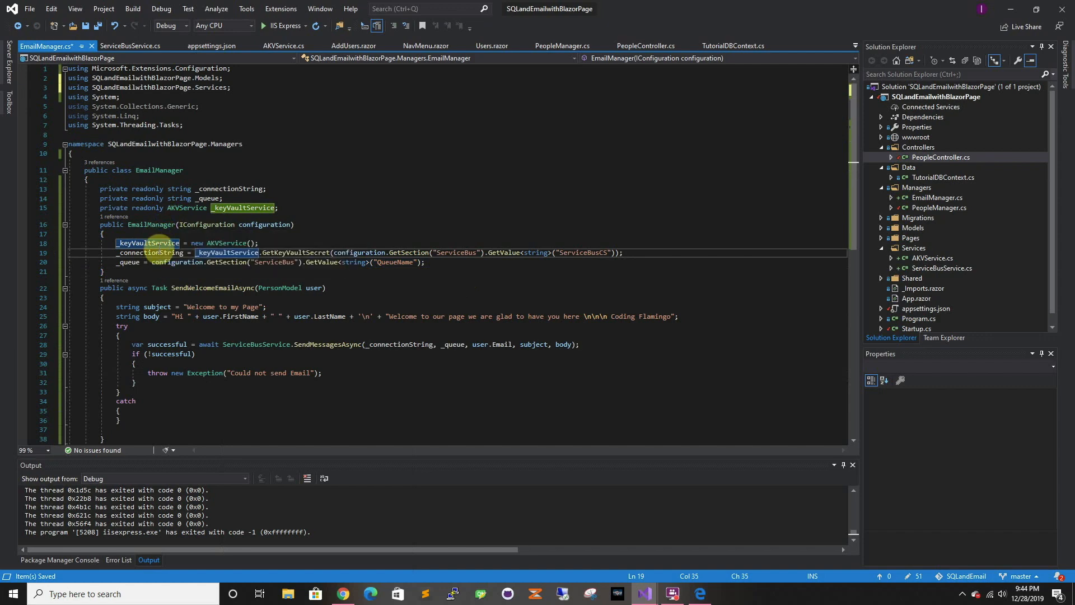
click(130, 46)
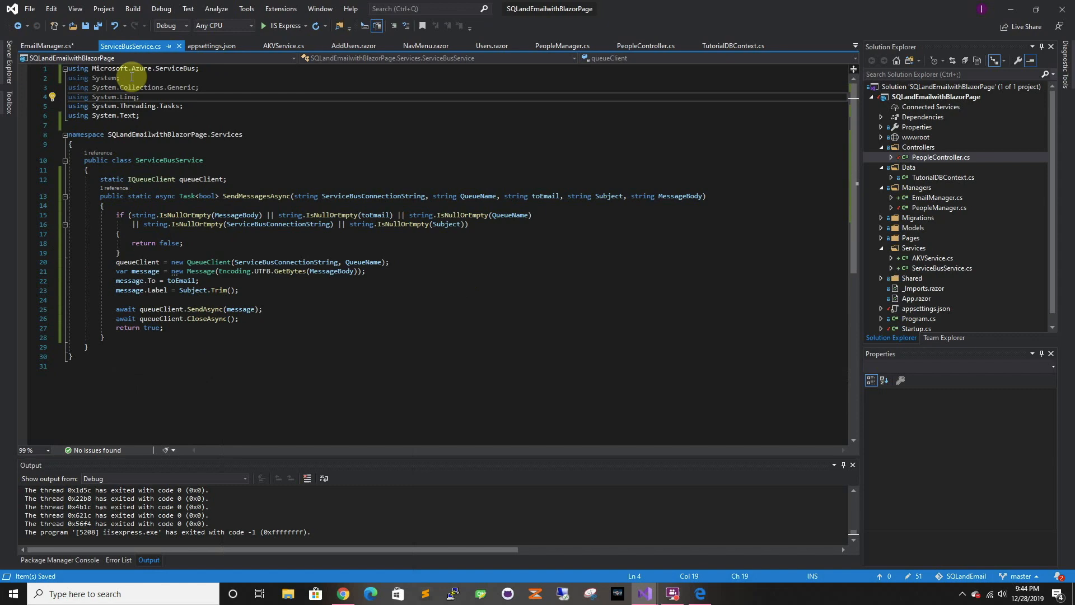
mouse_move(942, 176)
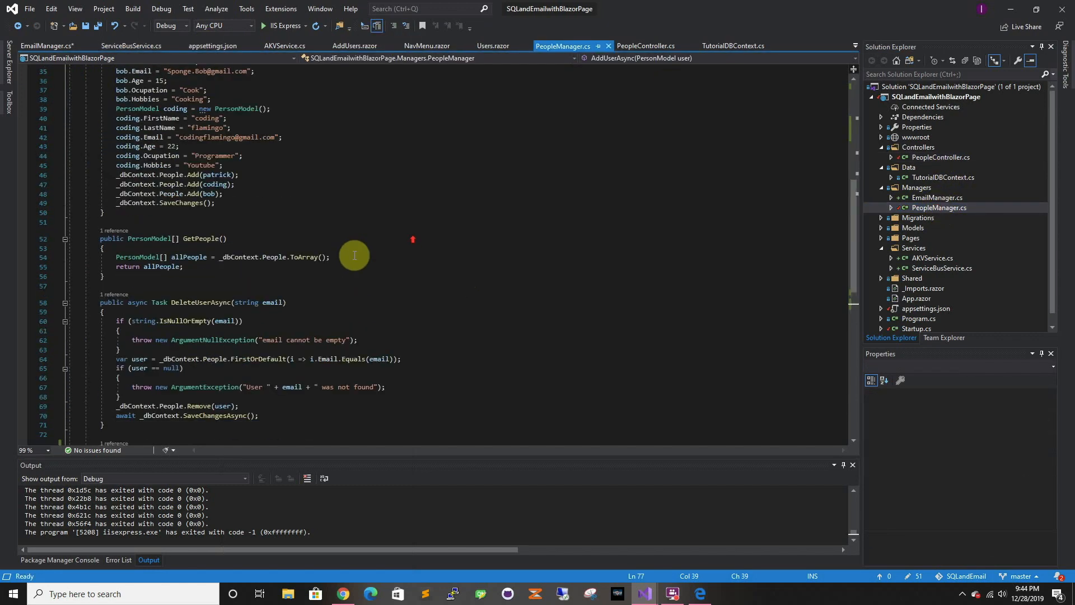
scroll(up, 3)
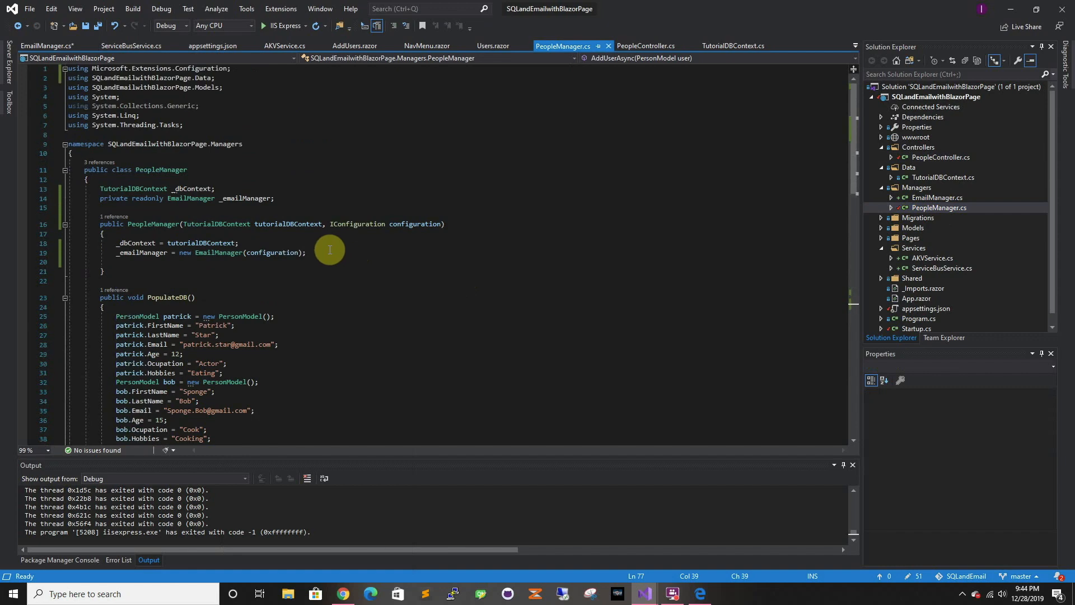
scroll(down, 3)
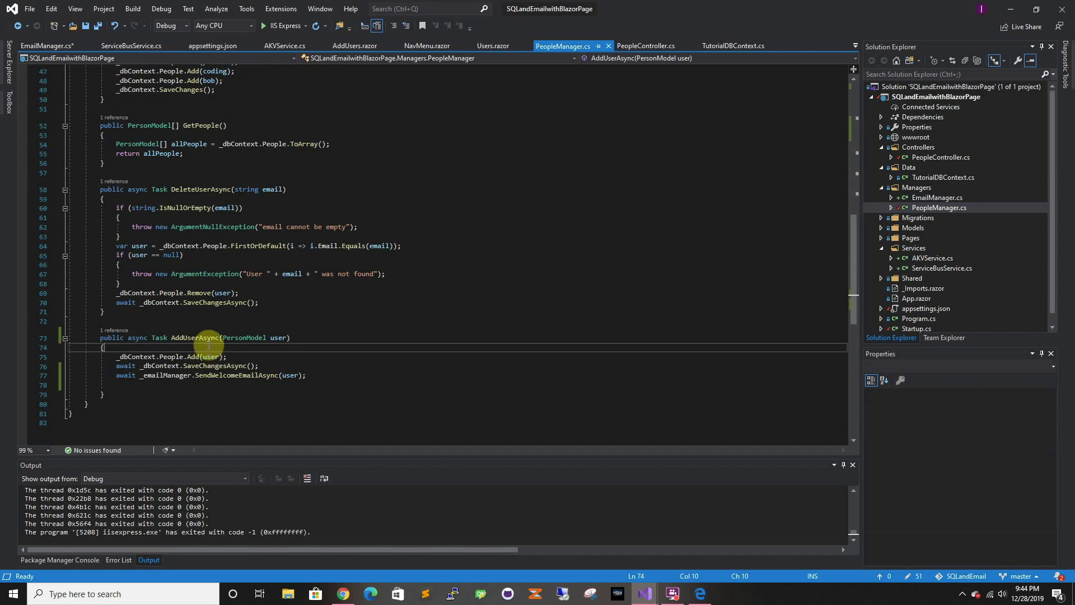
scroll(up, 3)
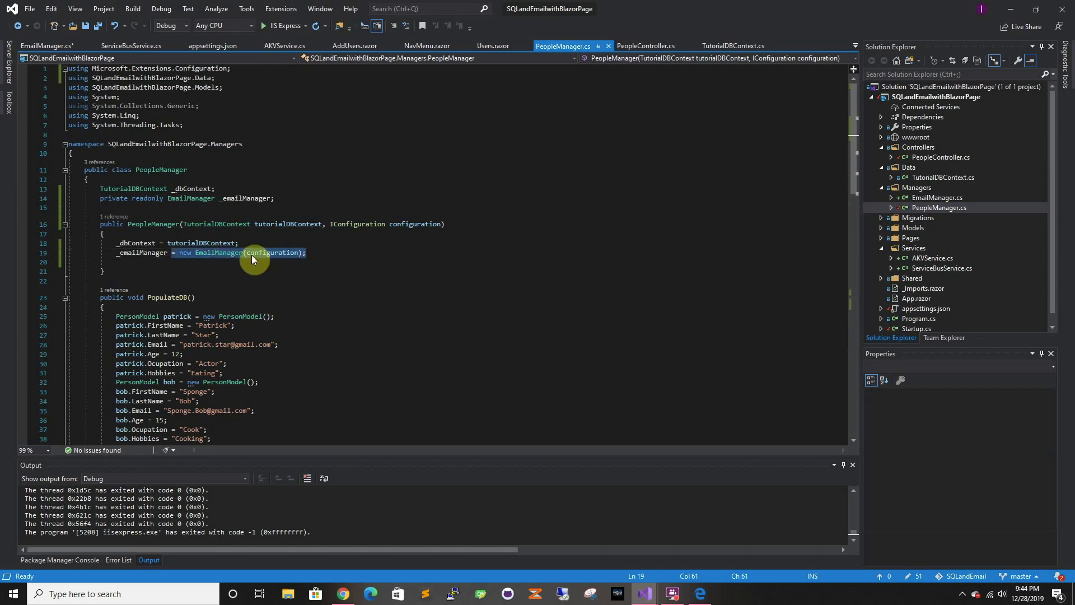
scroll(down, 3)
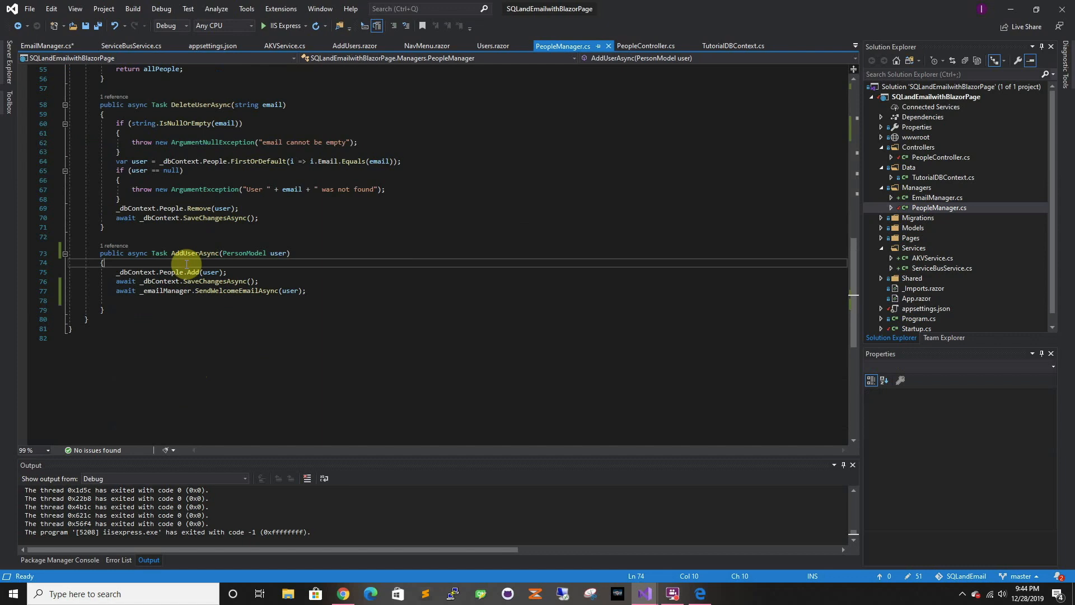
mouse_move(282, 292)
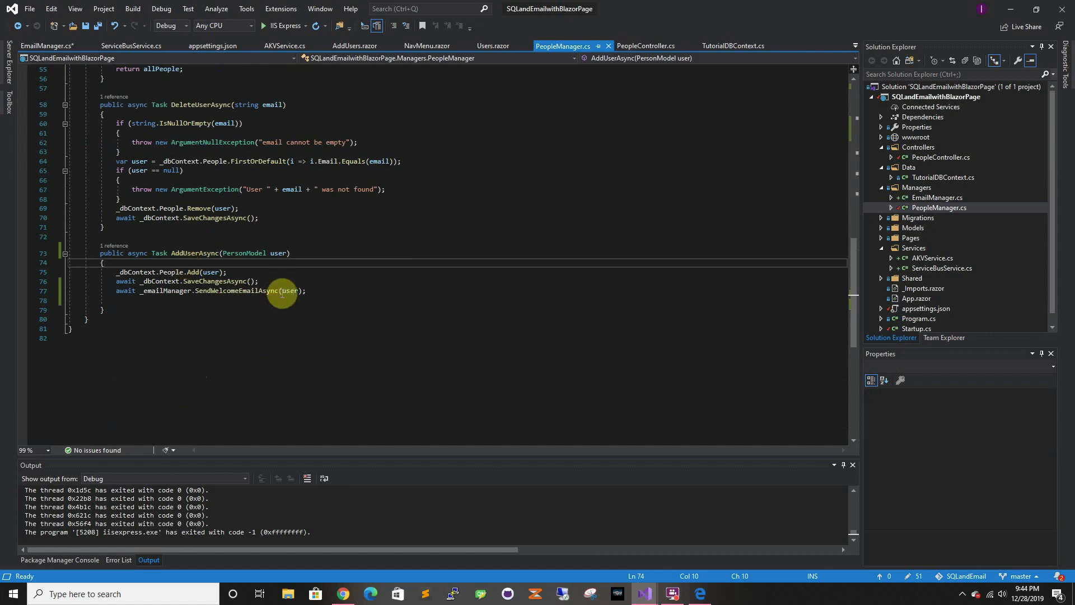
scroll(up, 3)
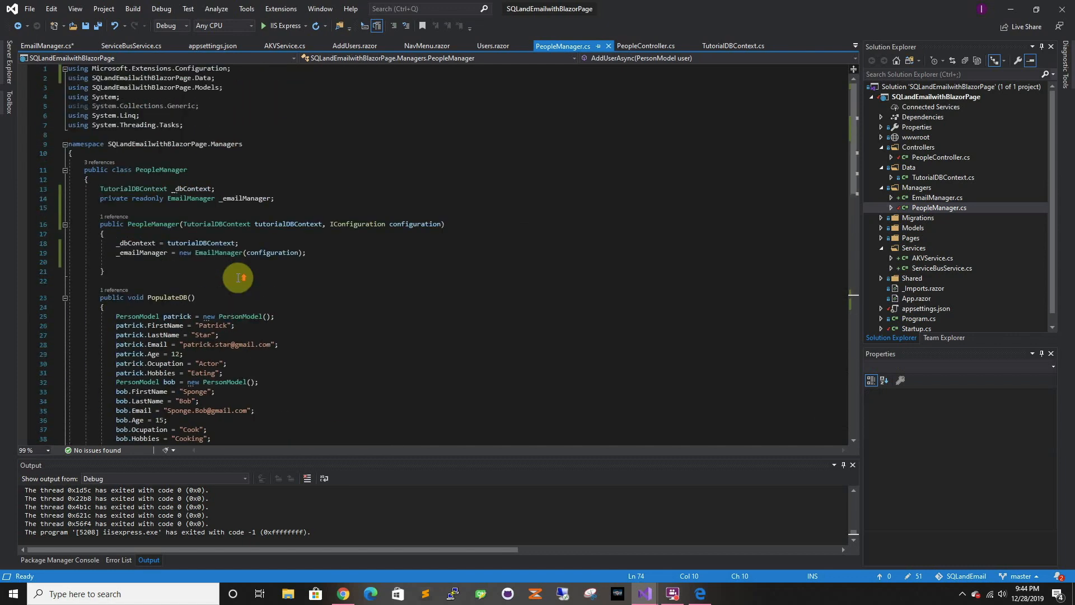
mouse_move(175, 268)
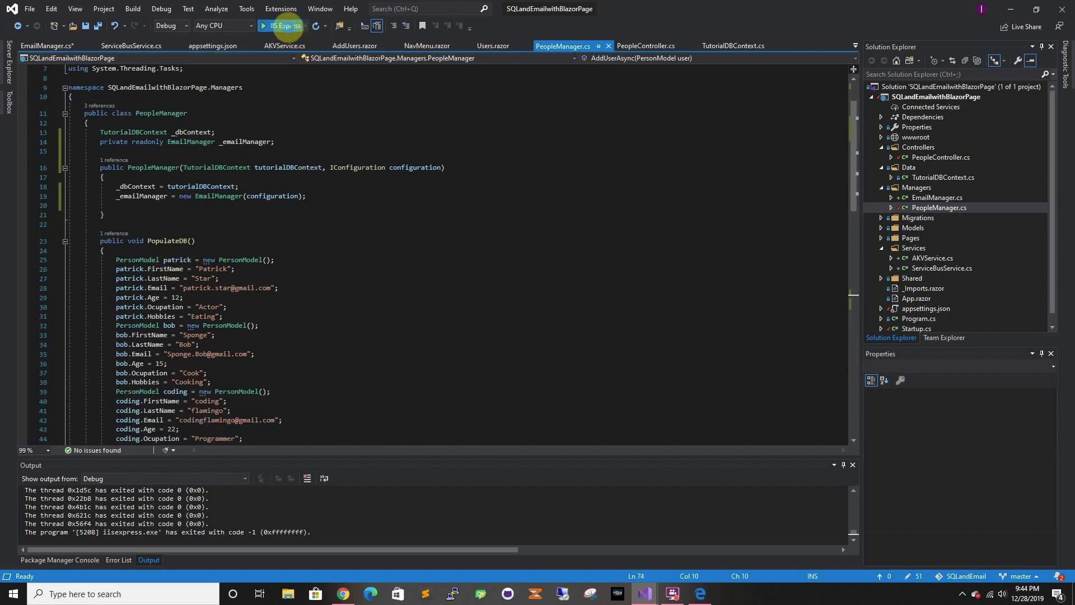
Step: Build and run the Blazor app, view the three-user list and delete the first user's record
click(263, 26)
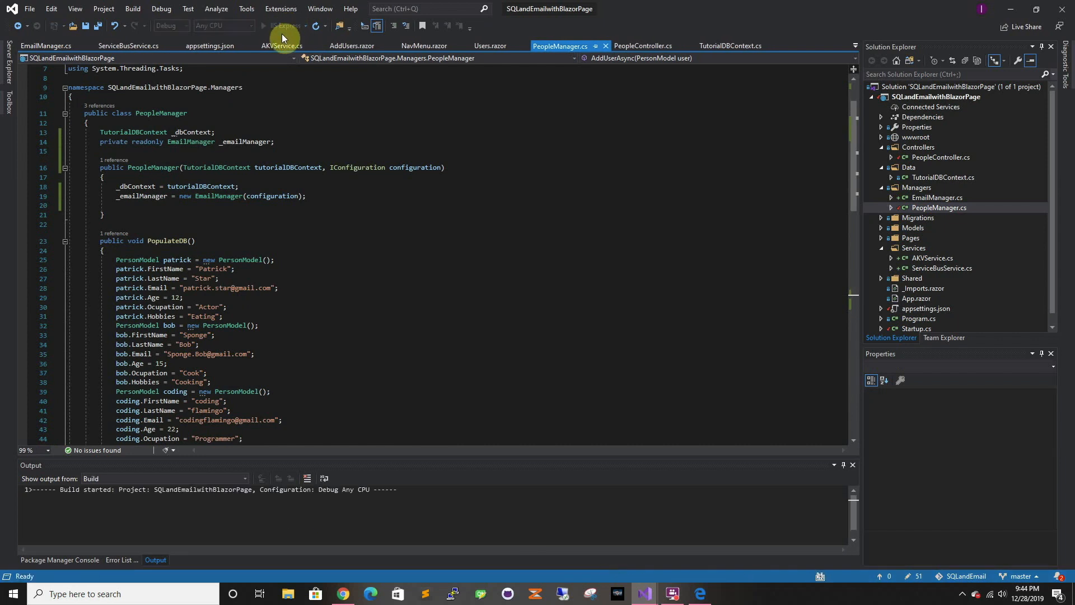
click(282, 26)
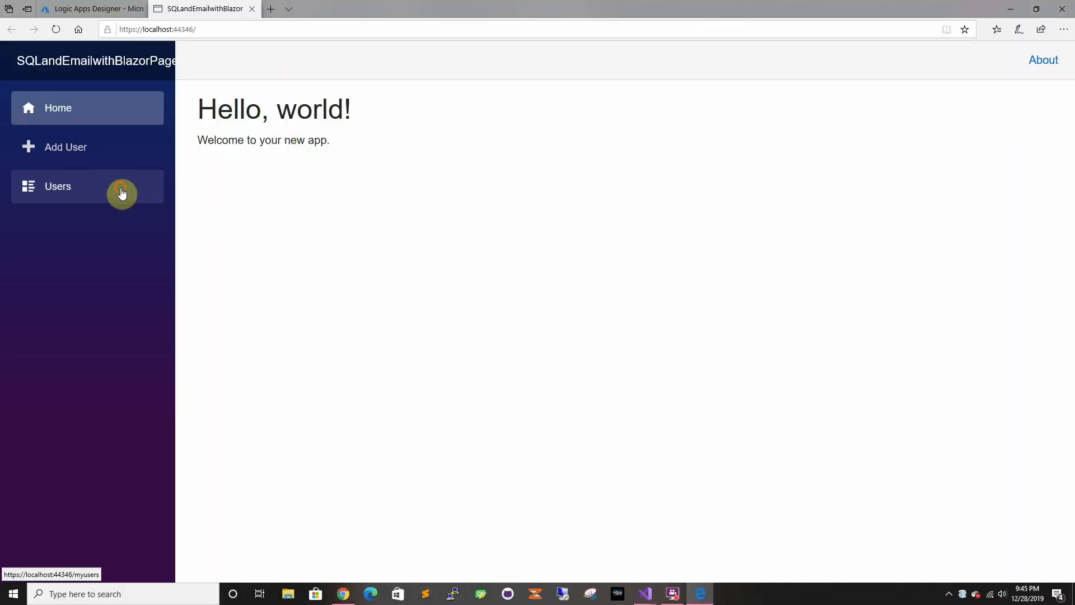
click(90, 8)
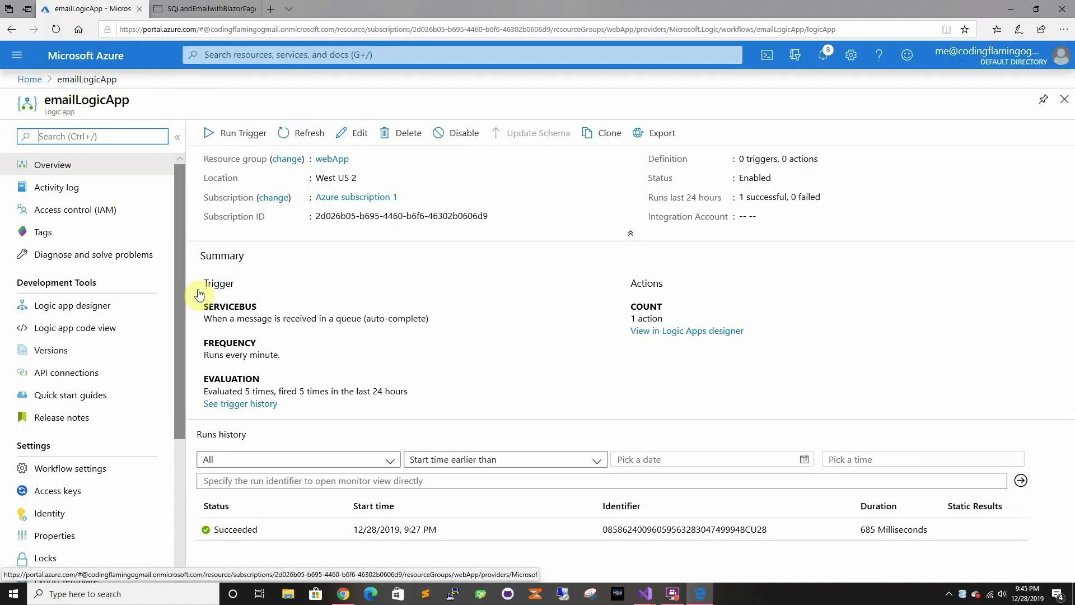
mouse_move(337, 593)
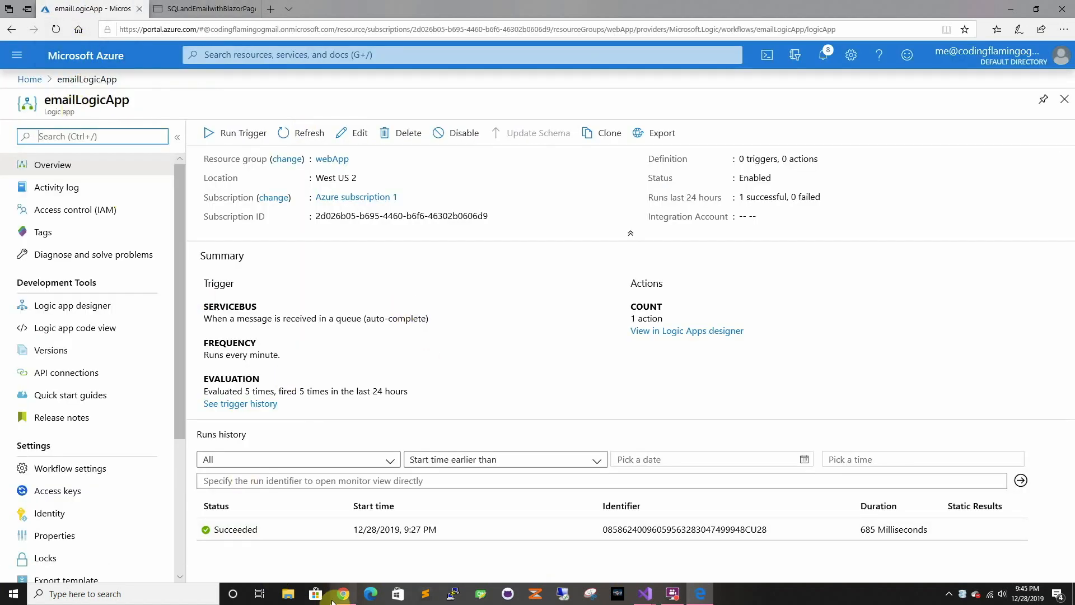
click(204, 8)
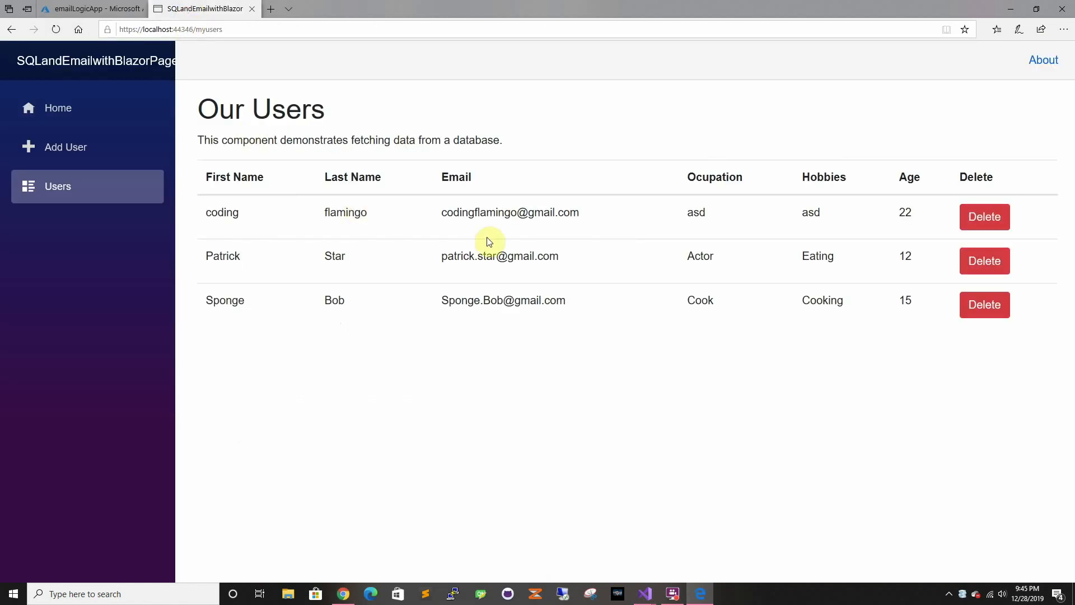
mouse_move(595, 262)
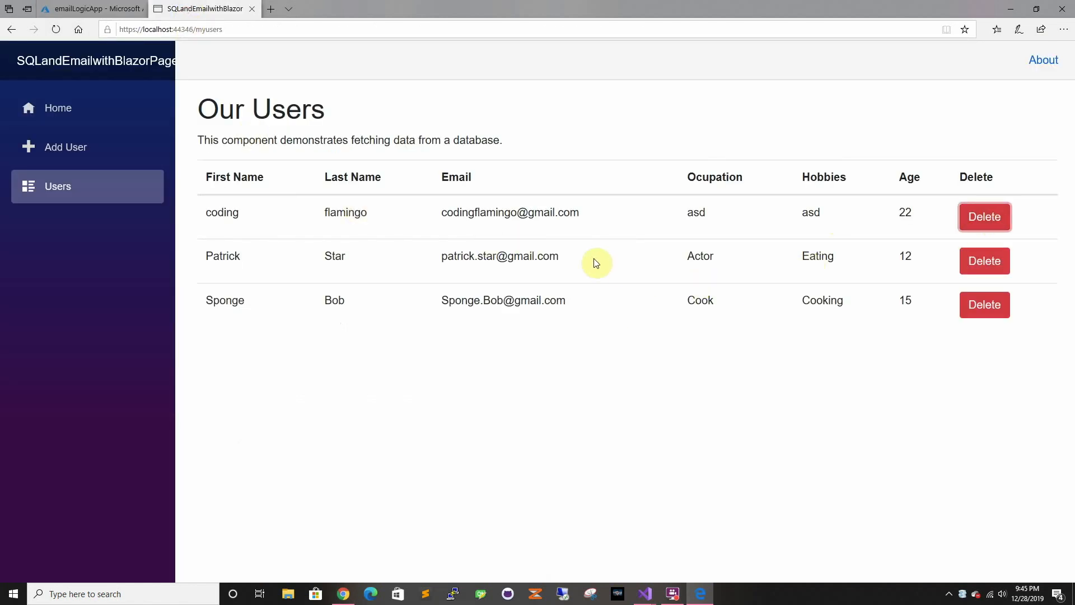
click(65, 146)
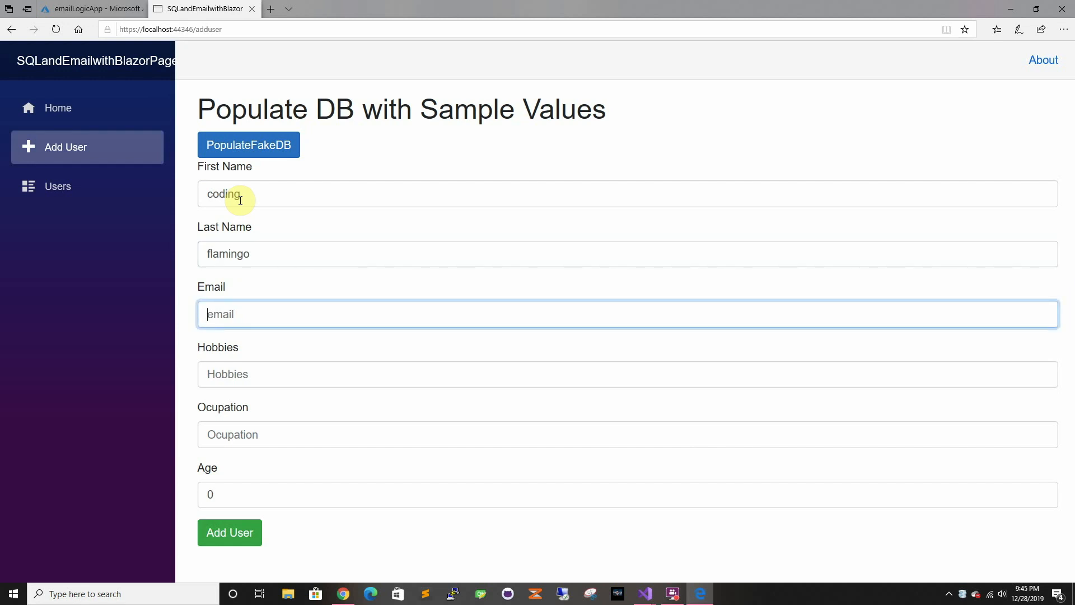
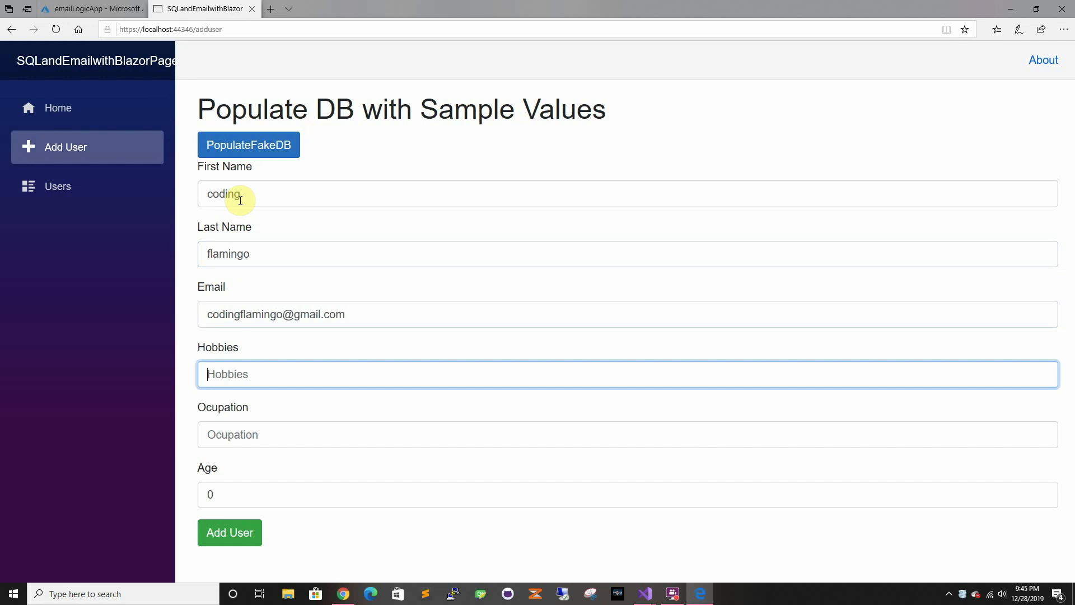
text(aSS)
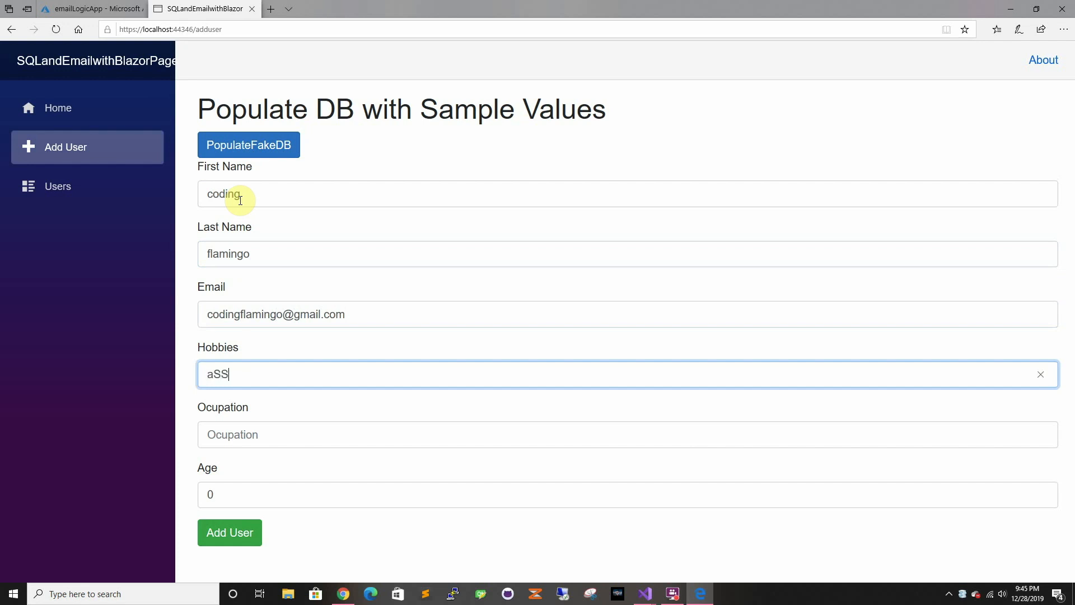
text(ASDF)
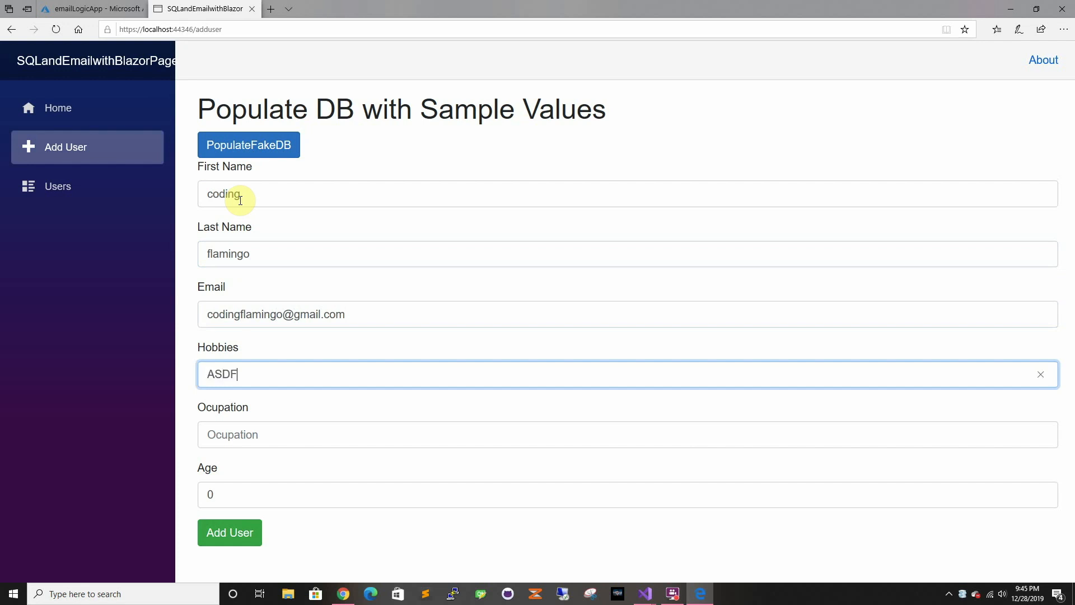
mouse_move(265, 373)
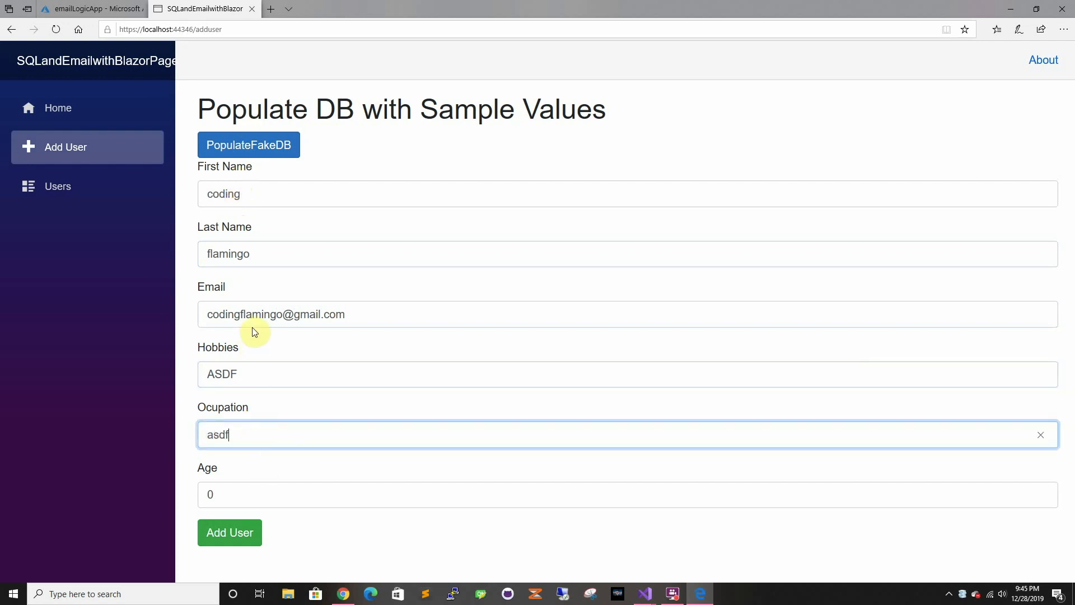
mouse_move(289, 316)
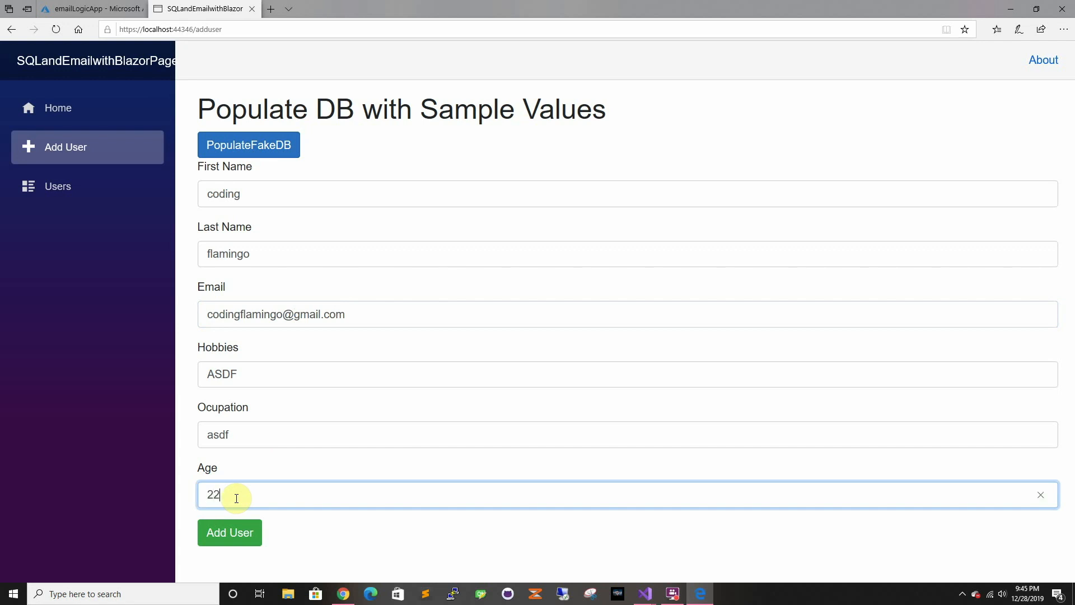
click(229, 533)
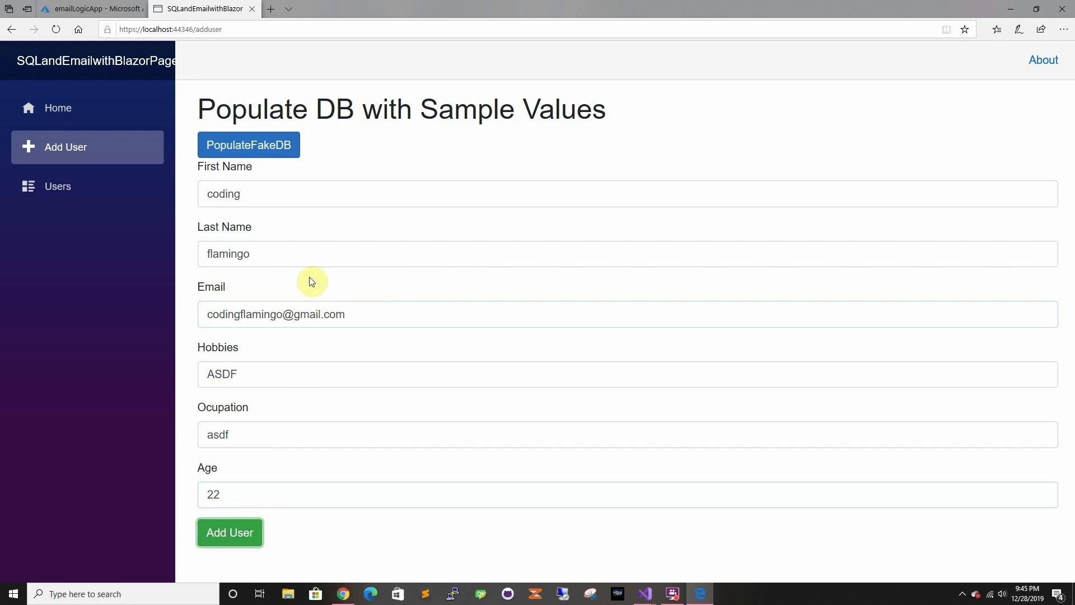
mouse_move(232, 81)
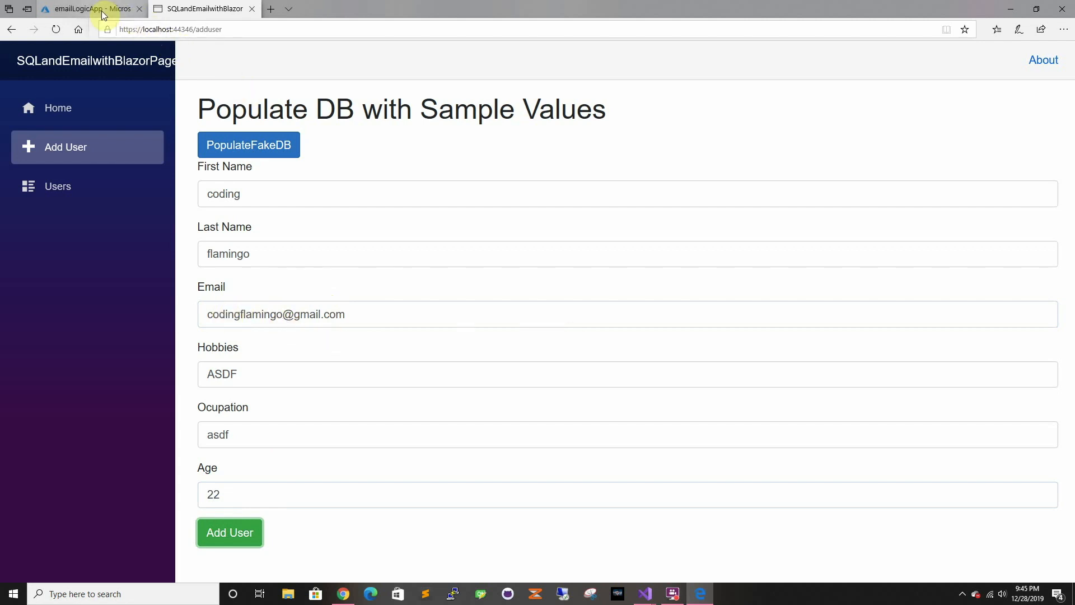
Step: Refresh emailLogicApp's run history and review the new successful run's Send email inputs and outputs
click(90, 8)
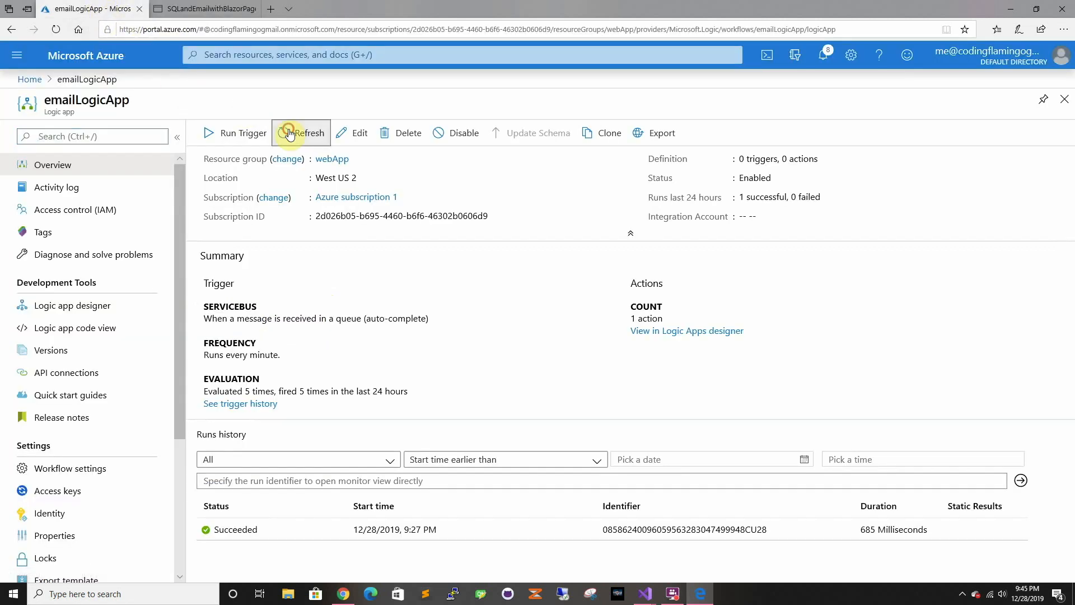
click(199, 8)
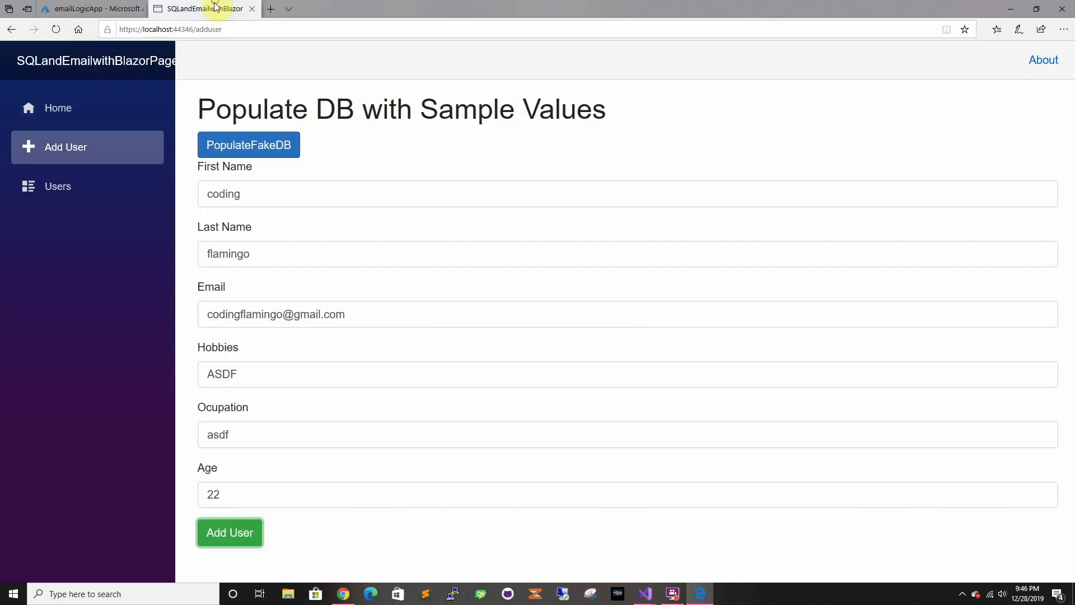
click(57, 186)
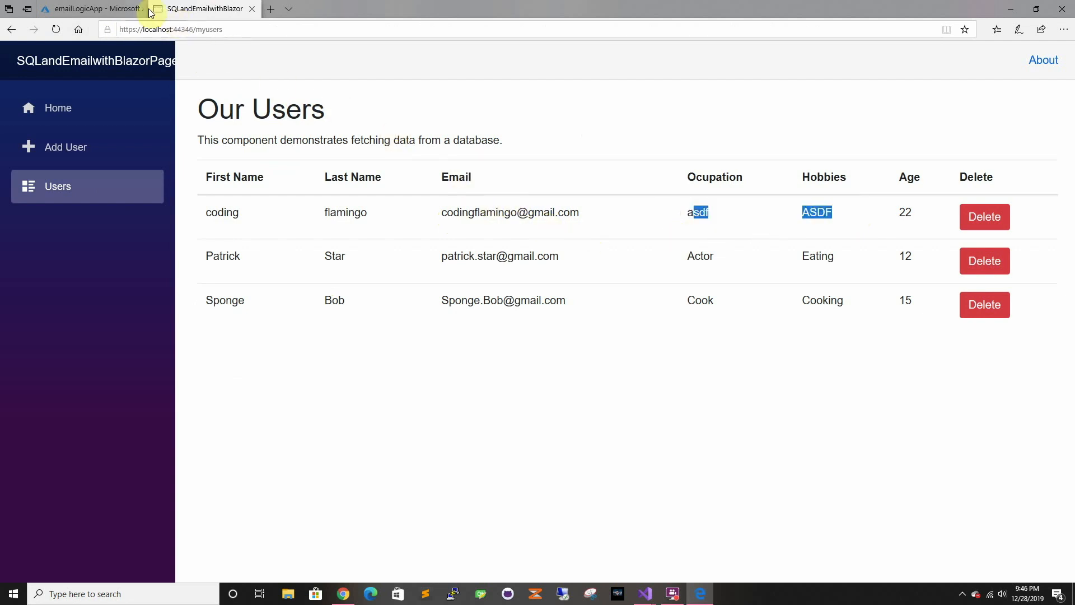
click(82, 8)
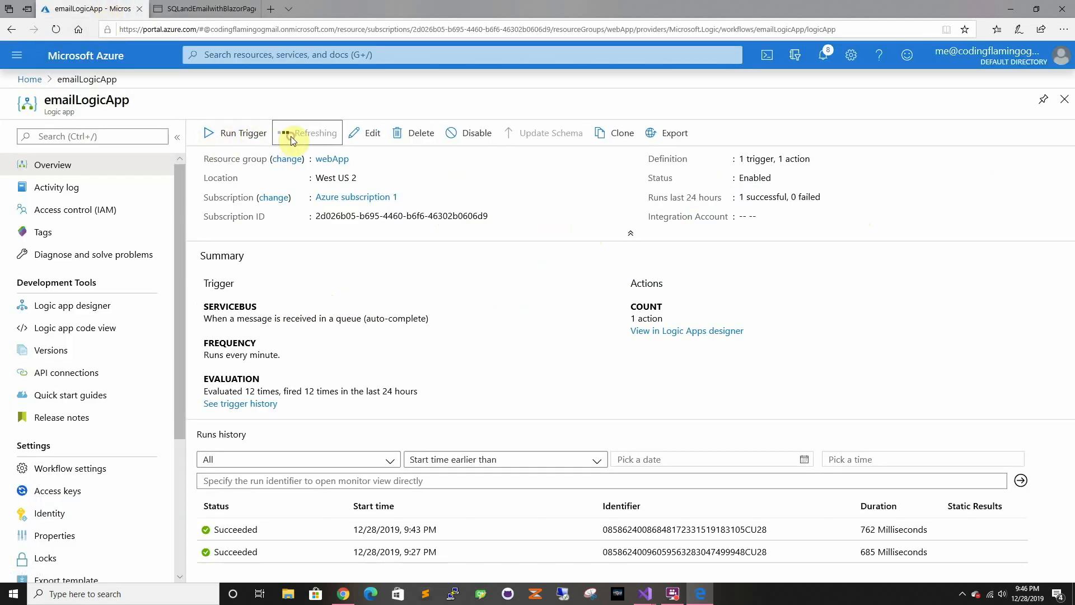
click(307, 132)
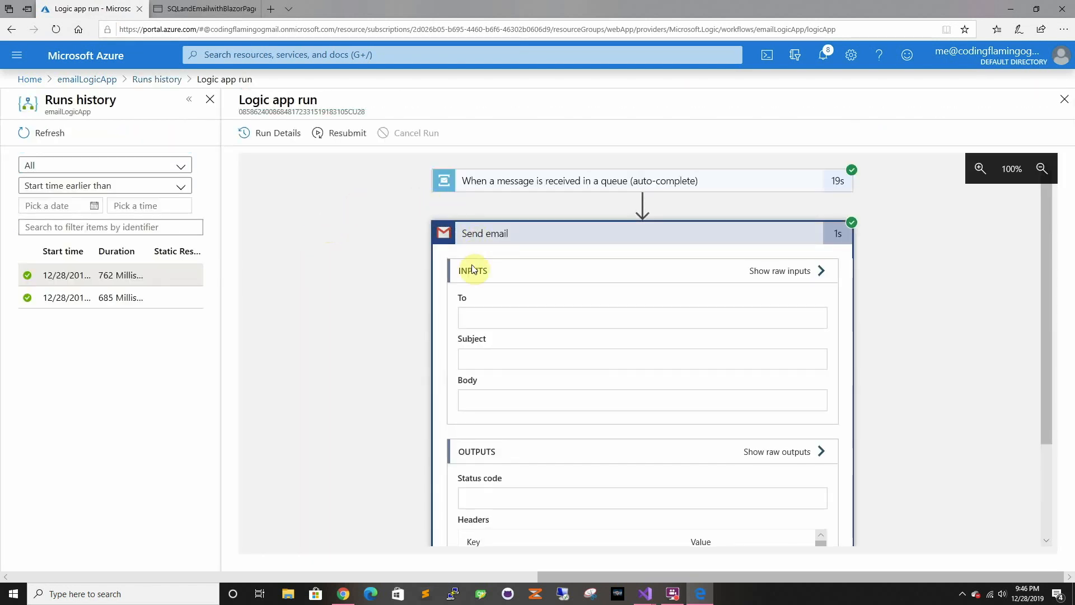
scroll(down, 3)
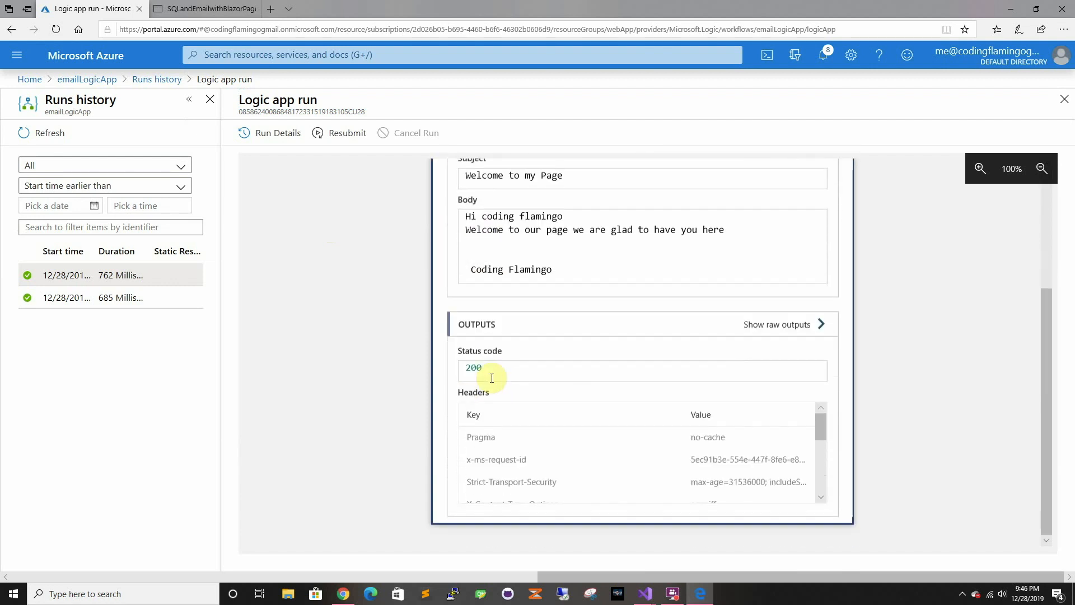
scroll(up, 3)
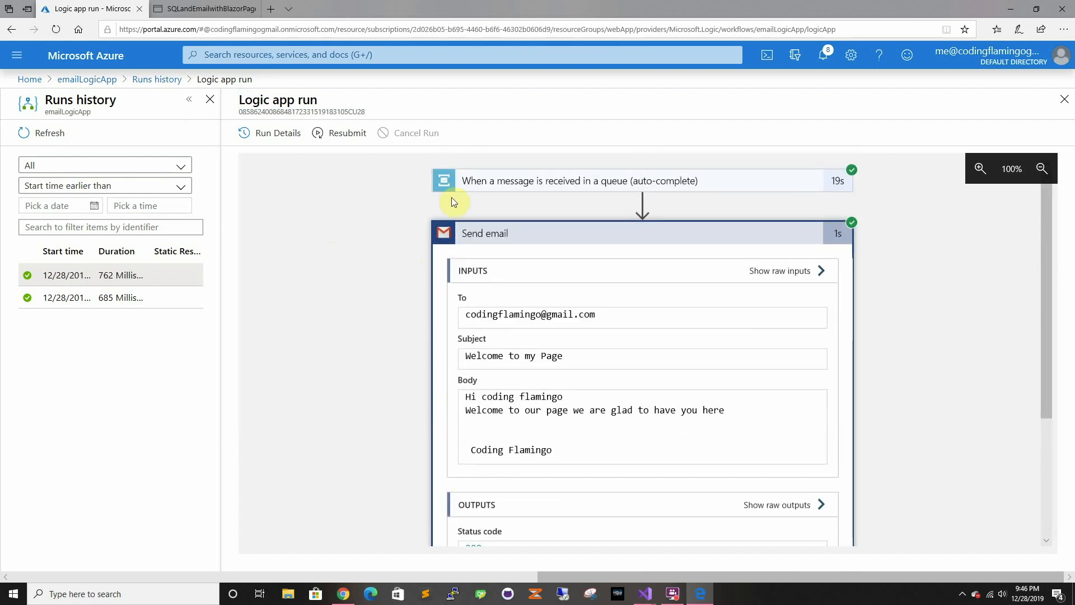
mouse_move(344, 594)
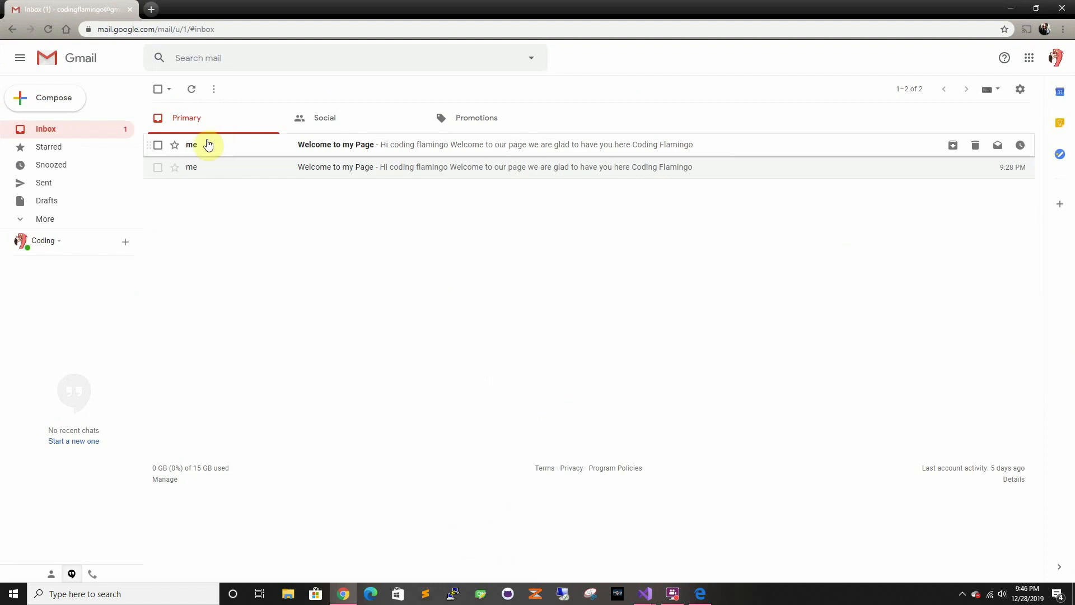
Step: View the newest Welcome to my Page email's sender details and select its welcome text
click(335, 145)
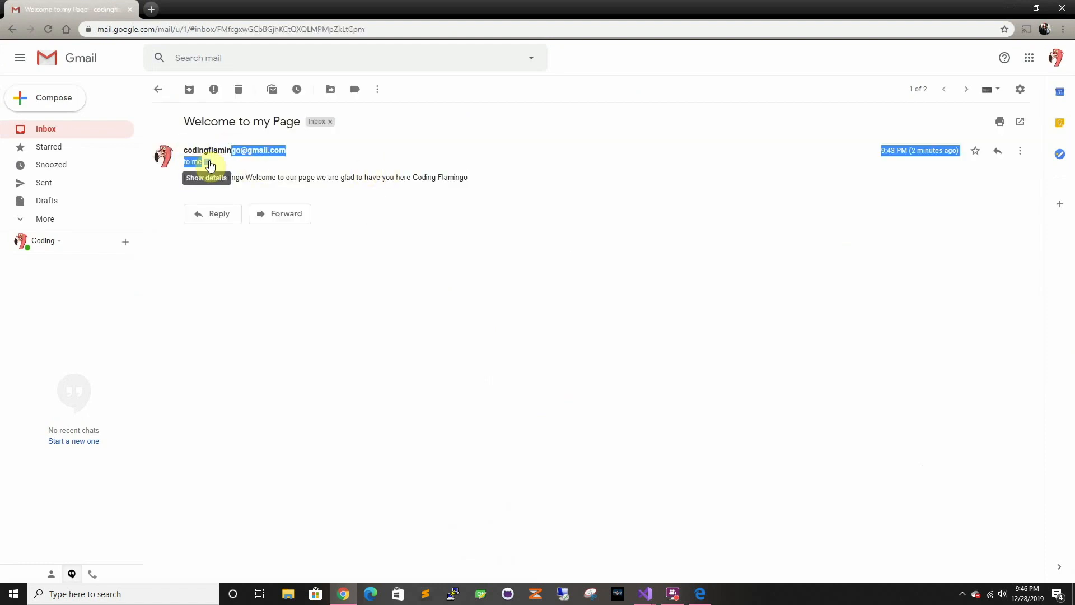
click(209, 165)
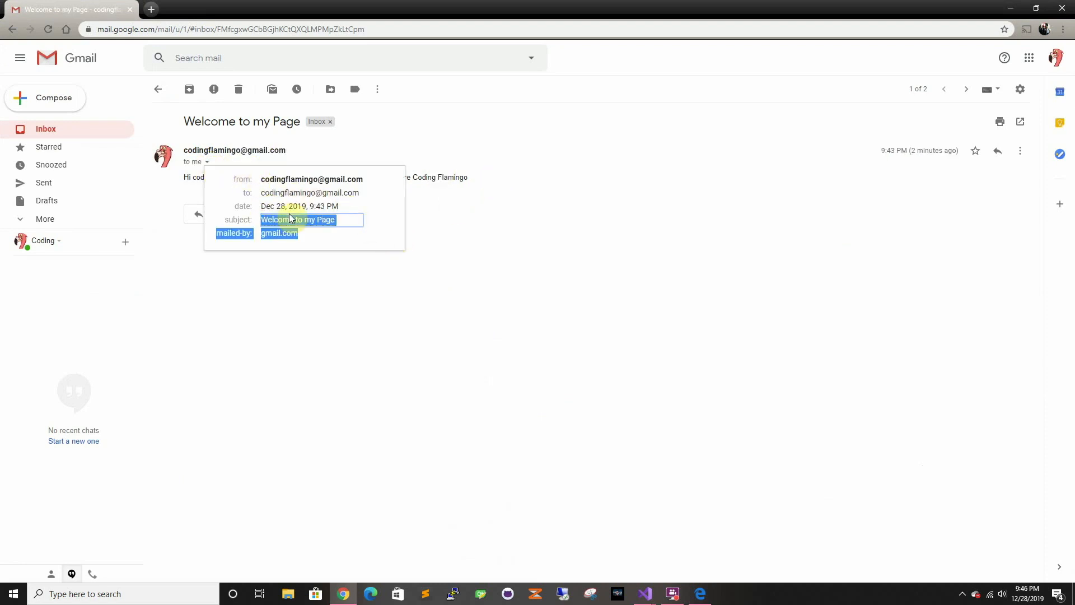
click(457, 203)
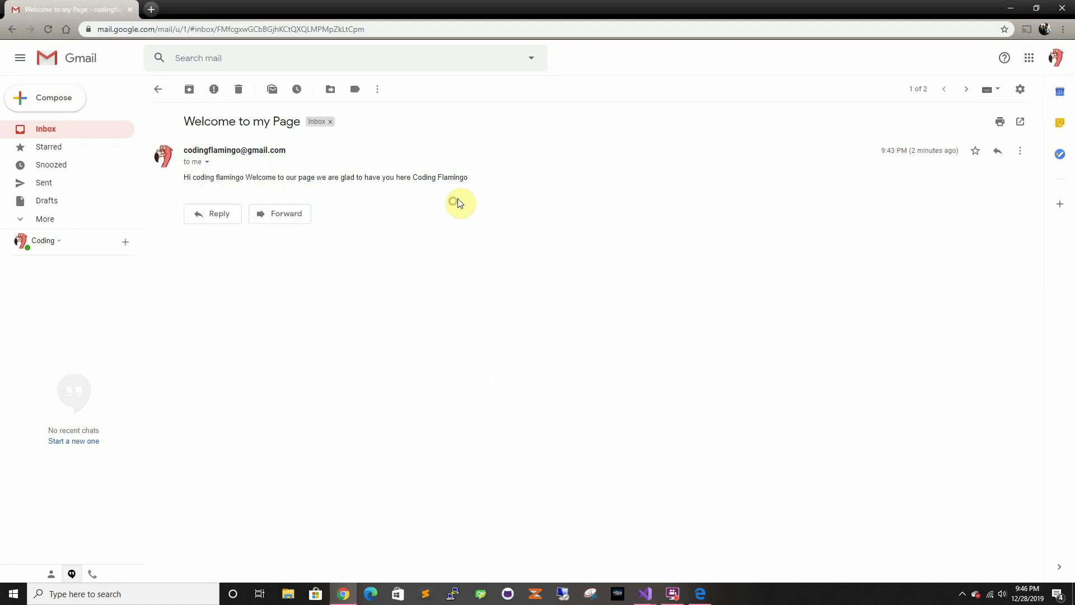
drag(194, 177, 468, 177)
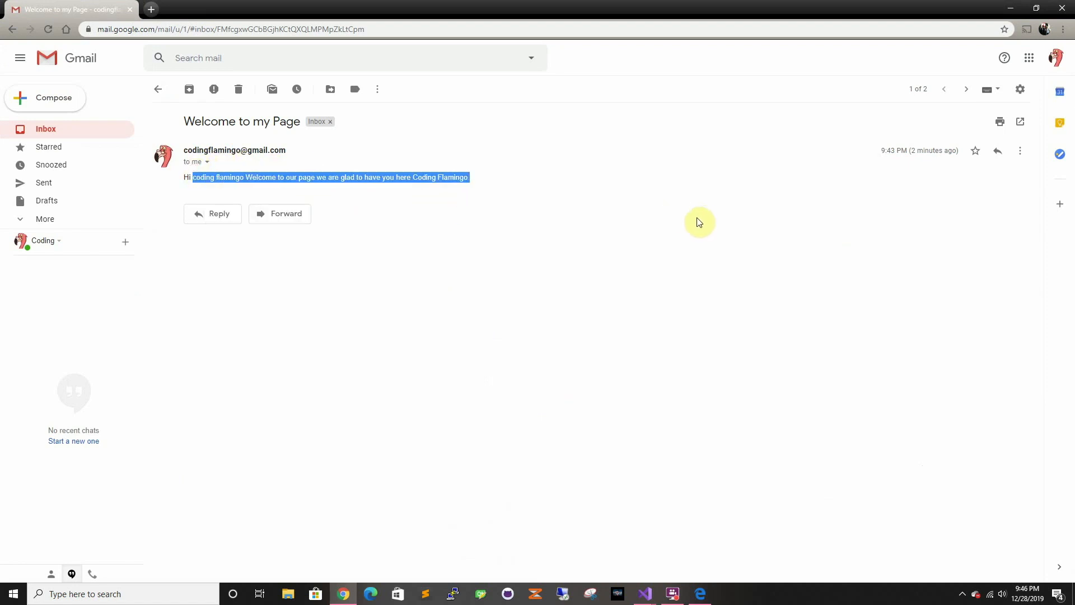
mouse_move(272, 61)
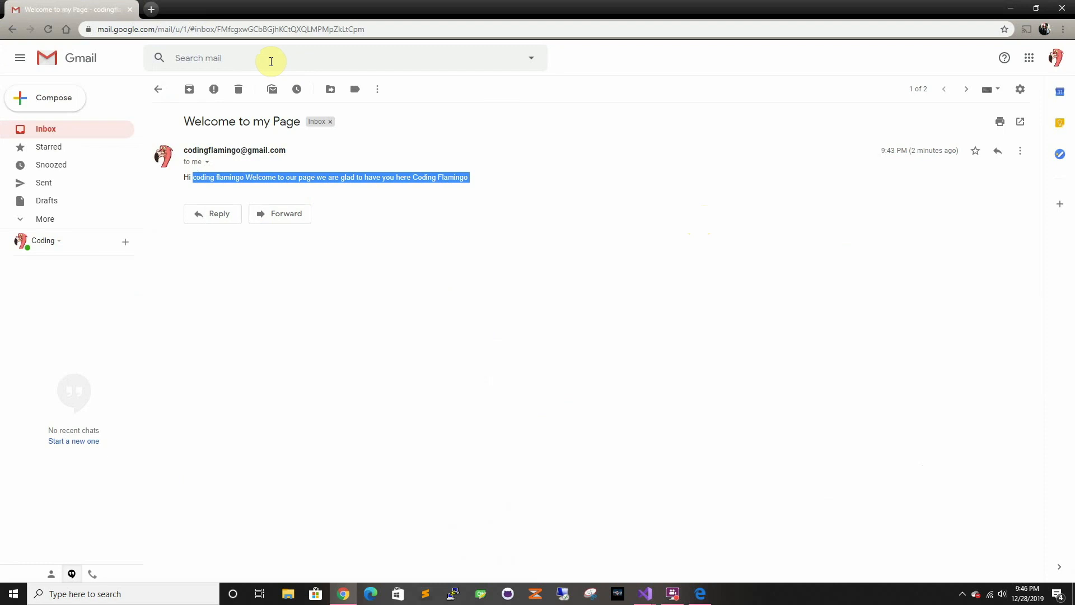
mouse_move(130, 9)
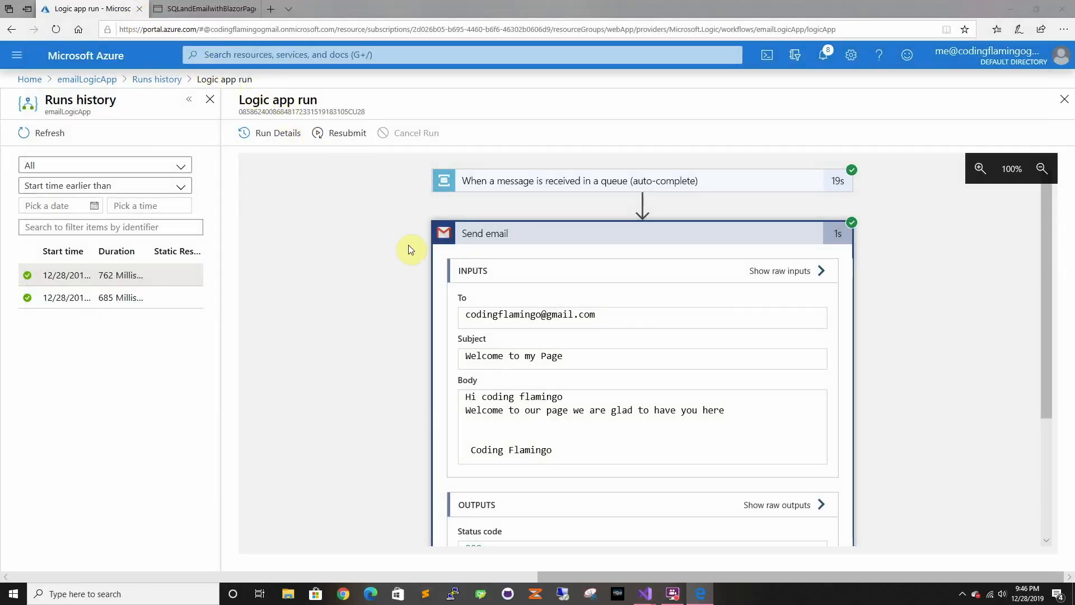
mouse_move(730, 582)
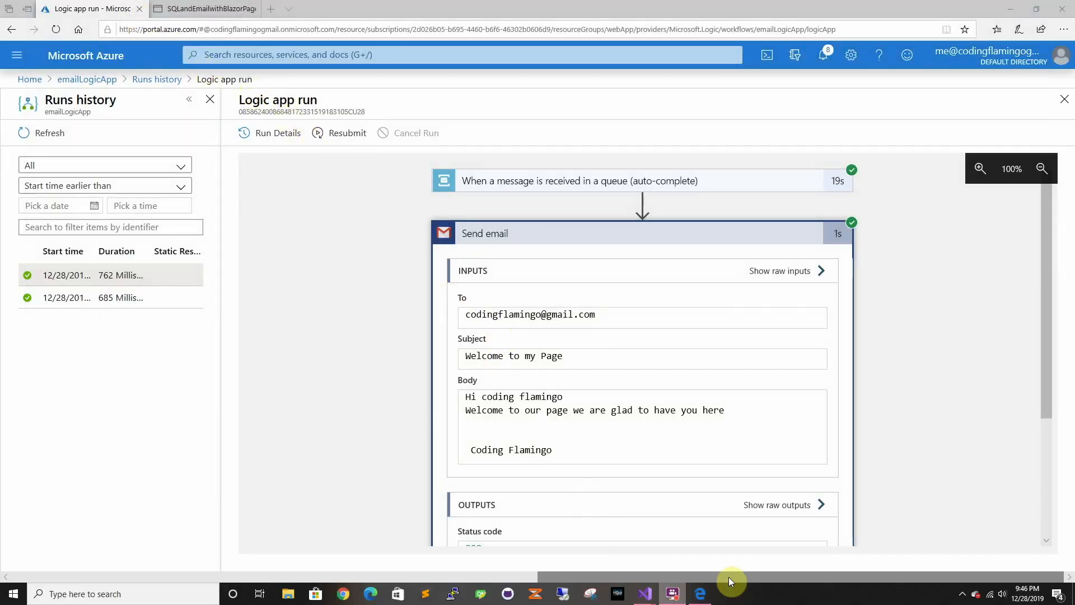